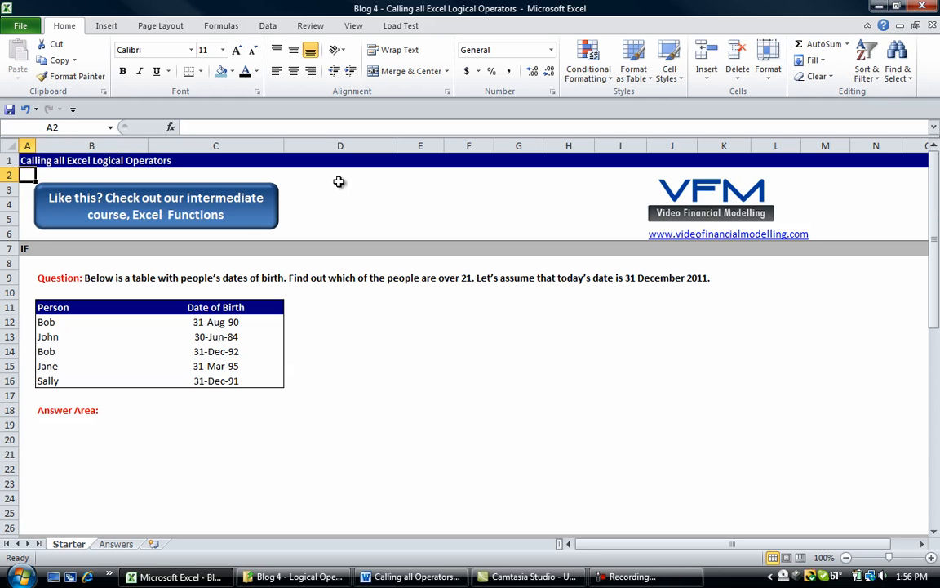
Copy the Person and Date of Birth table (B11:C16) to below Answer Area.
left_click(27, 439)
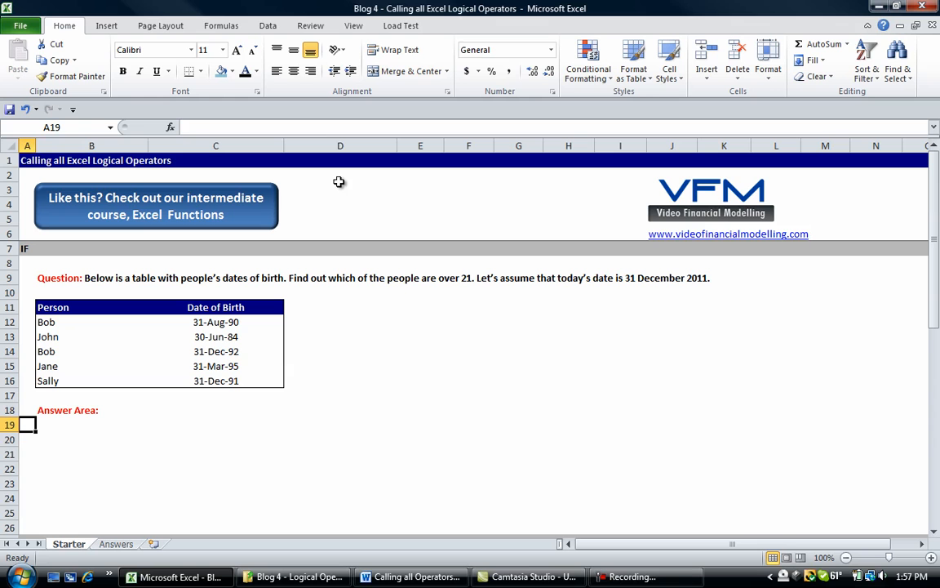
left_click(91, 423)
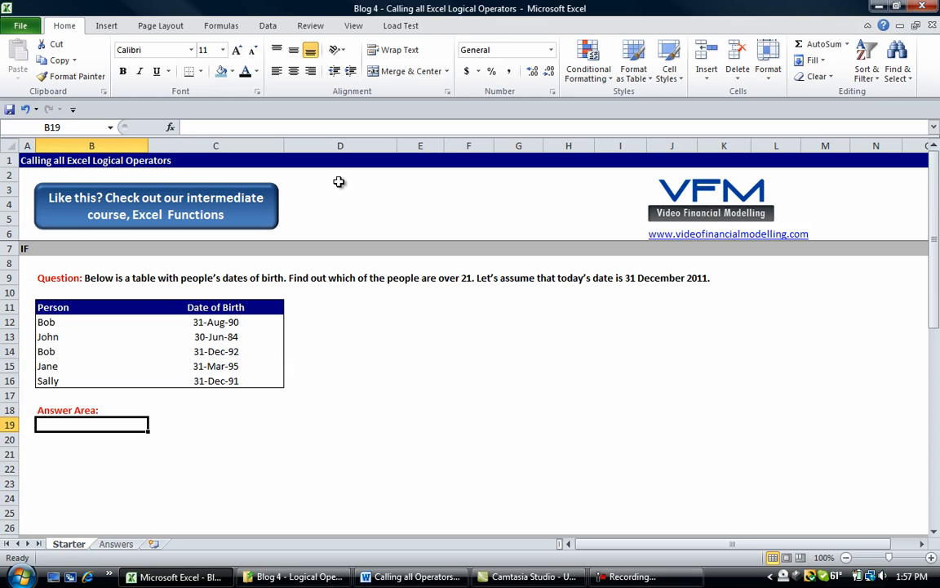
left_click_drag(92, 307, 91, 321)
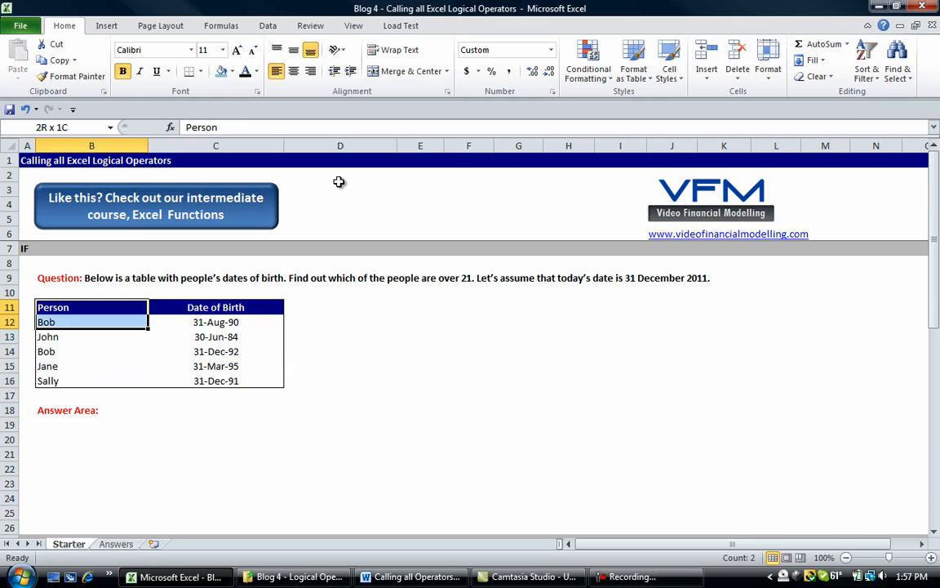
left_click_drag(91, 321, 341, 380)
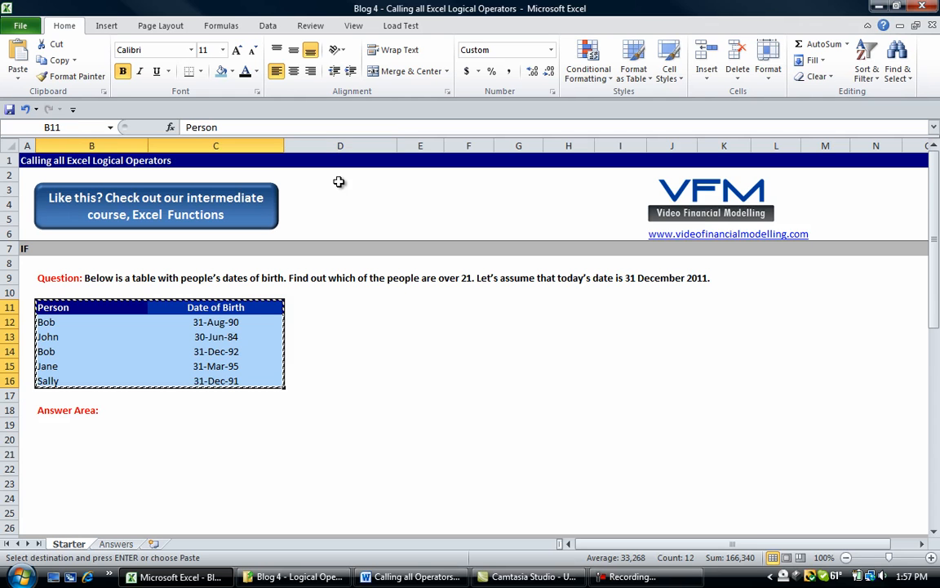
left_click(92, 453)
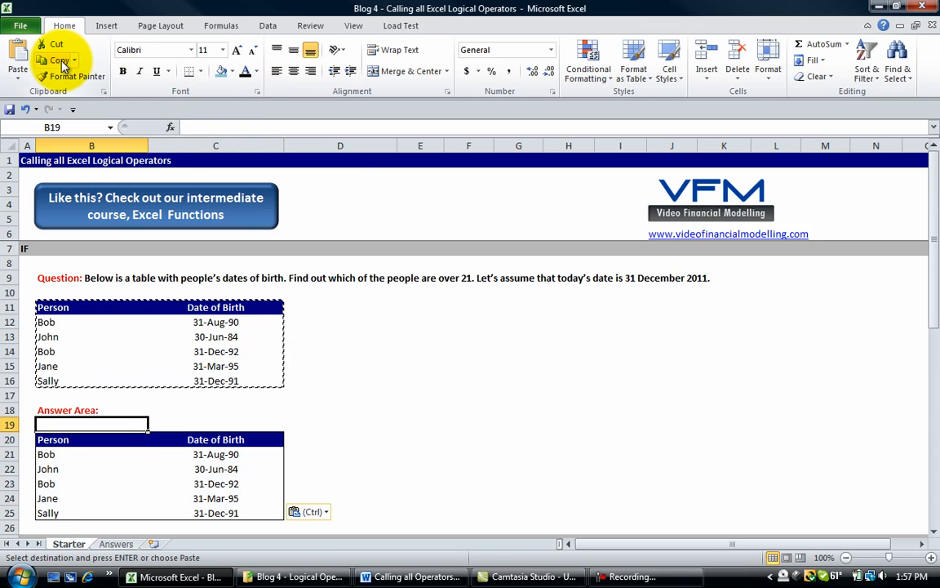
mouse_move(387, 260)
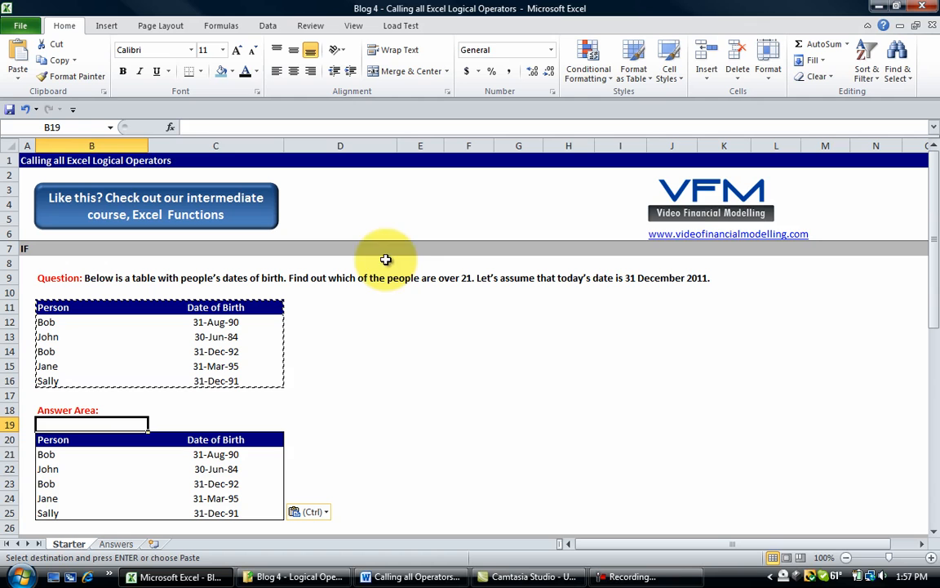
left_click(92, 454)
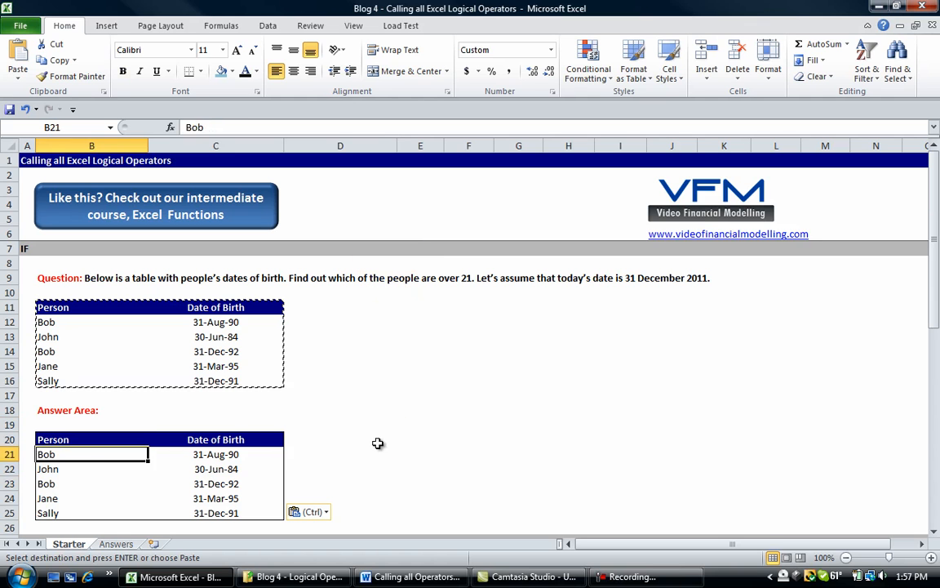
Add 'Todays Date' and 'Age' headings and begin entering '31 dec' in D21.
type("Todays Date")
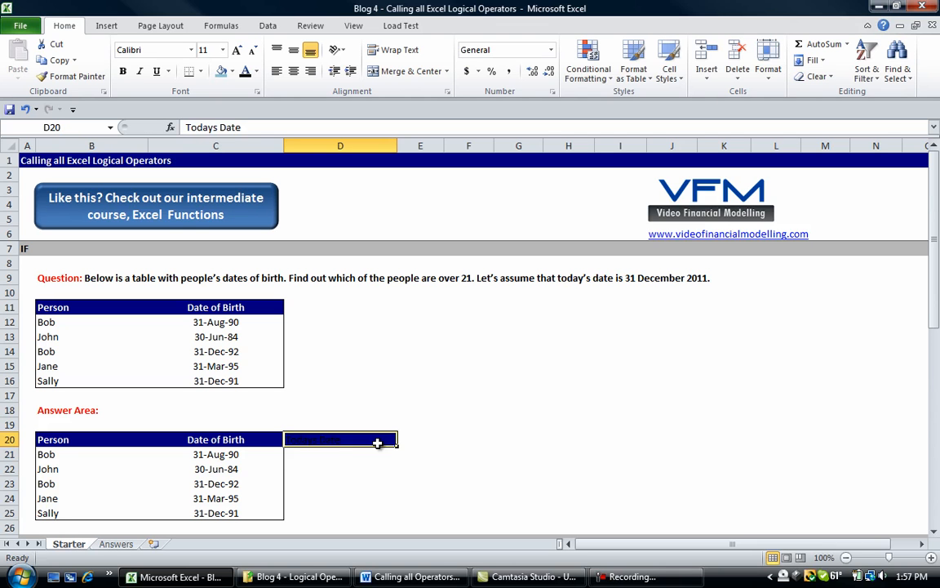
type("Todays Date")
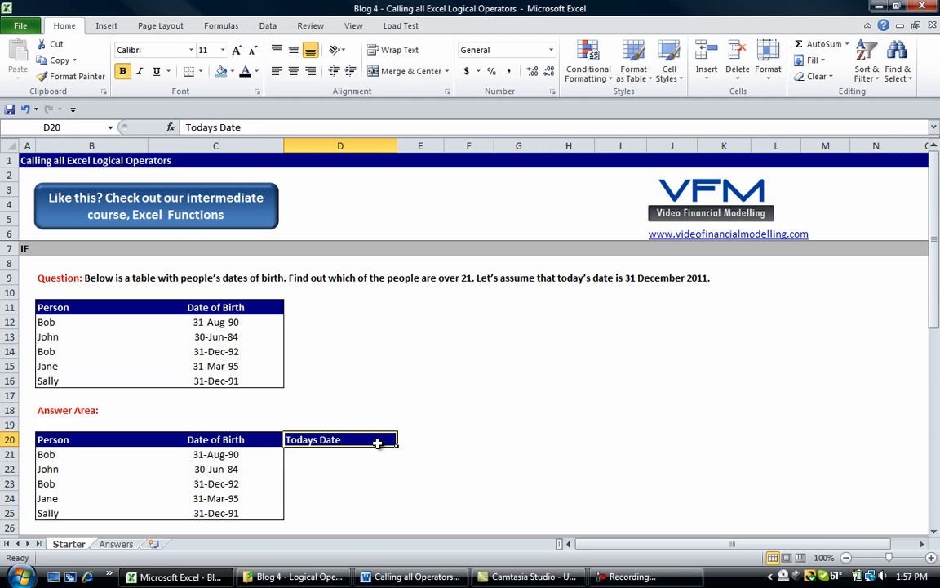
left_click(420, 439)
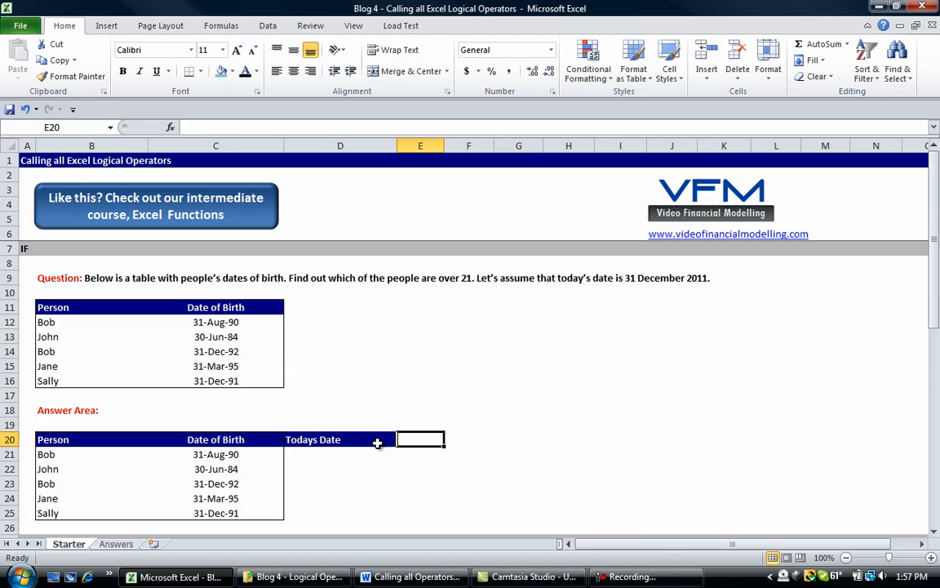
type("Age")
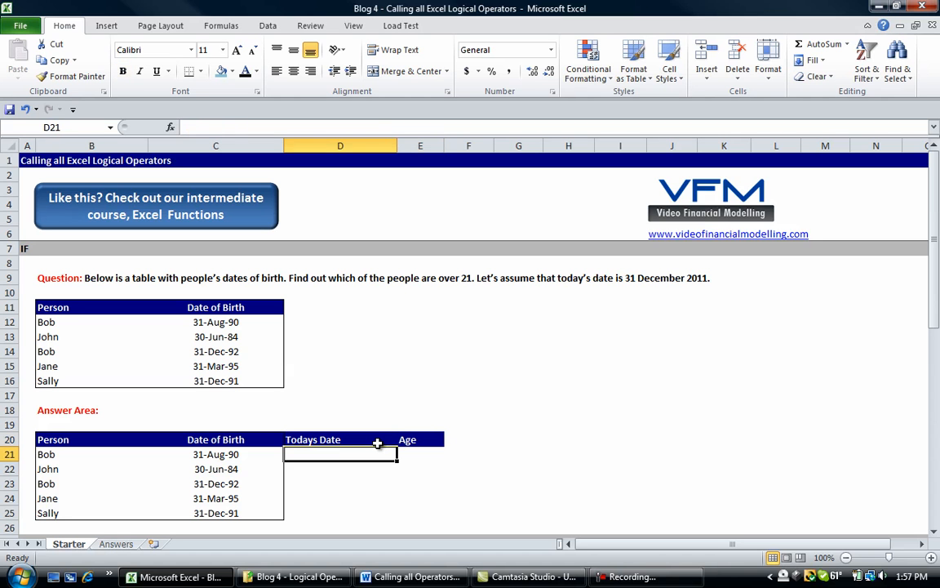
type("31 dec")
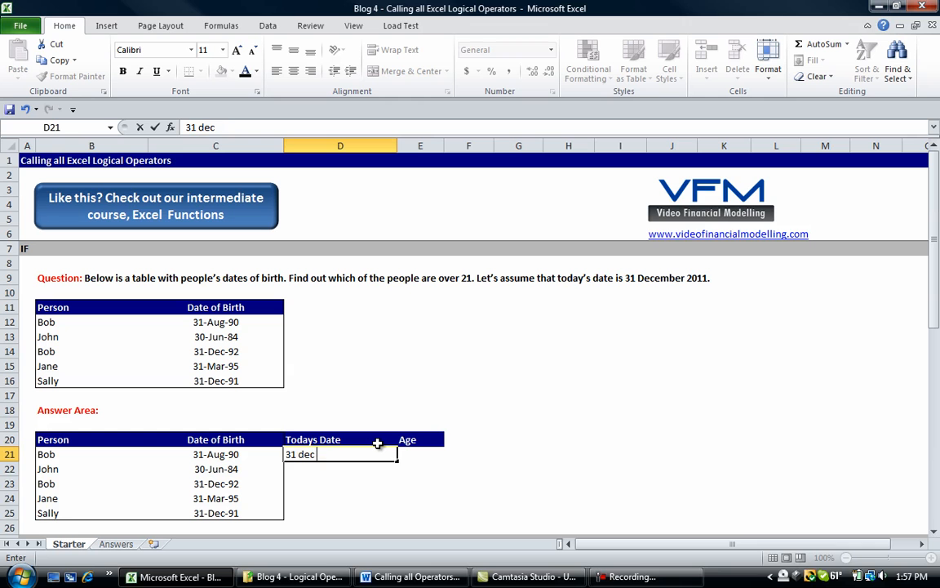
Fill 31-Dec-11 down D21:D25 under Todays Date.
key("Return")
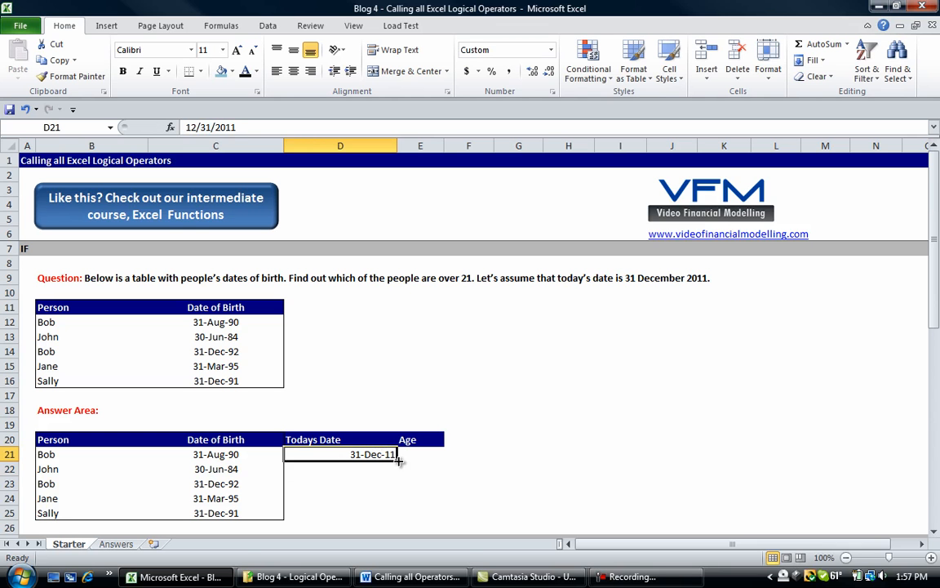
key("ctrl+c")
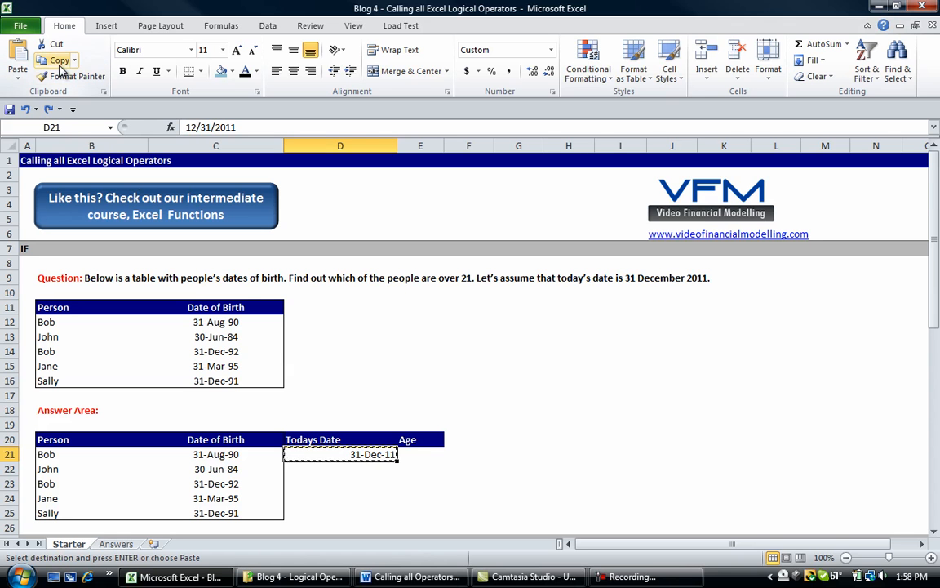
left_click_drag(340, 469, 340, 498)
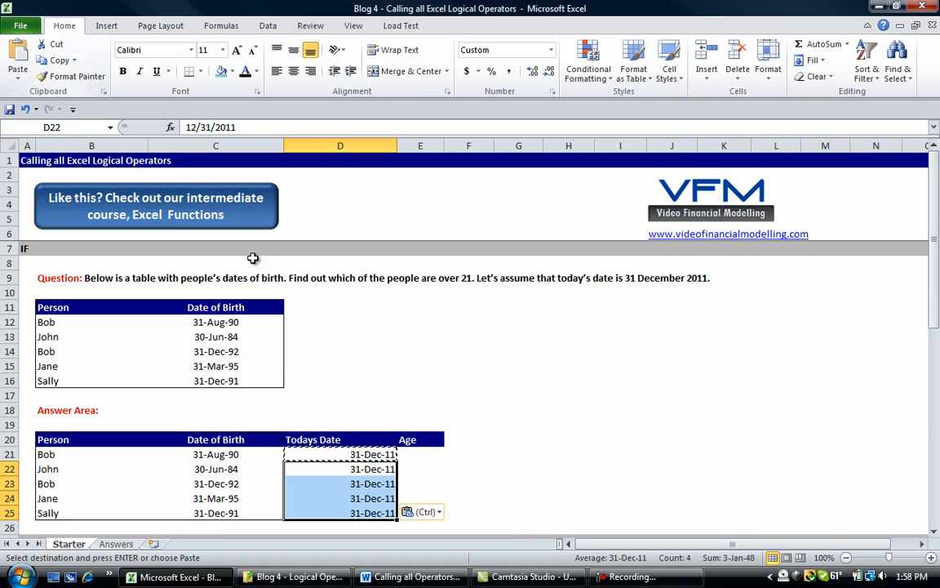
left_click(421, 468)
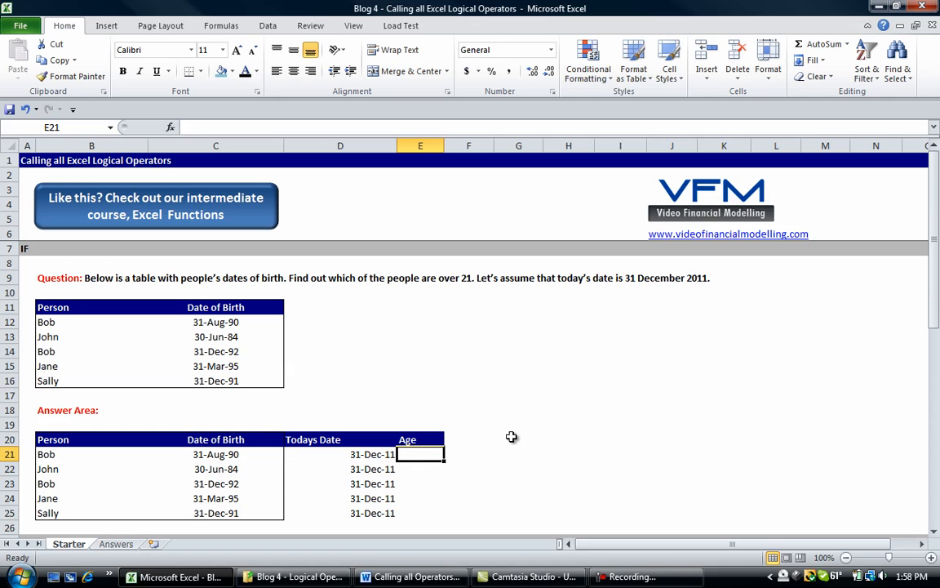
left_click(420, 410)
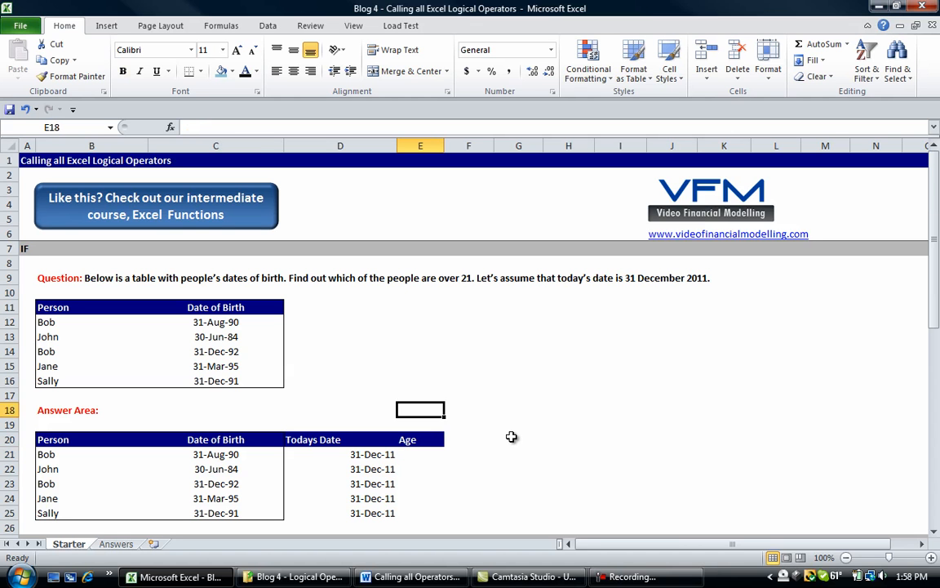
left_click(420, 454)
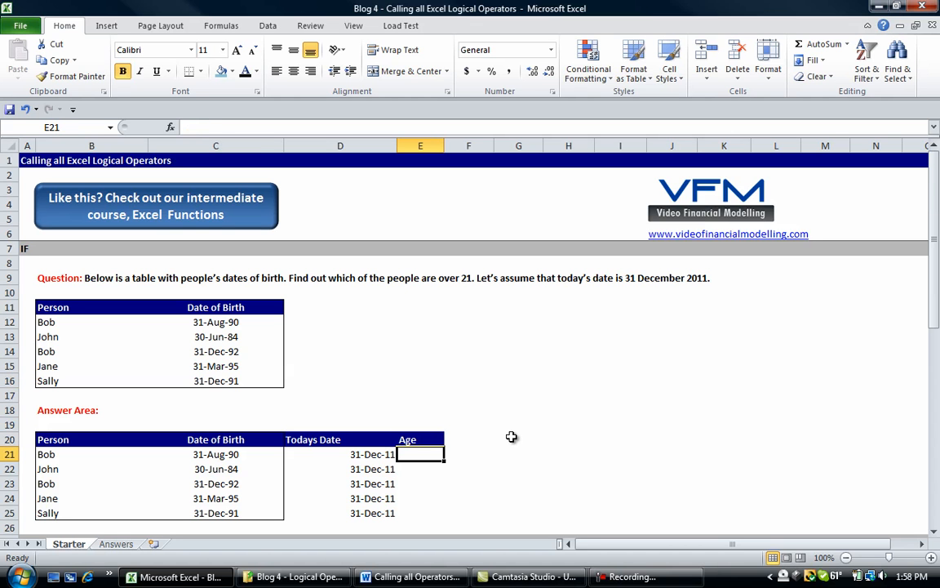
Build the trial formula =(D21-C21)/365 in G21, giving 21.34795.
left_click(518, 453)
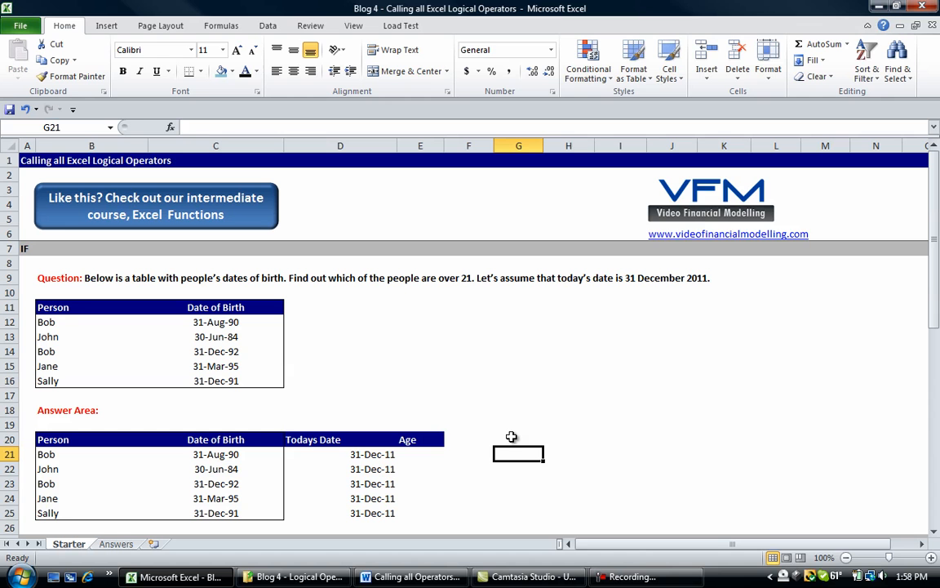
type("=")
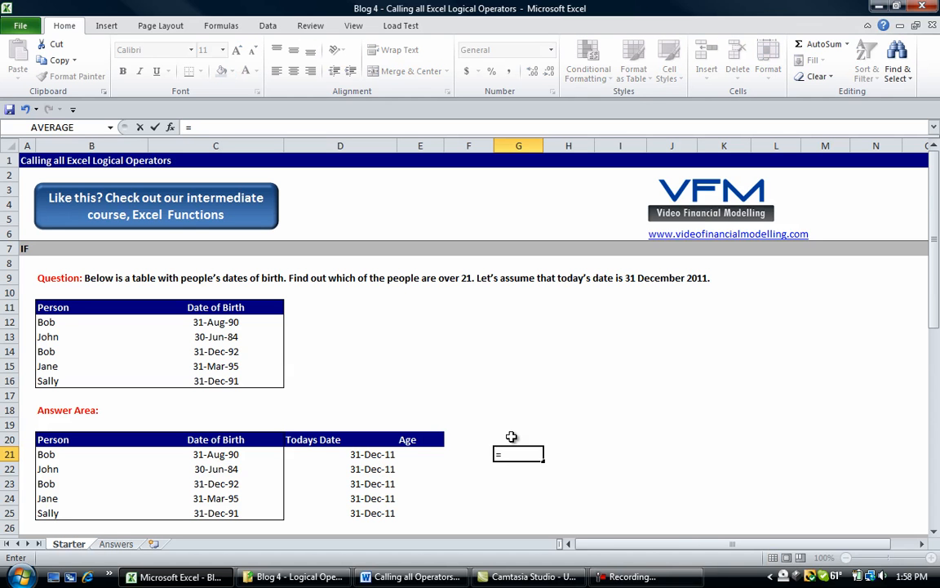
type("(")
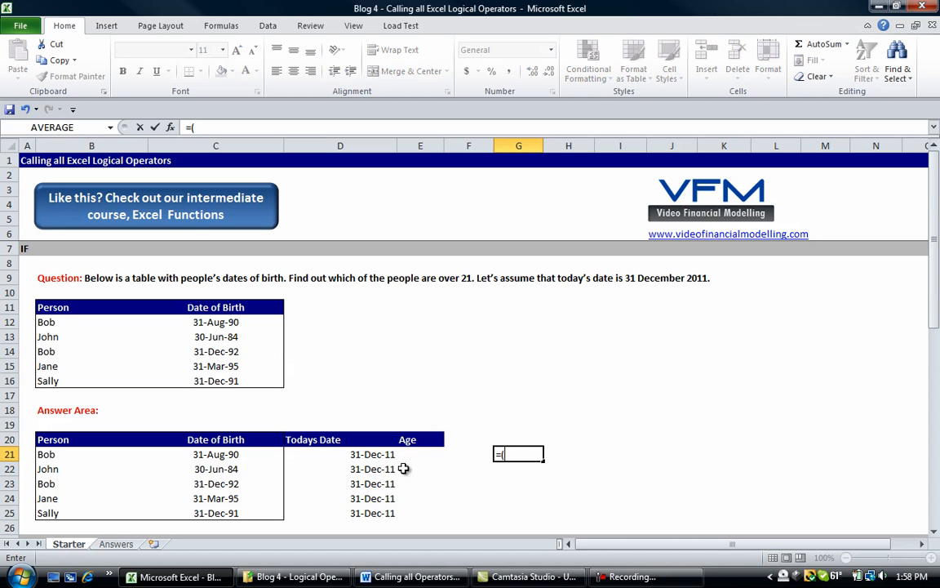
left_click(340, 454)
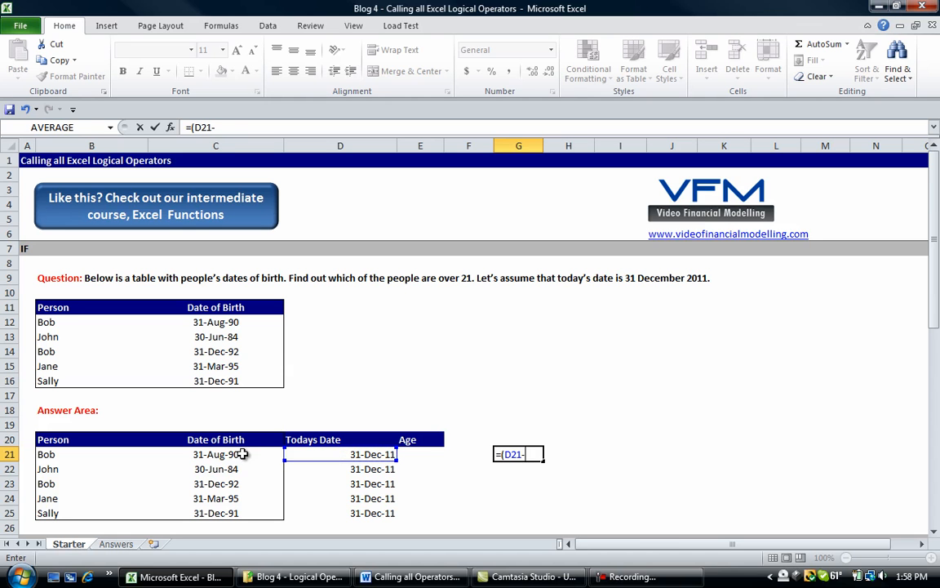
left_click(215, 454)
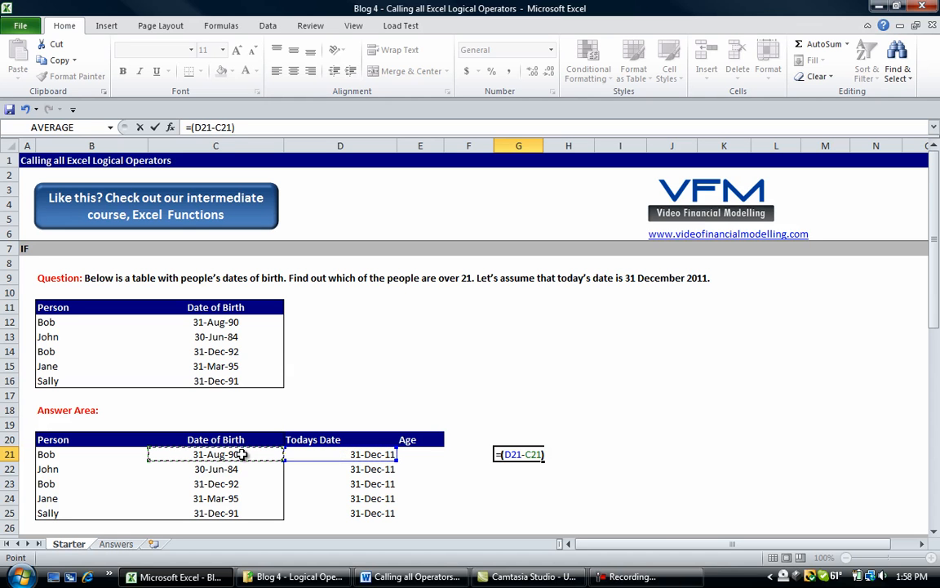
key("Return")
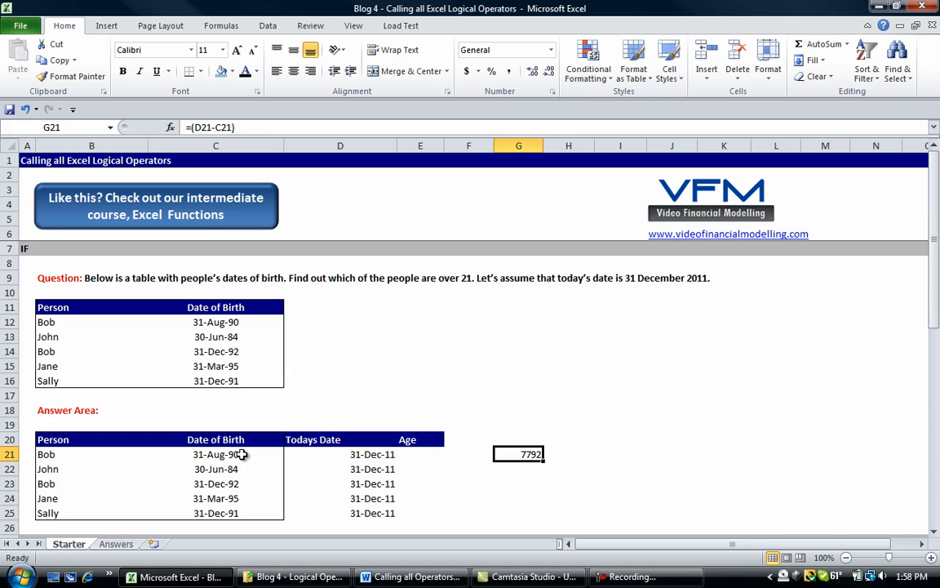
double_click(518, 454)
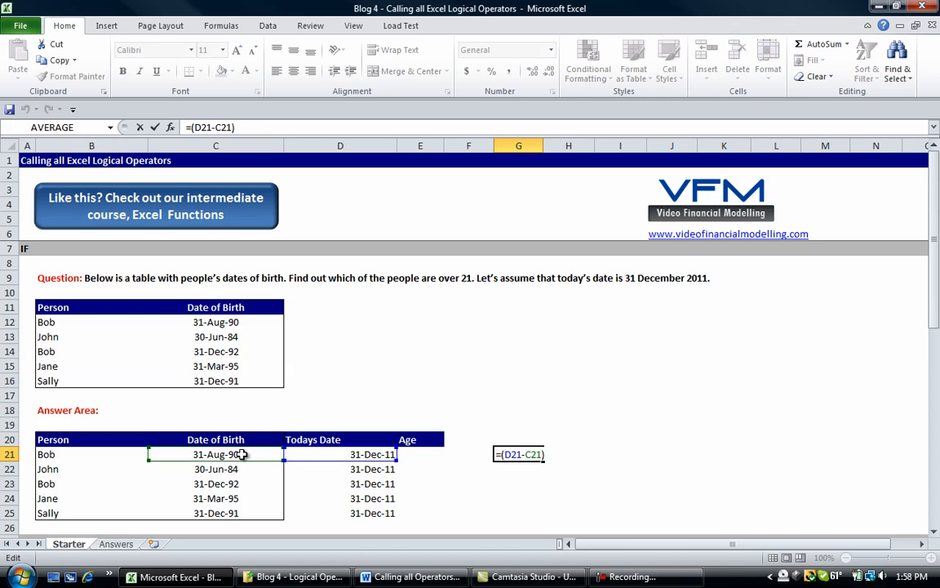
type("/365")
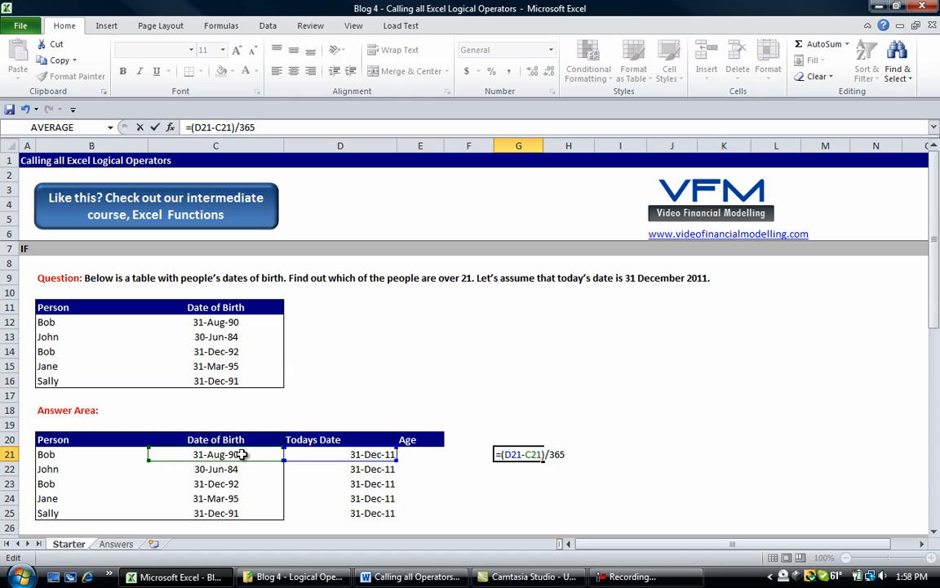
mouse_move(565, 453)
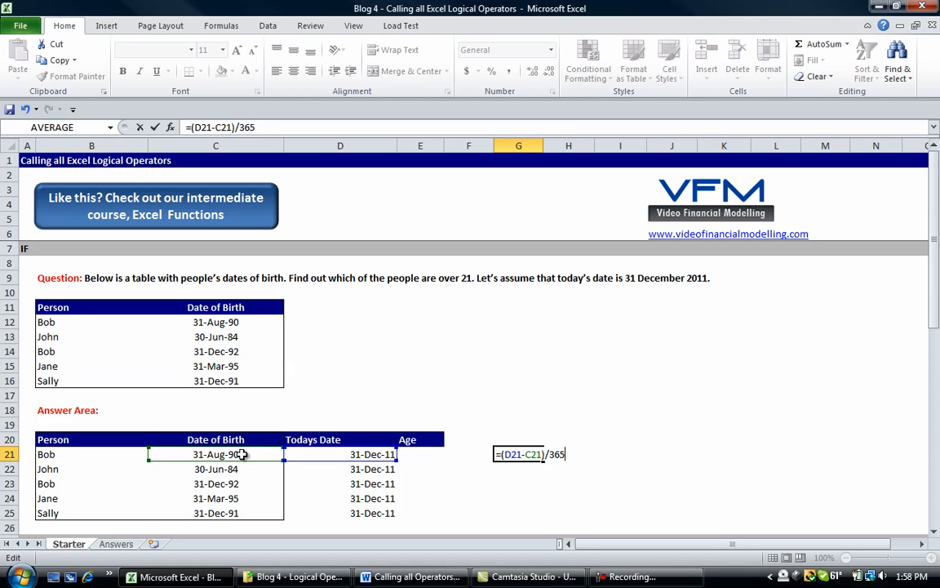
key("Return")
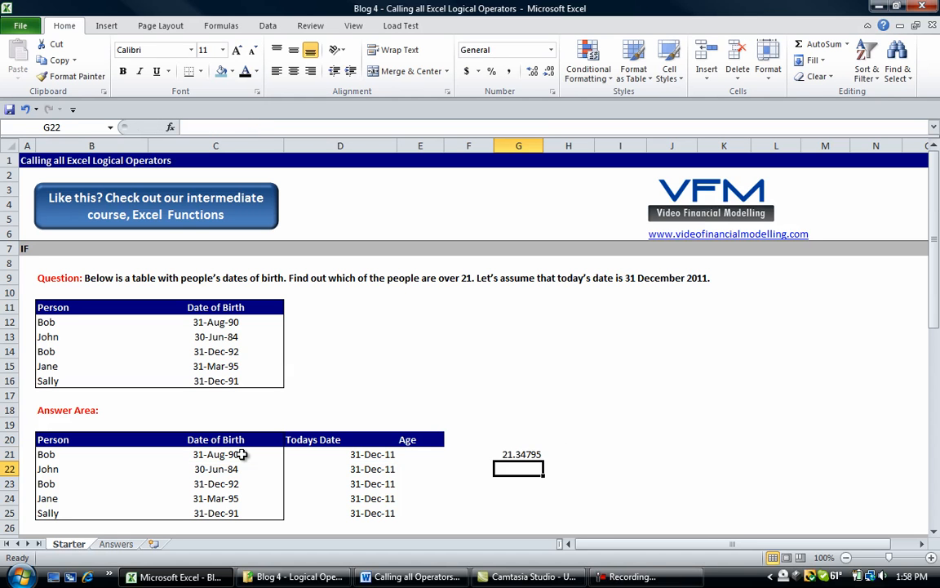
left_click(672, 454)
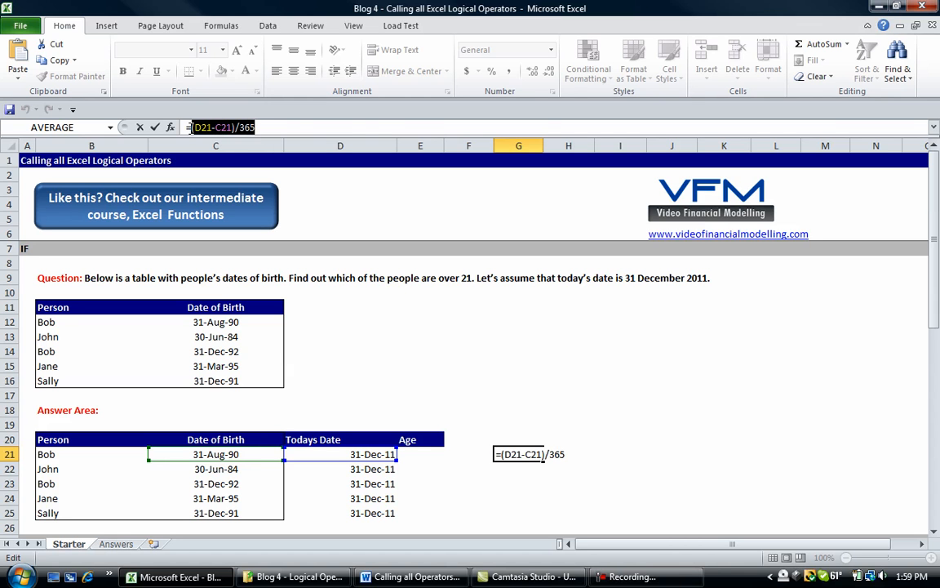
Start typing =if in Bob's Age cell E21.
key("Return")
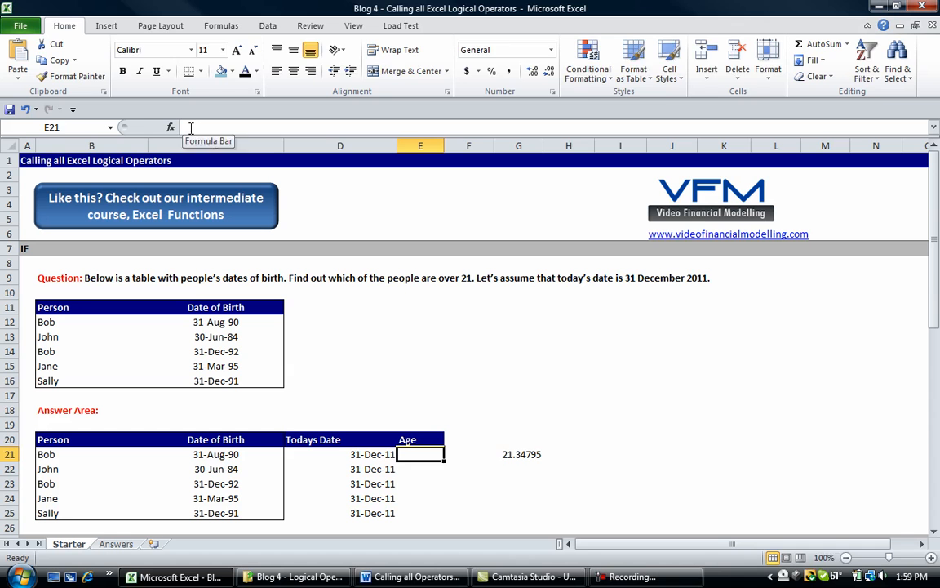
type("=if")
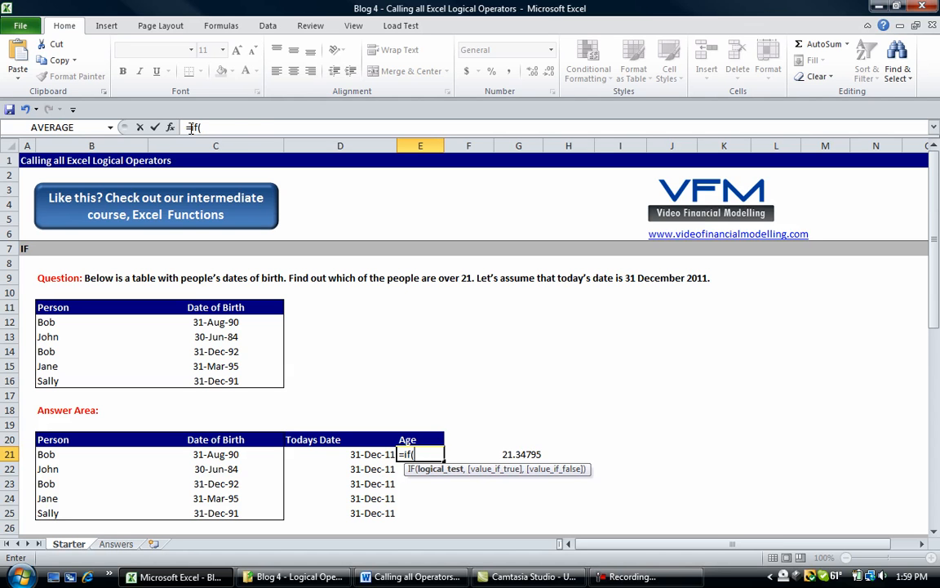
Complete E21 as =IF((D21-C21)/365>21,"Yes, they're over 21","No, they are not over 21").
type("(D21-C21)/365")
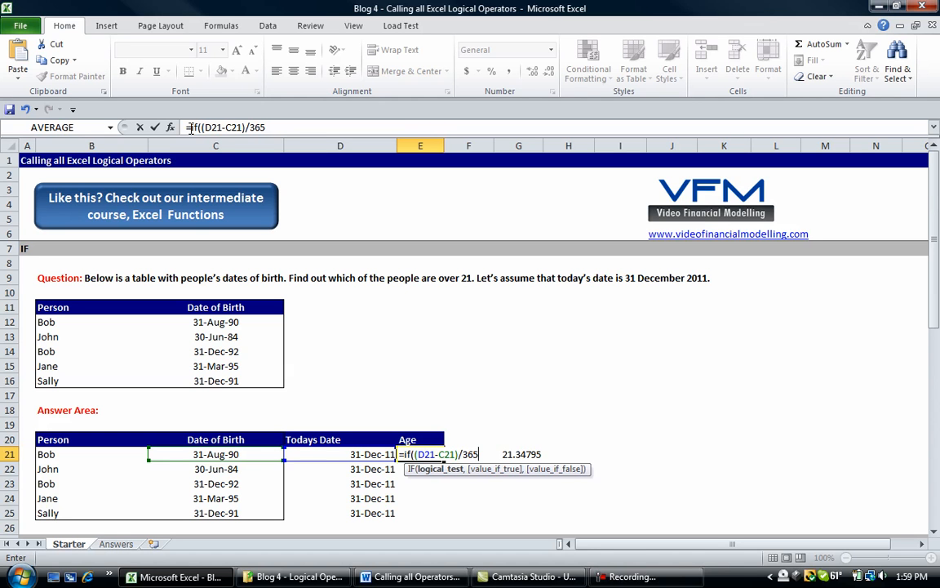
type(">")
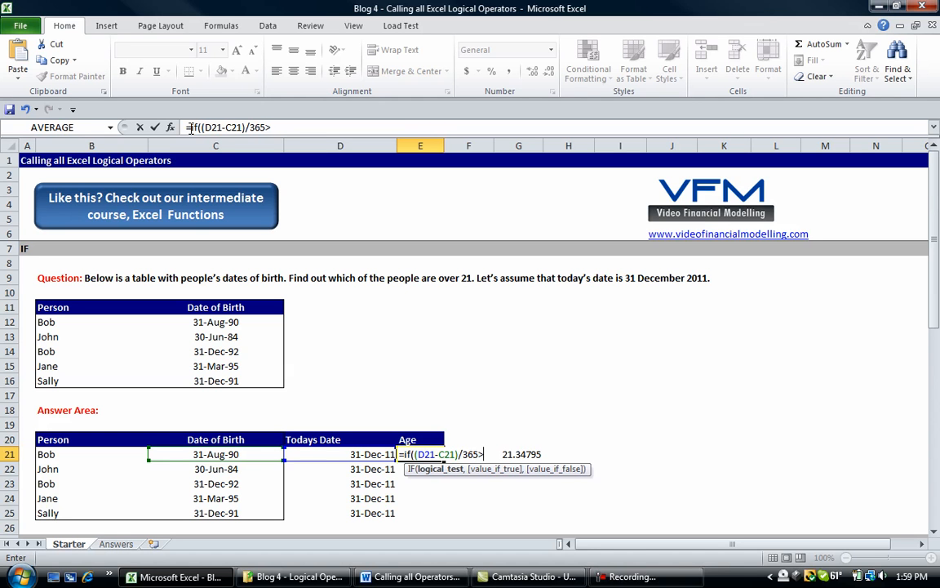
type("2")
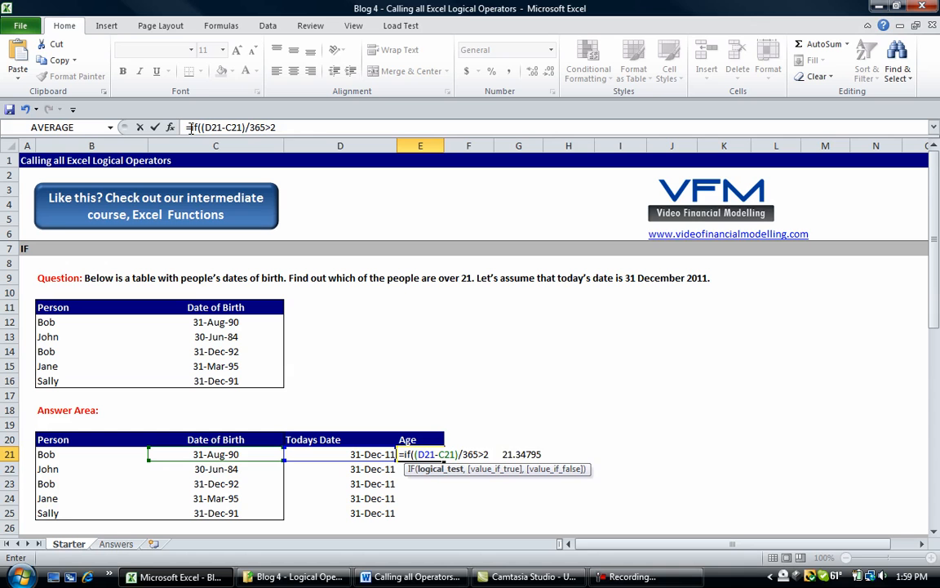
type("1,")
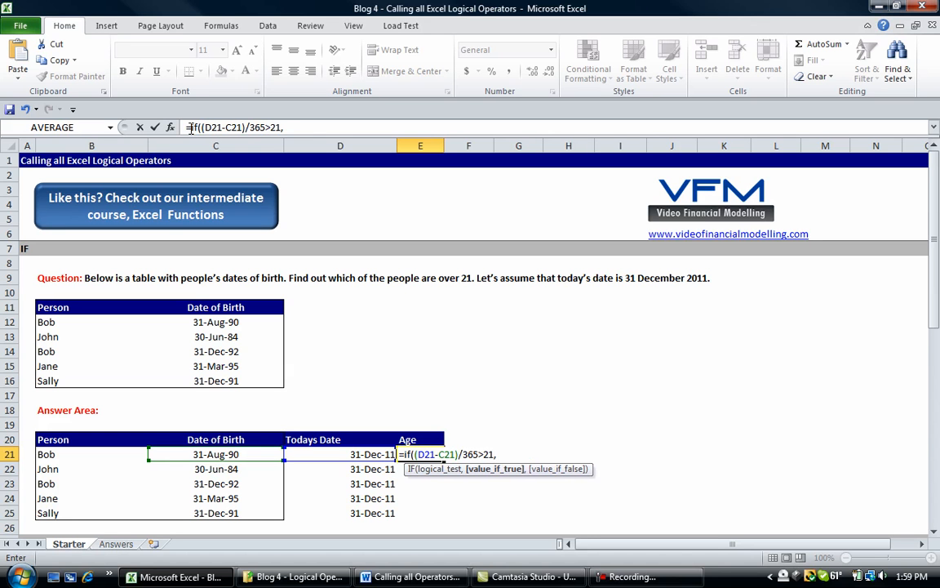
type("\"")
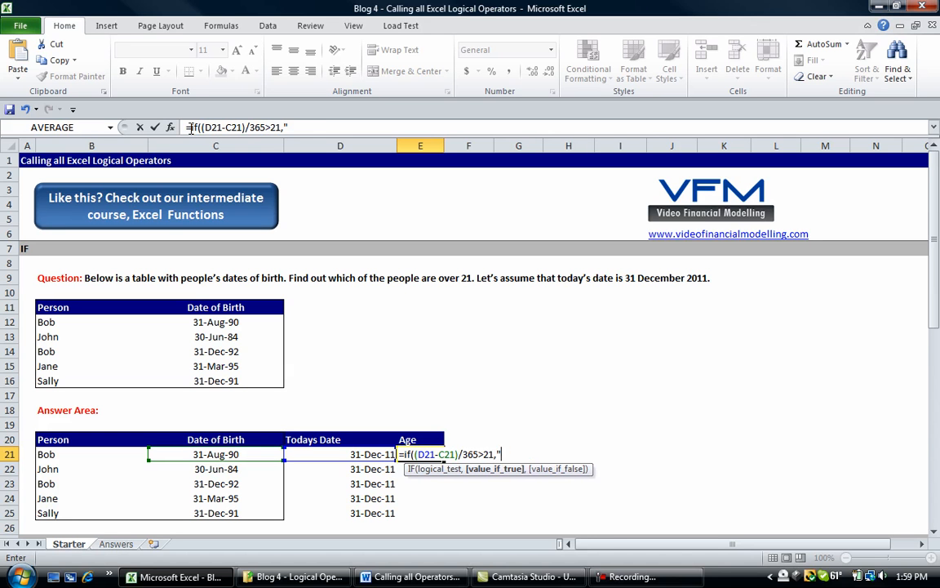
type("Yes, they're over")
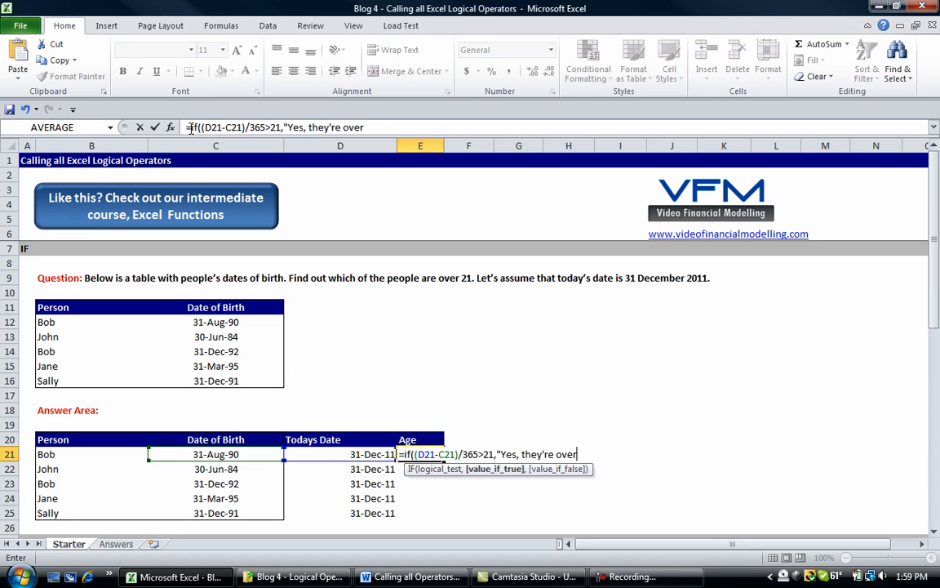
type("21\"")
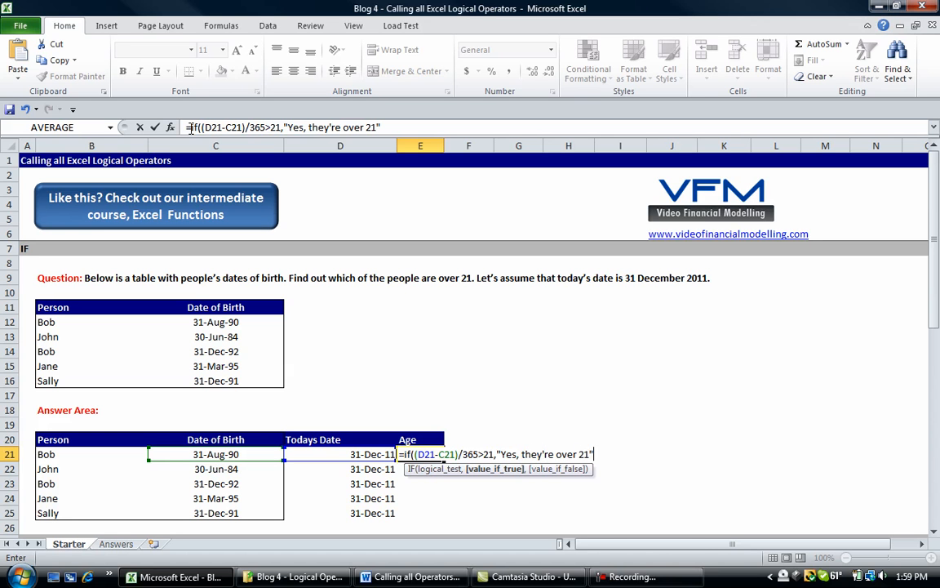
type(",\"No, they are not over 21")
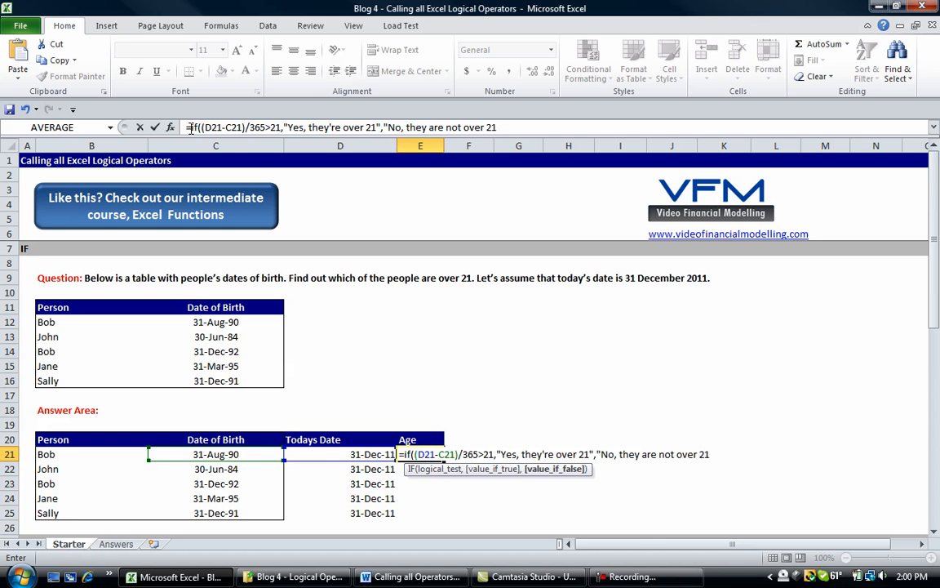
type(")")
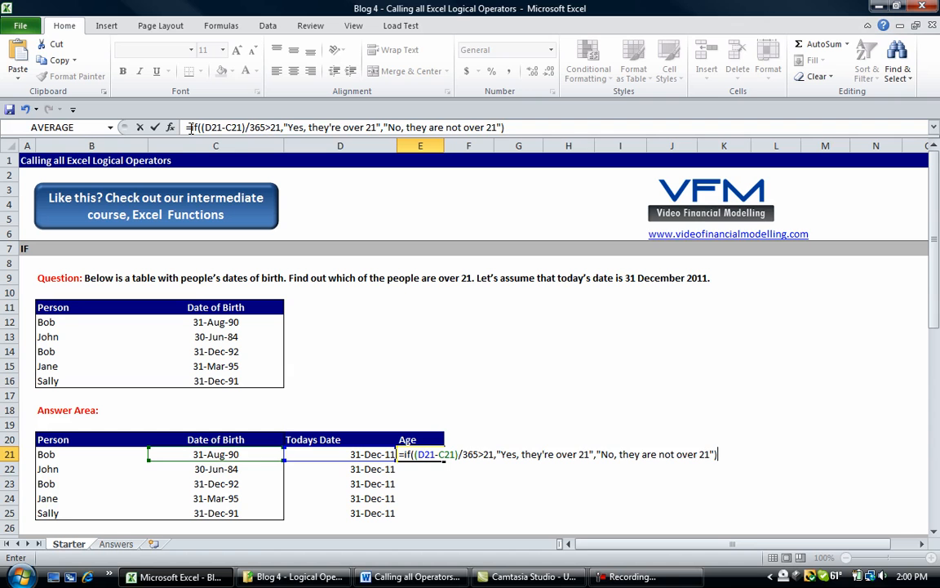
key("Return")
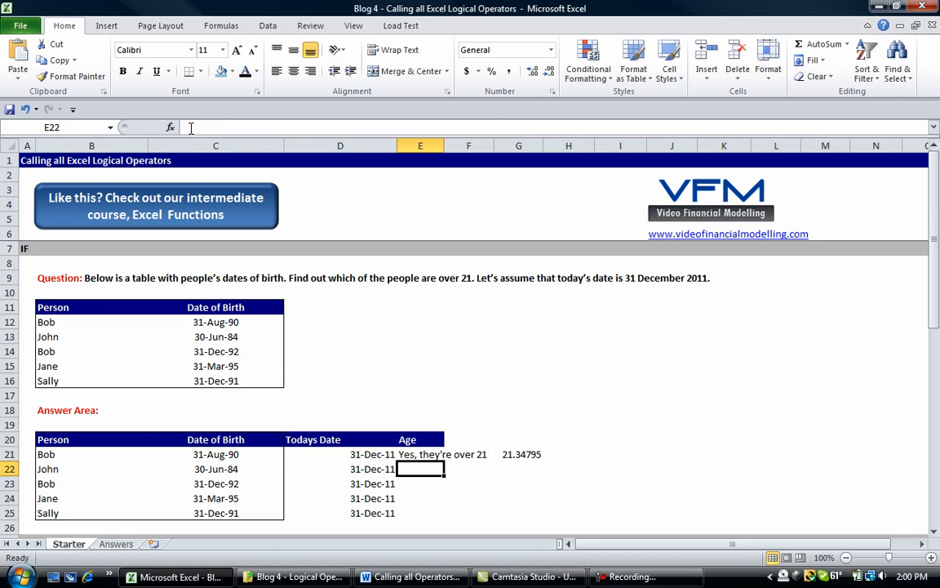
Clear the trial value in G21 and copy Bob's age formula.
left_click(518, 454)
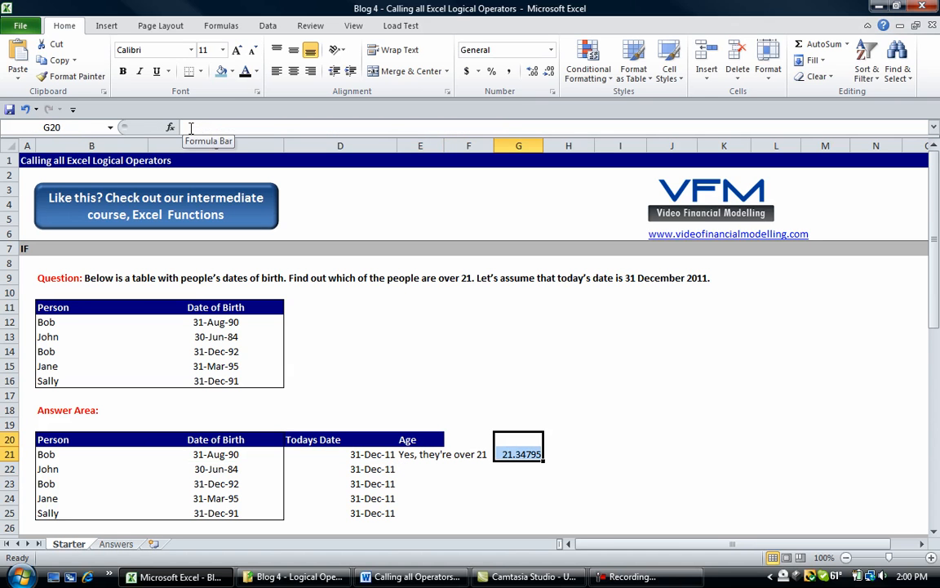
left_click(420, 454)
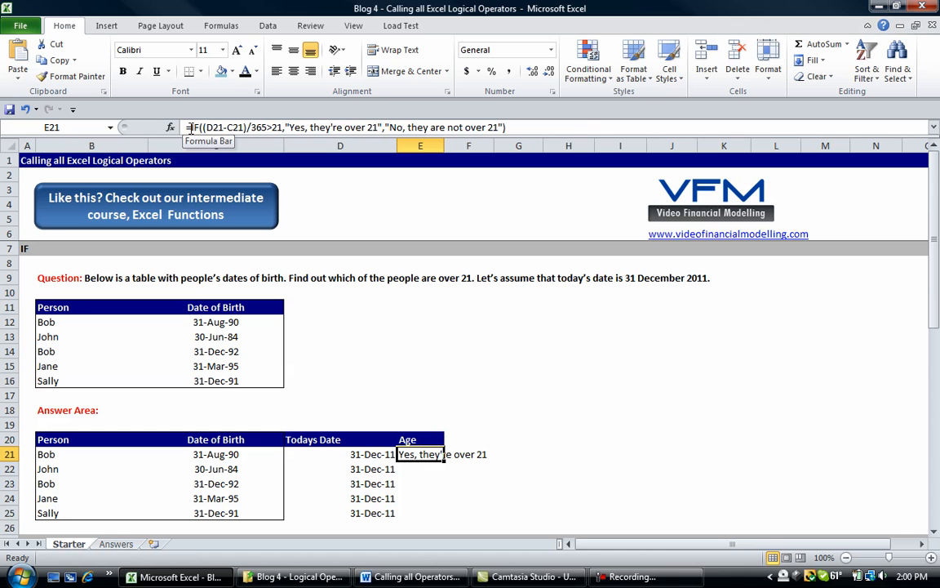
key("ctrl+c")
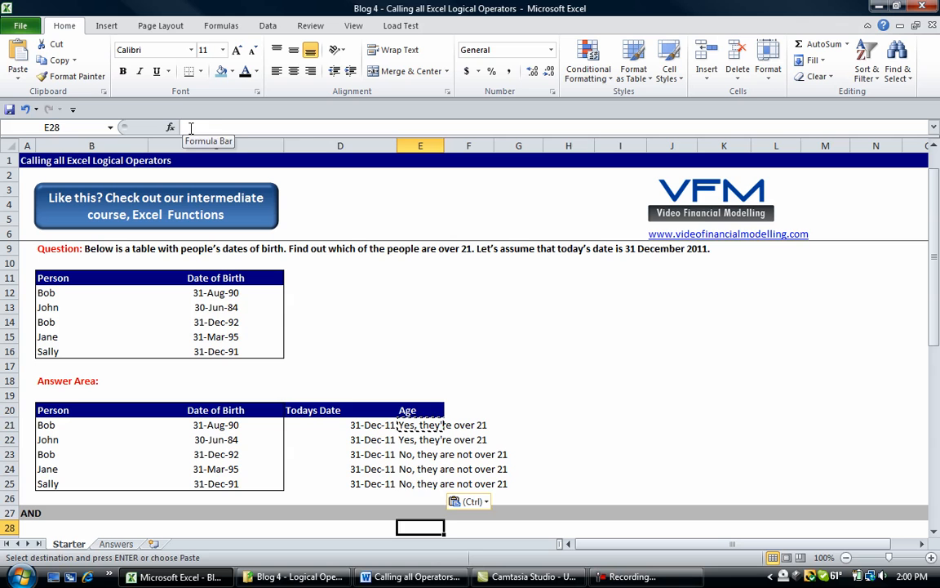
left_click(420, 409)
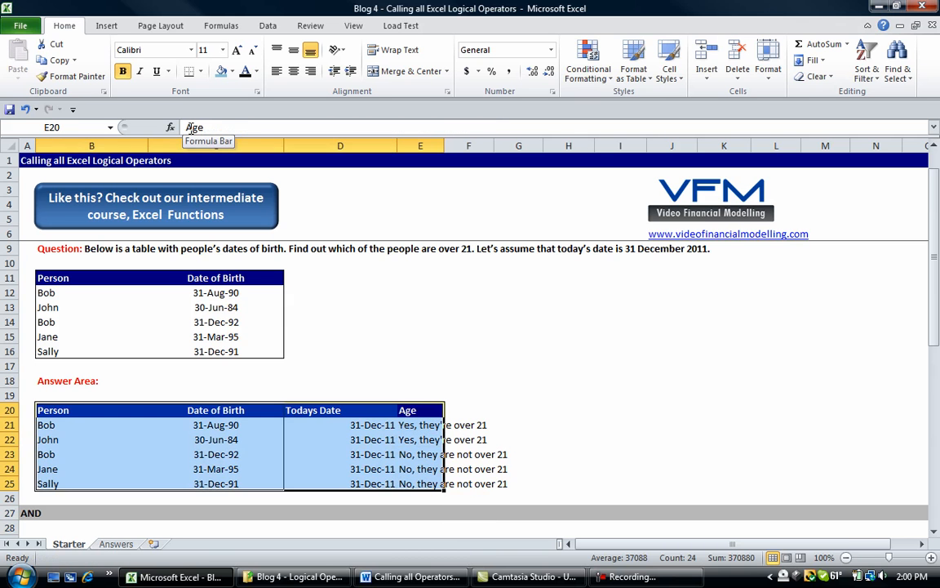
left_click(468, 424)
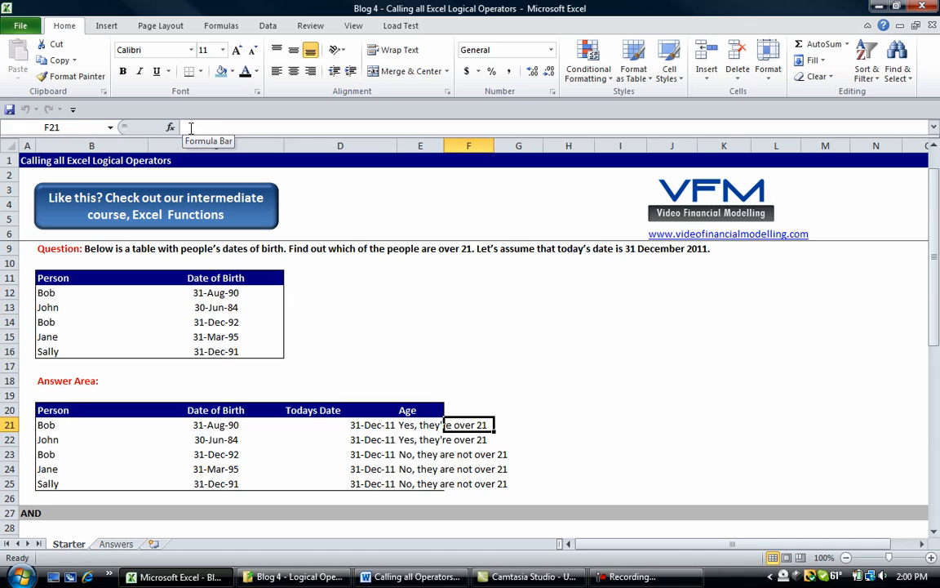
left_click(216, 424)
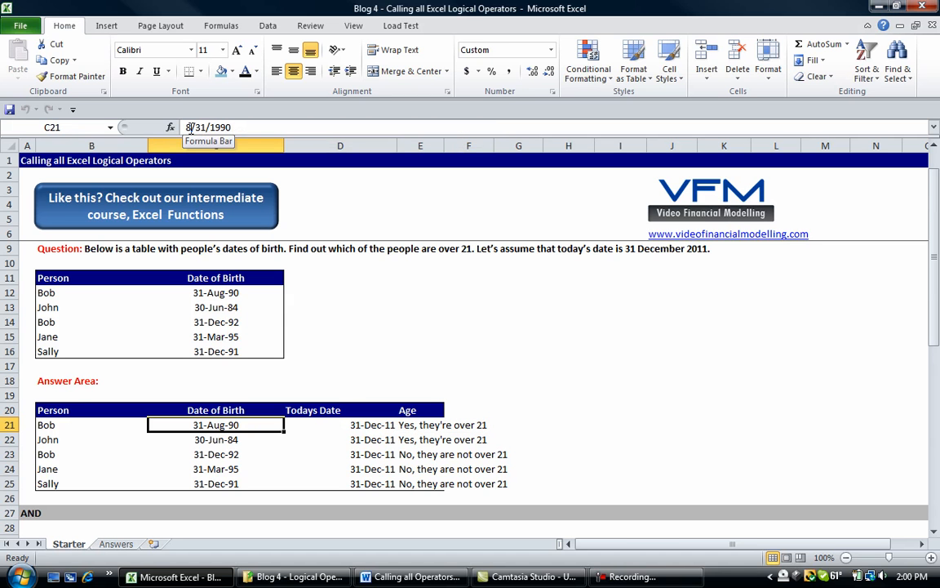
left_click(340, 425)
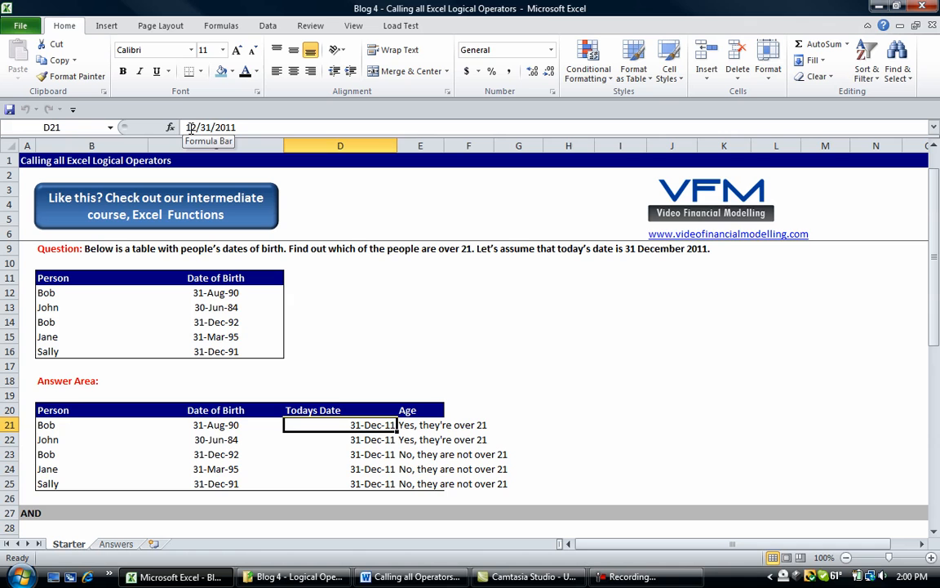
left_click(216, 425)
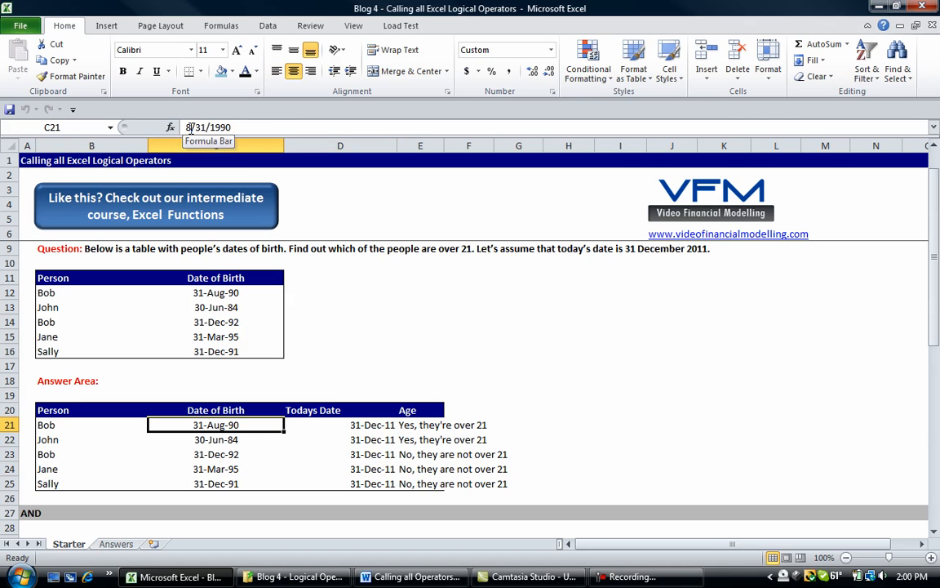
left_click(340, 424)
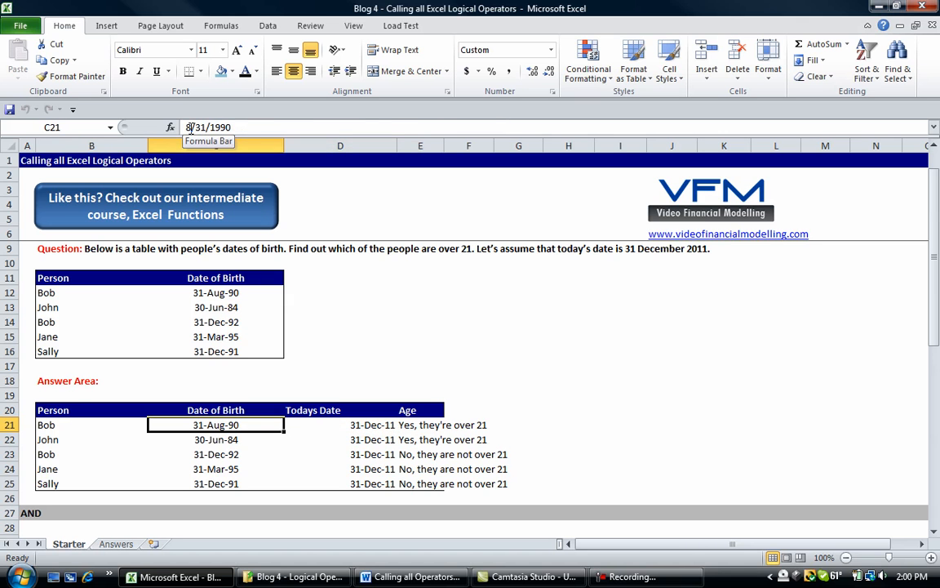
left_click(420, 424)
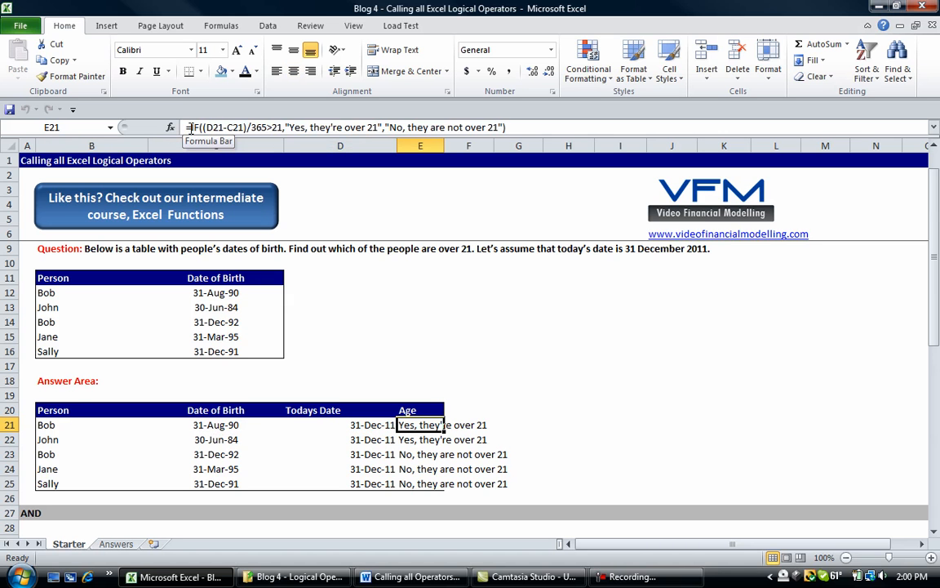
left_click(340, 439)
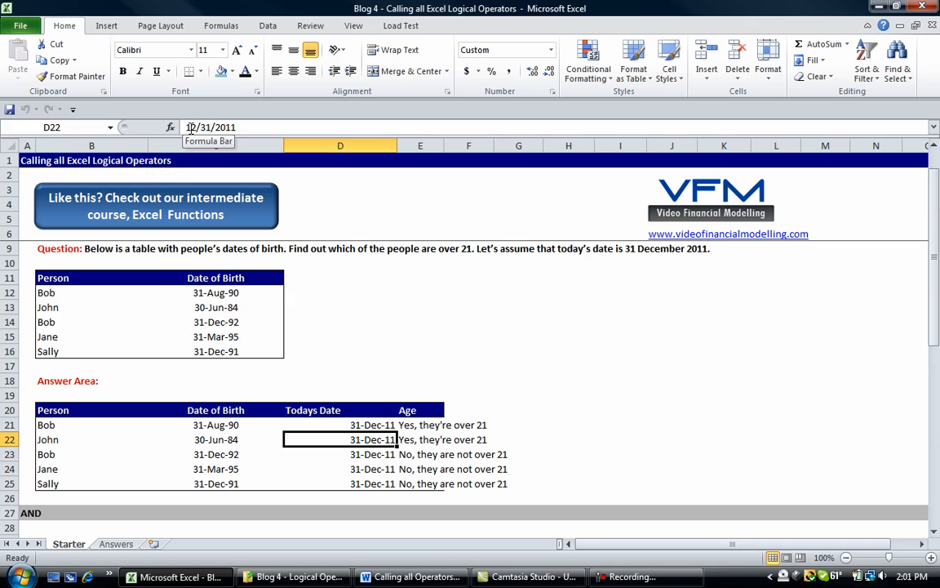
left_click(341, 453)
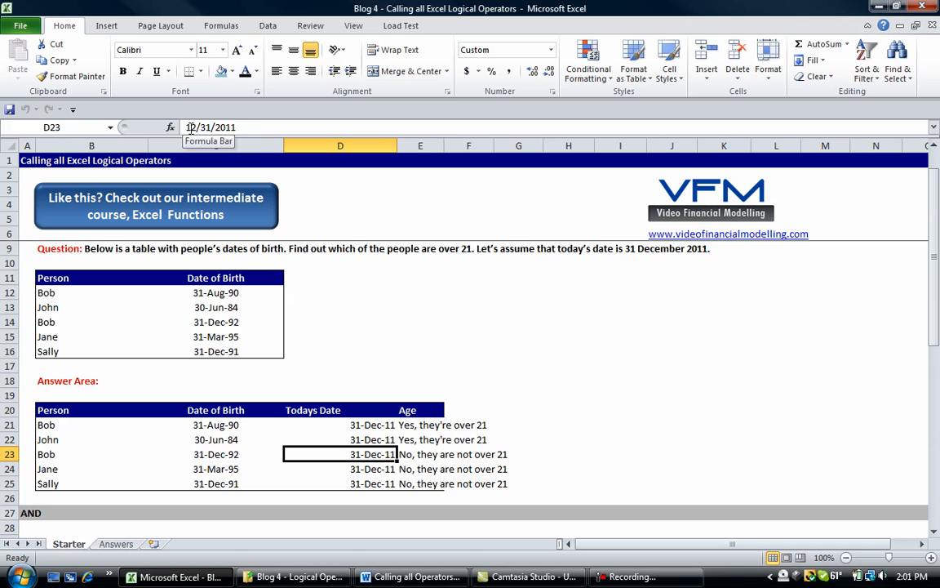
left_click(92, 454)
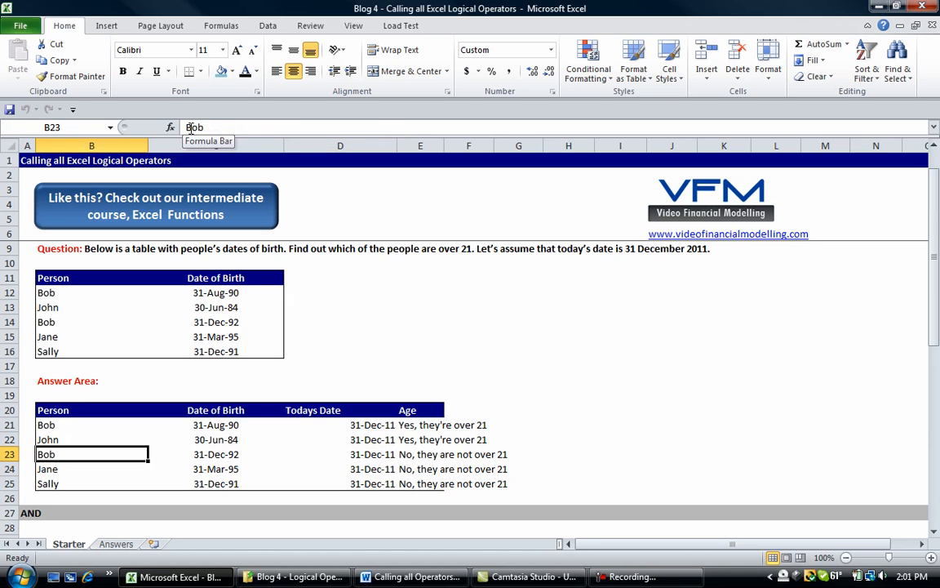
left_click(341, 469)
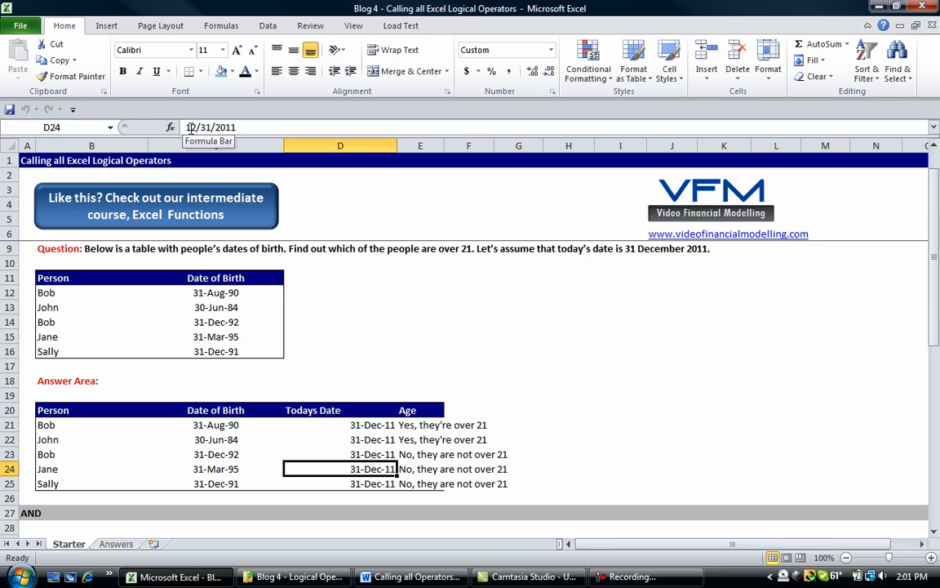
left_click(341, 483)
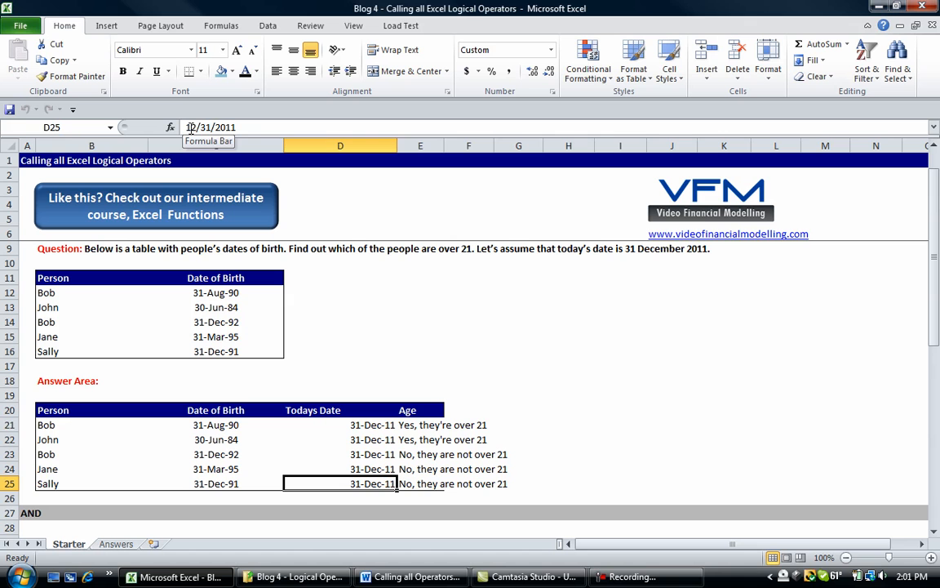
left_click(420, 483)
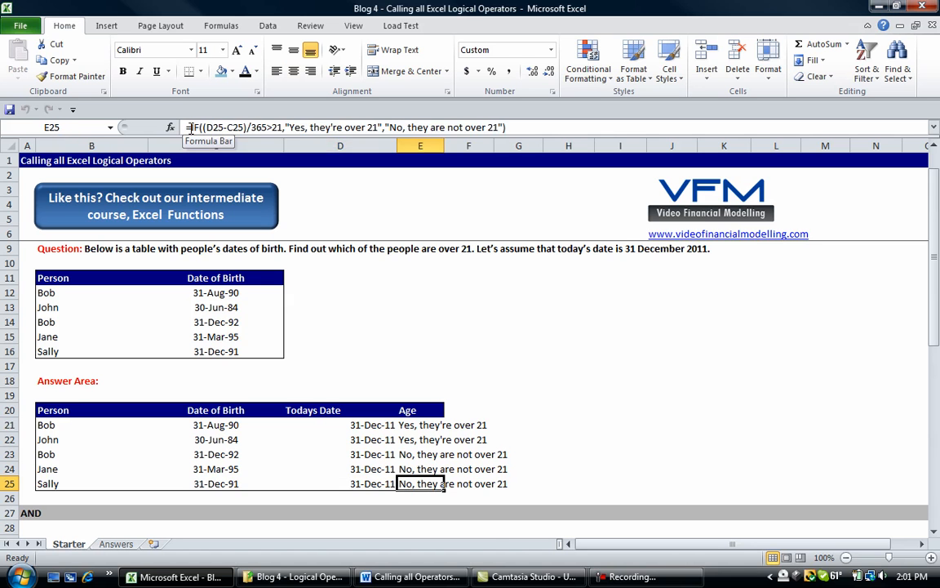
left_click(469, 483)
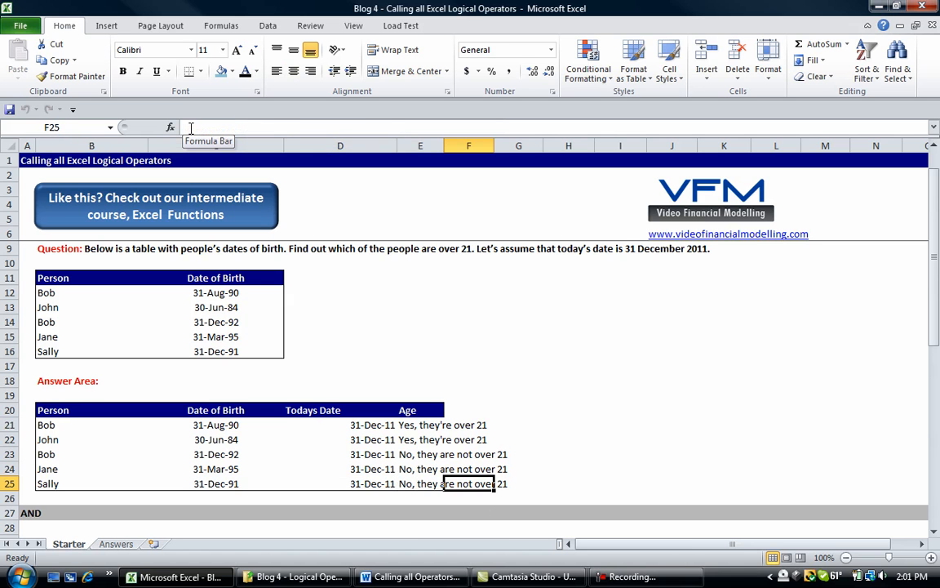
Scroll down to the AND section and select cell B33 in its answer area.
scroll("down", 3)
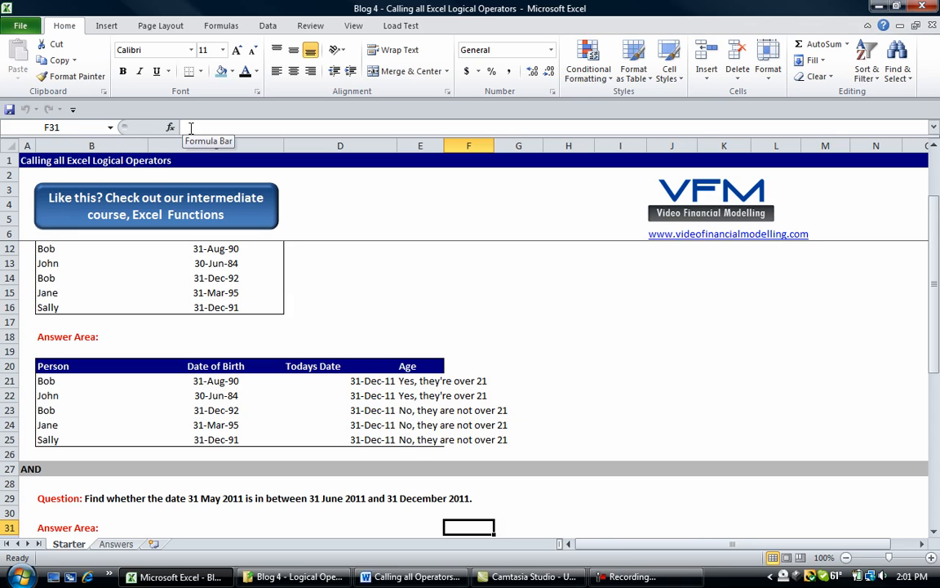
scroll("down", 3)
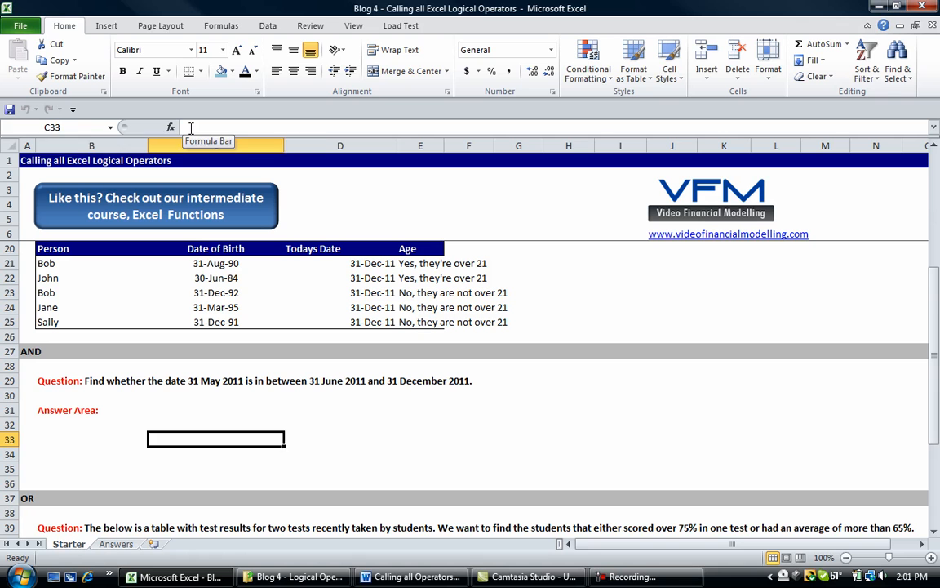
left_click(91, 439)
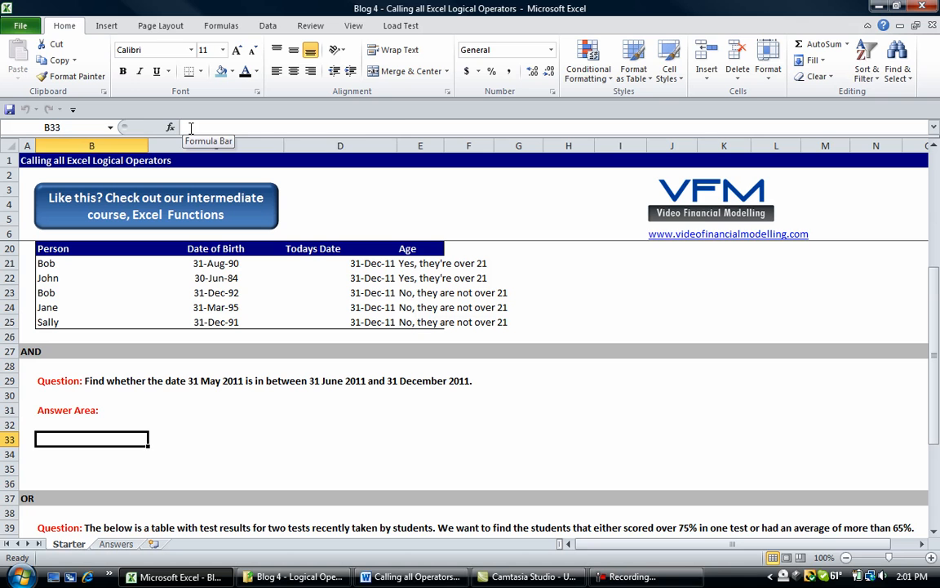
left_click(92, 380)
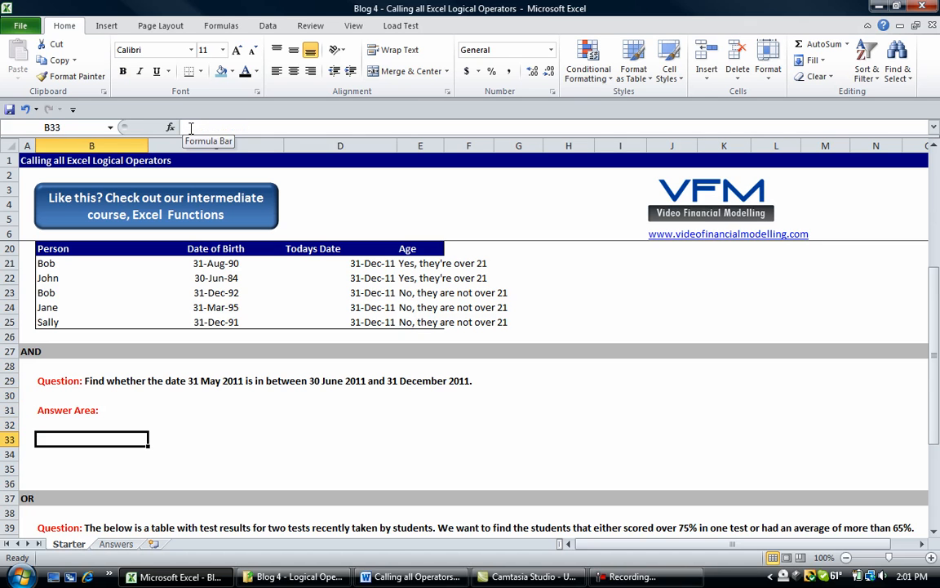
Enter the dates 30 June 2011 in B33 and 31 December 2011 in B34.
type("30")
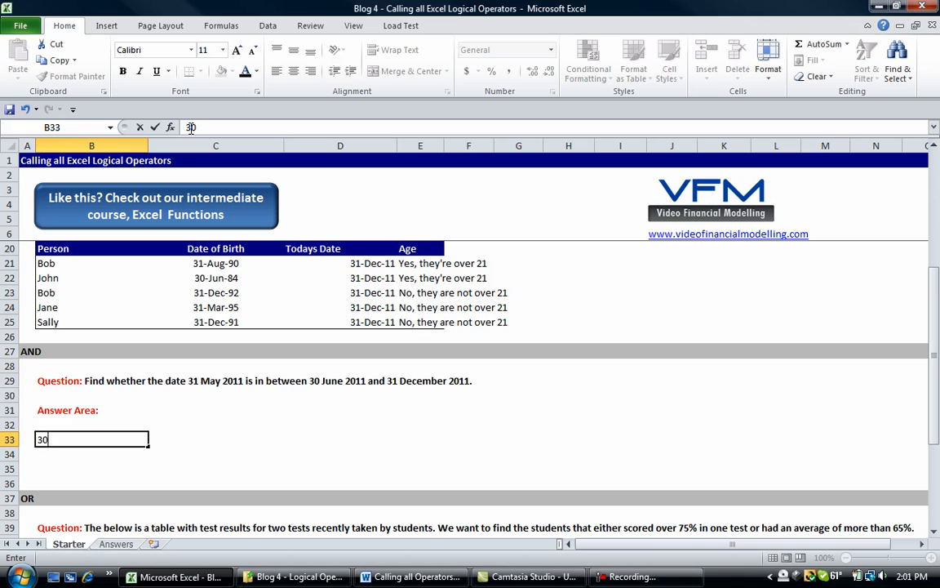
type("june")
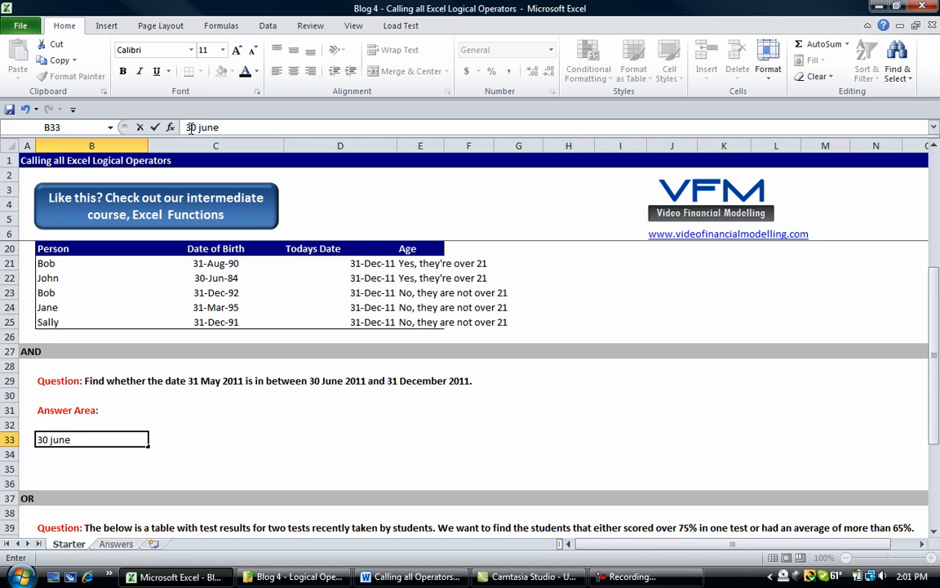
type("2011")
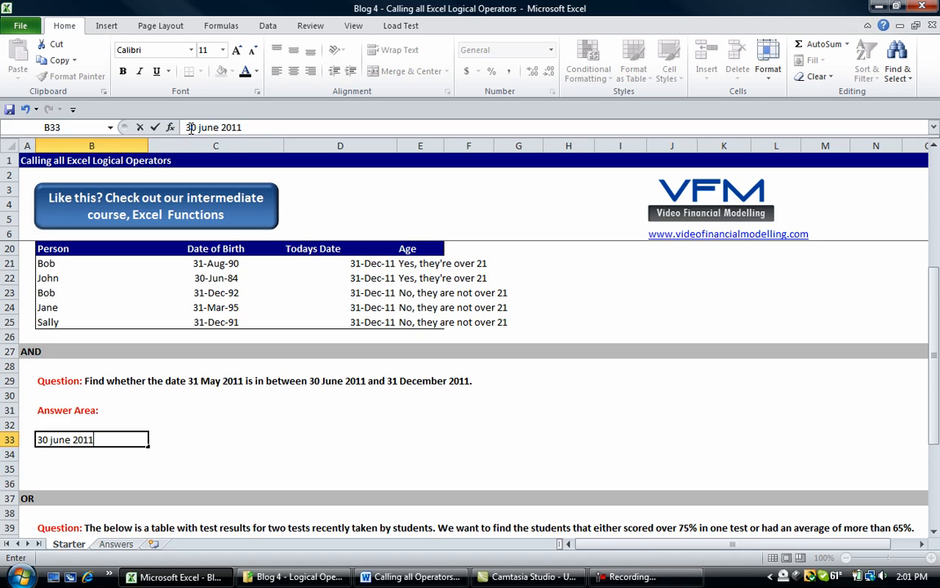
key("Return")
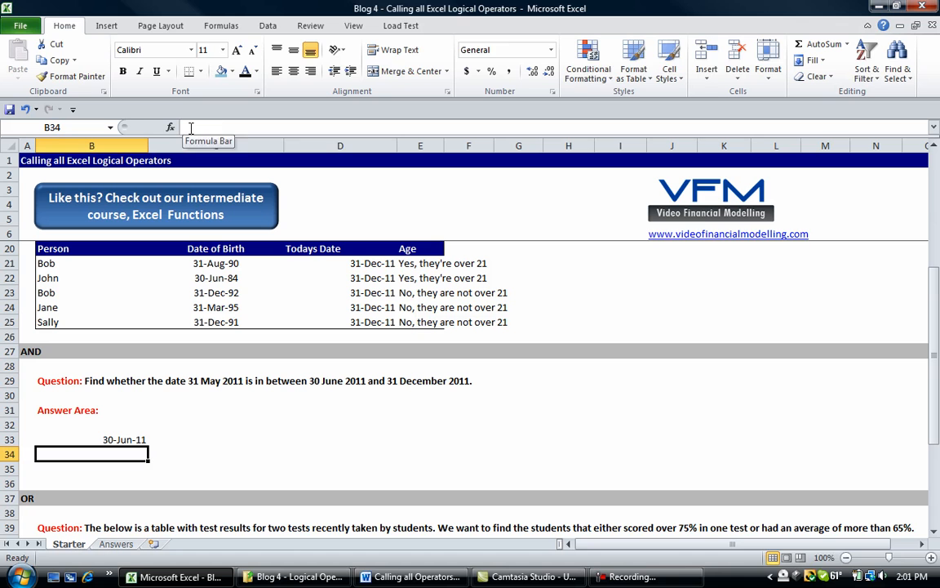
type("31 dece")
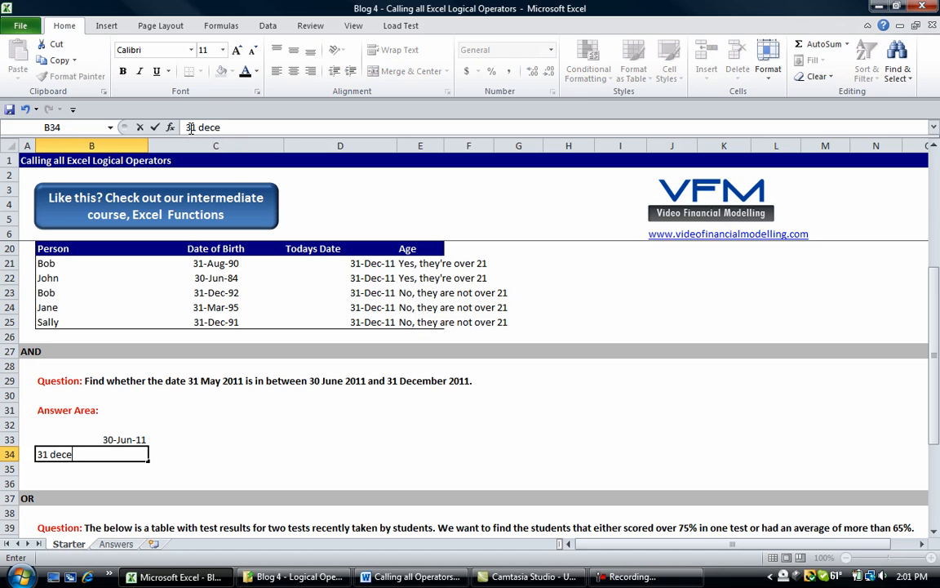
type("mber 2011")
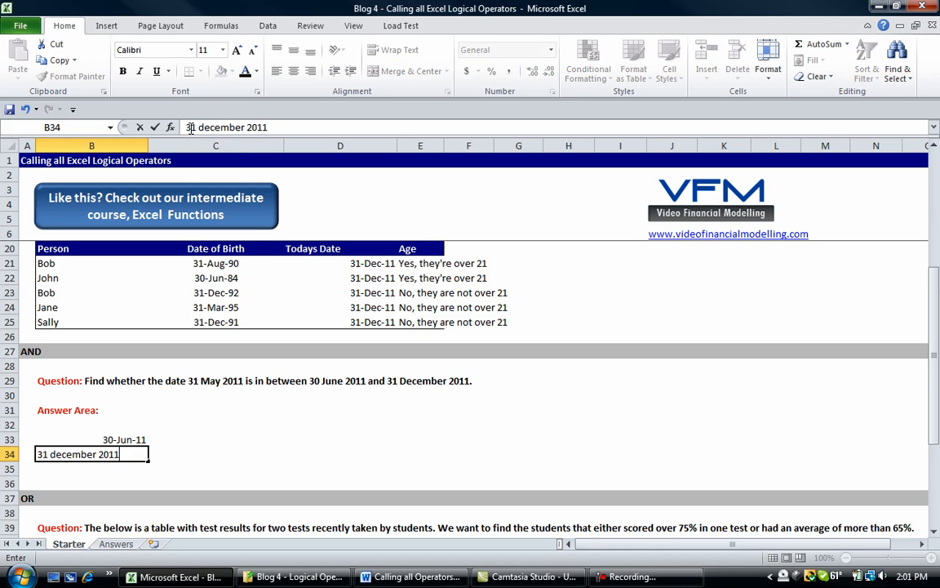
key("Return")
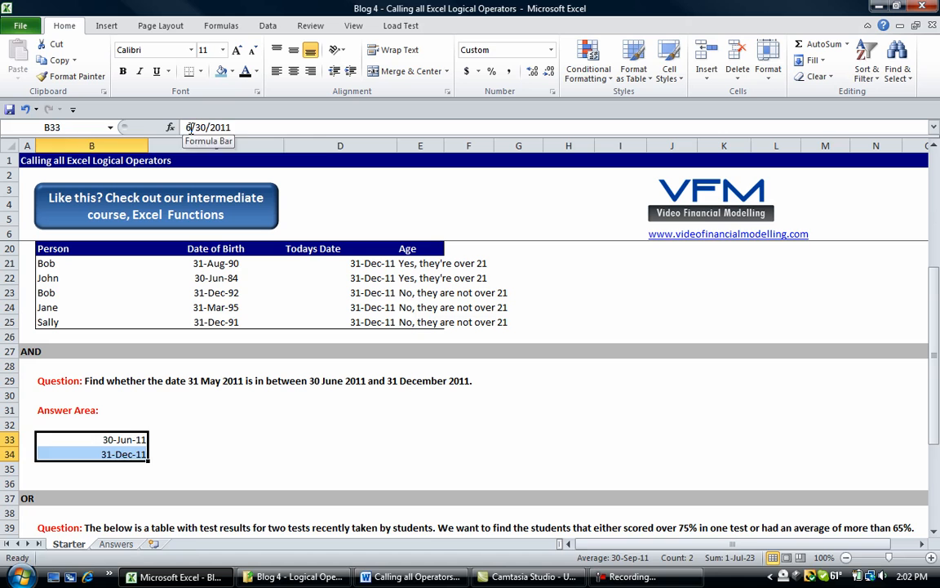
Type the 'Start Date' label for the date entries.
type("Sta")
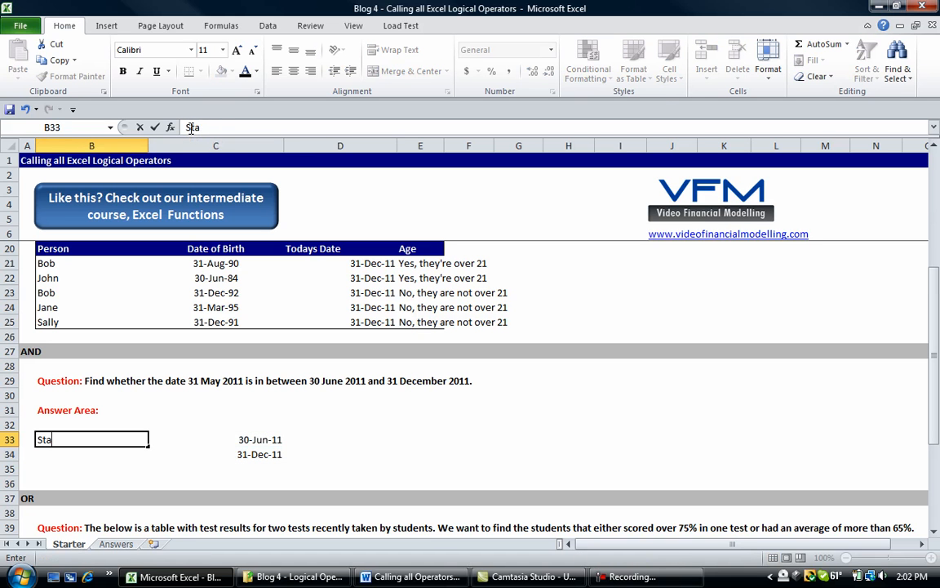
type("rt Date")
left_click(92, 453)
type("End Date")
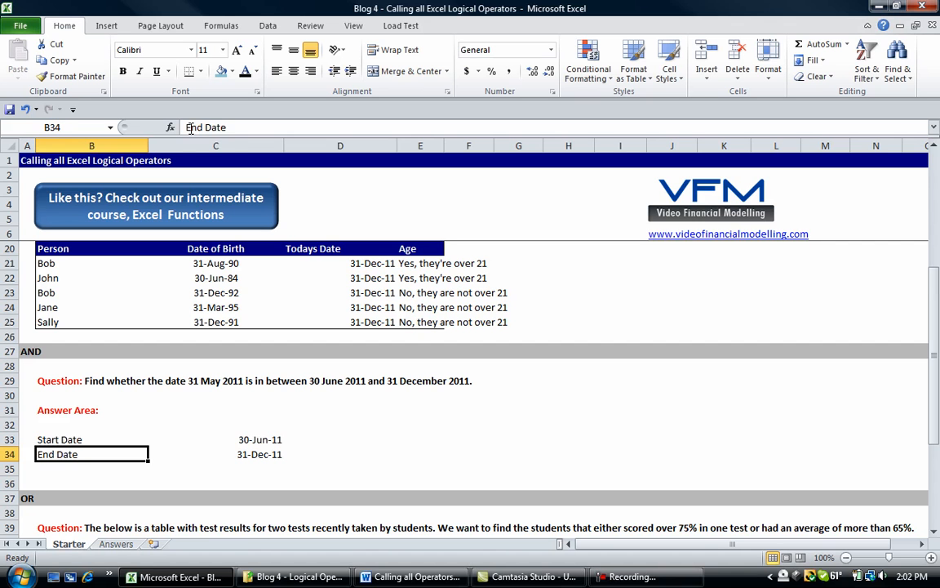
left_click(519, 409)
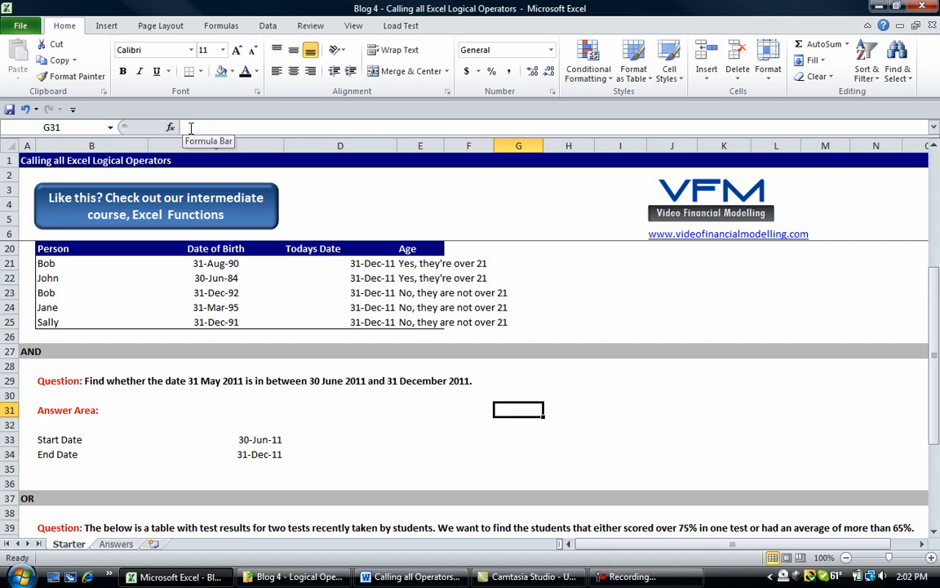
Enter the test date 31 May in G31 and check the stored values.
type("31")
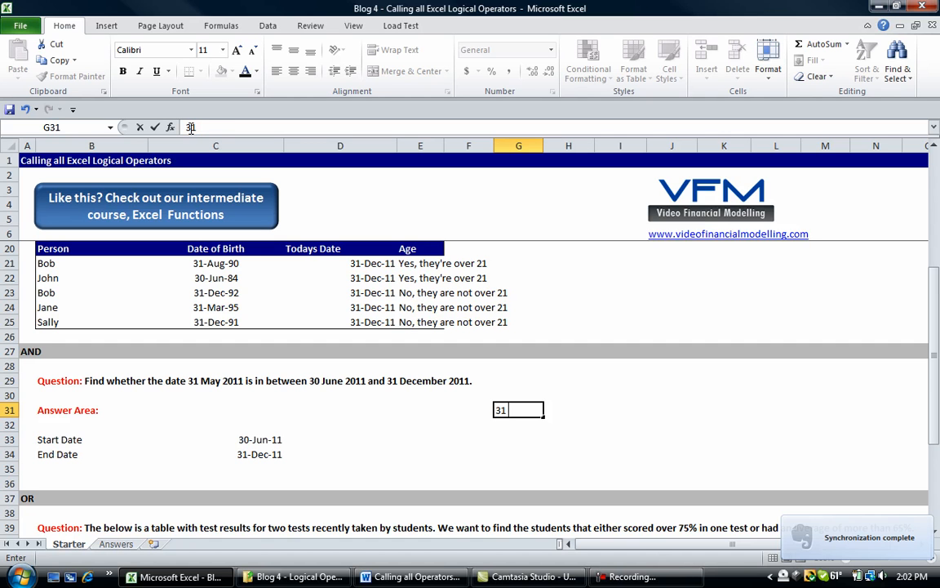
type("May-11")
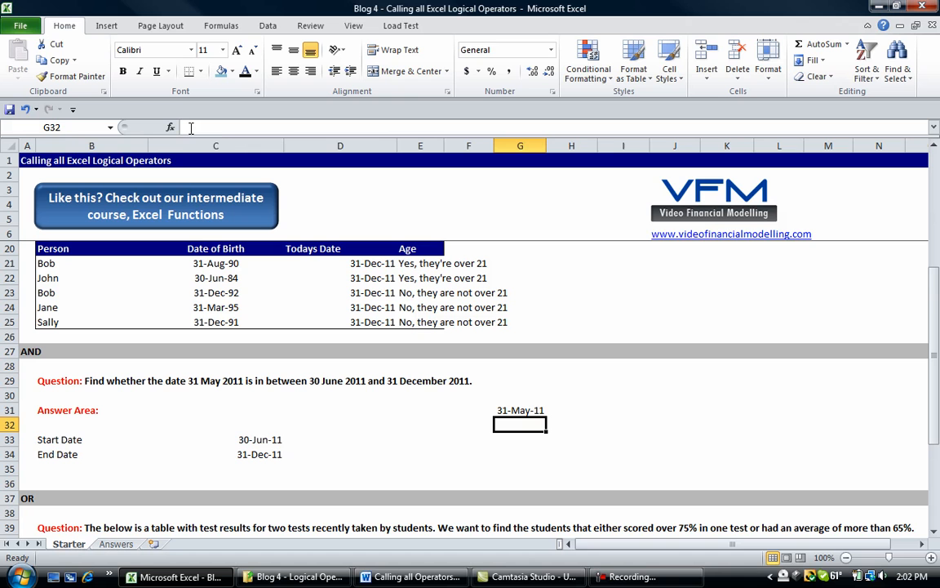
left_click(520, 409)
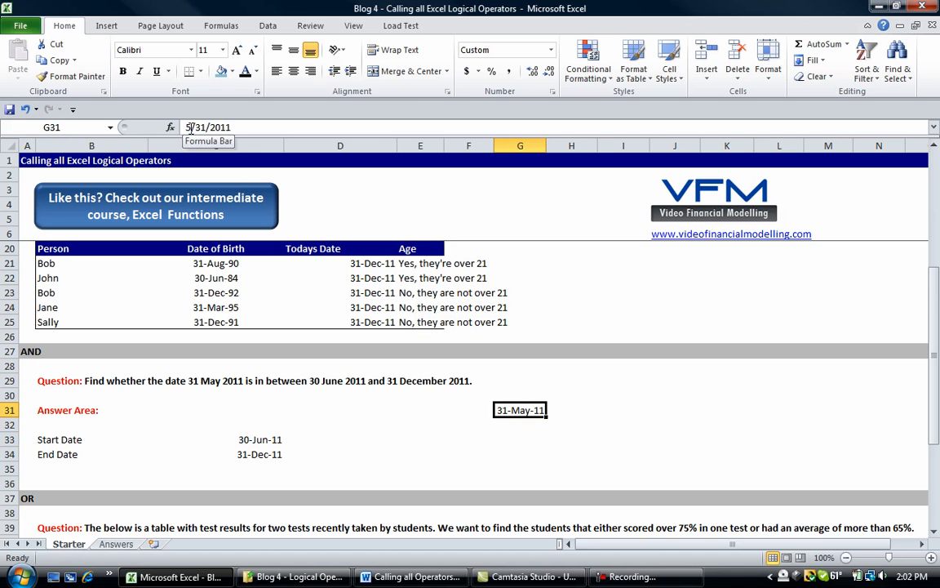
left_click(215, 423)
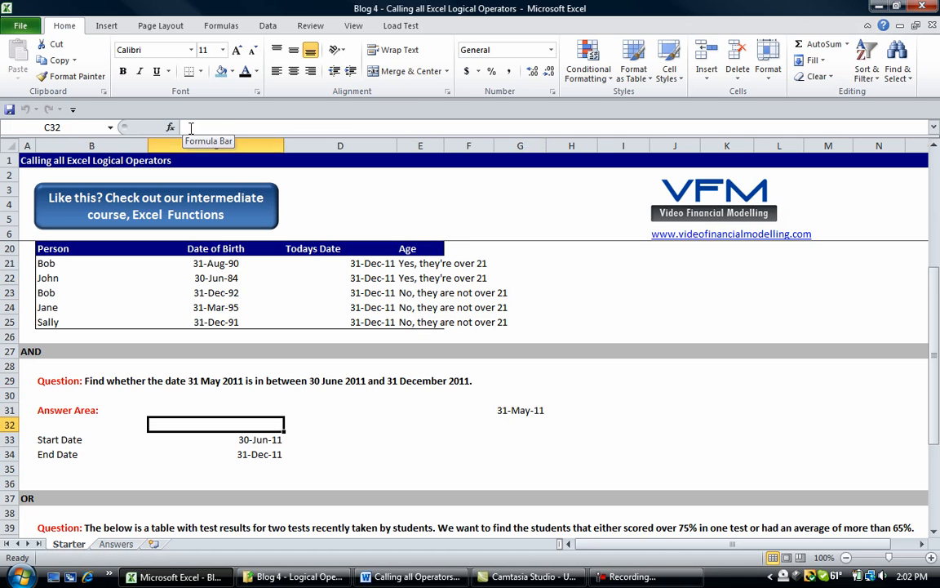
left_click(469, 439)
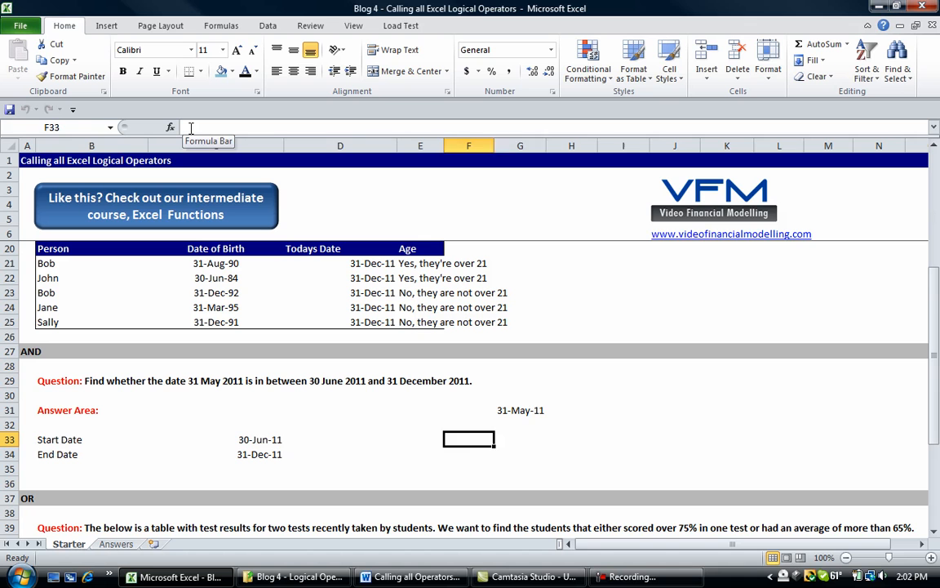
left_click(520, 439)
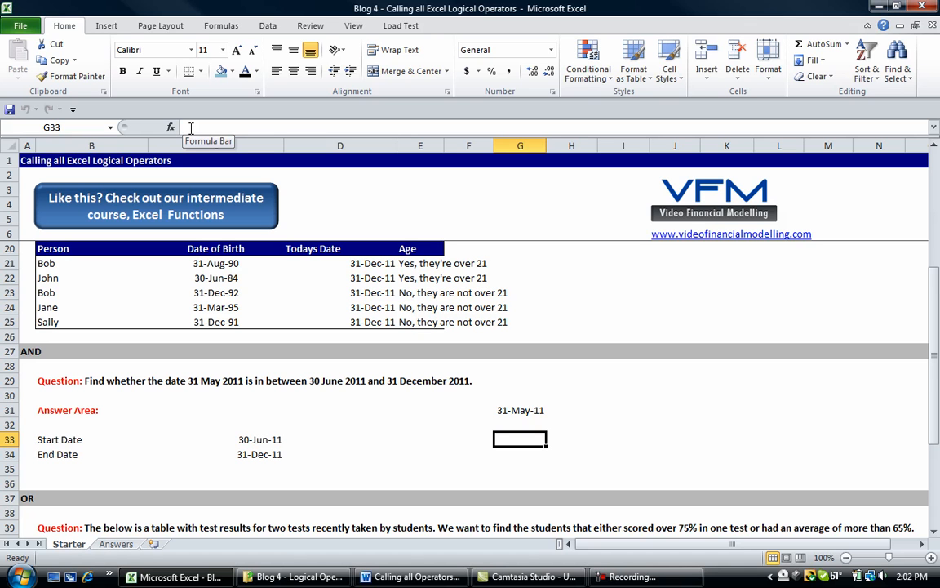
Enter an AND formula in G33 testing 31-May-11 against start and end dates, returning FALSE.
type("=")
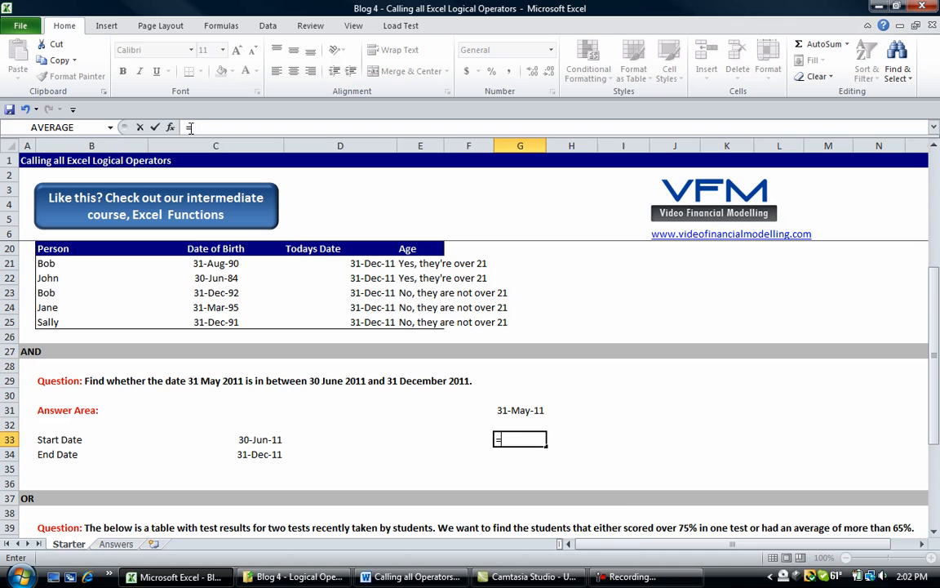
type("and(")
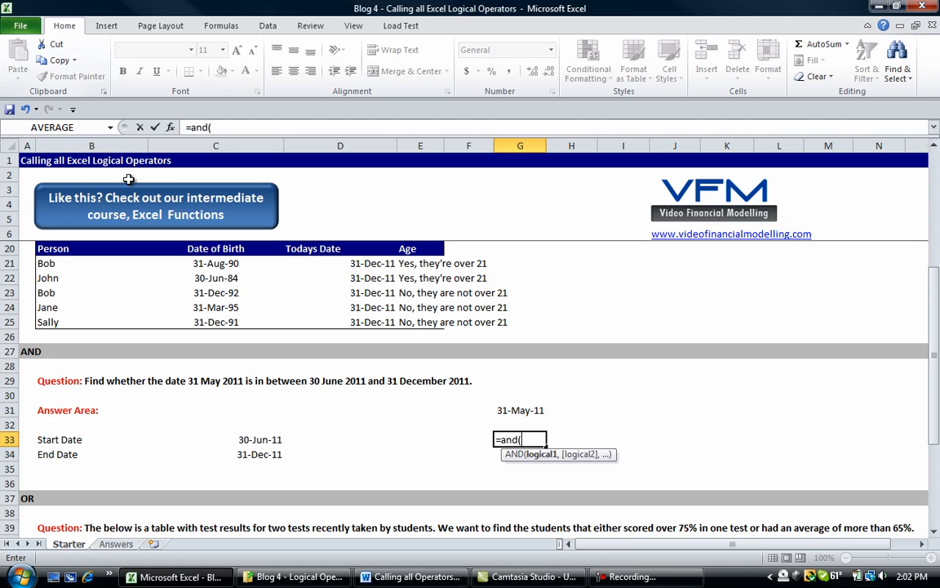
mouse_move(353, 450)
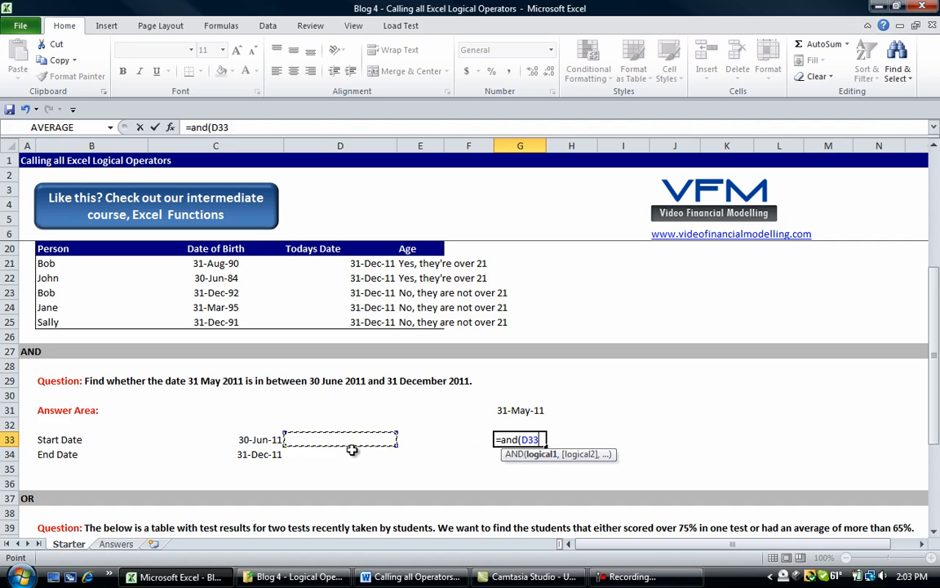
left_click(216, 439)
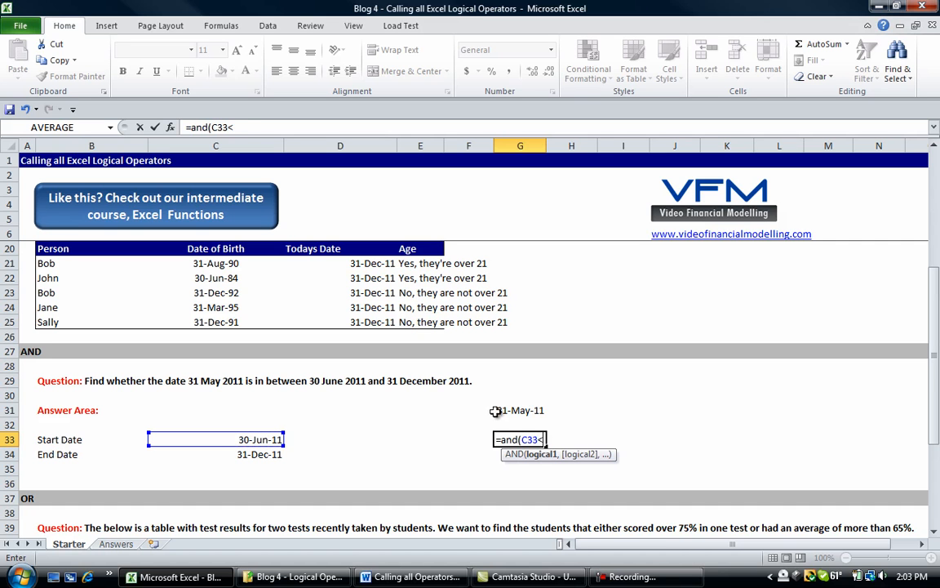
left_click(520, 409)
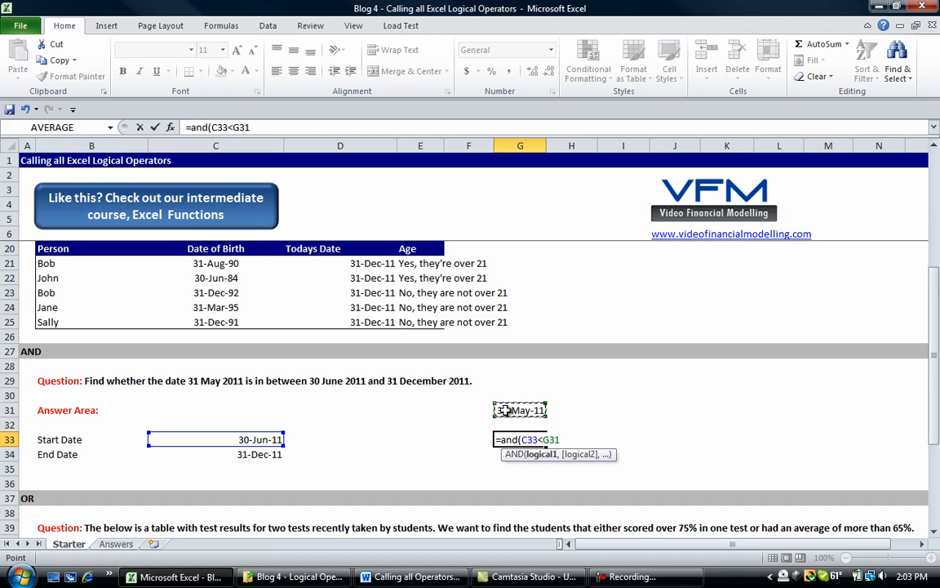
type(",G31")
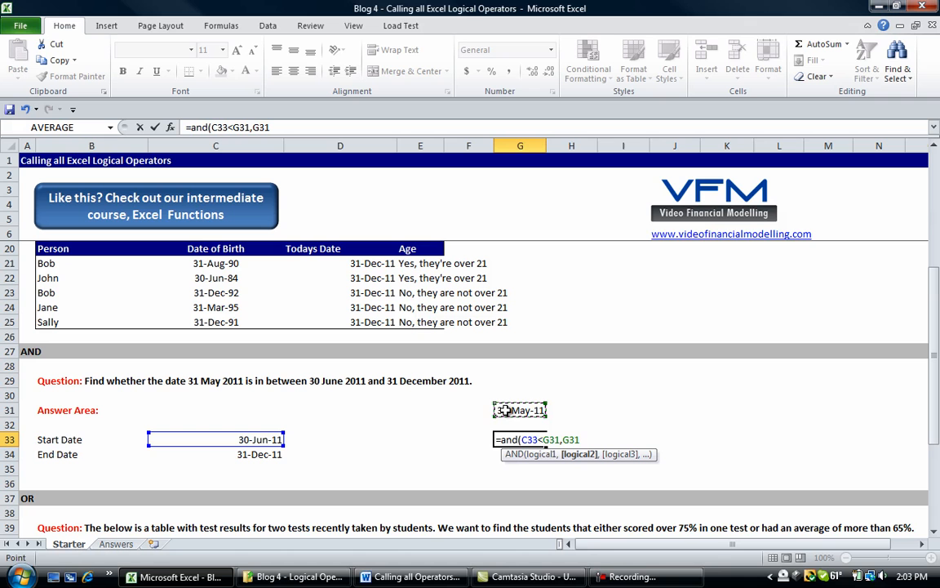
type("<C34)")
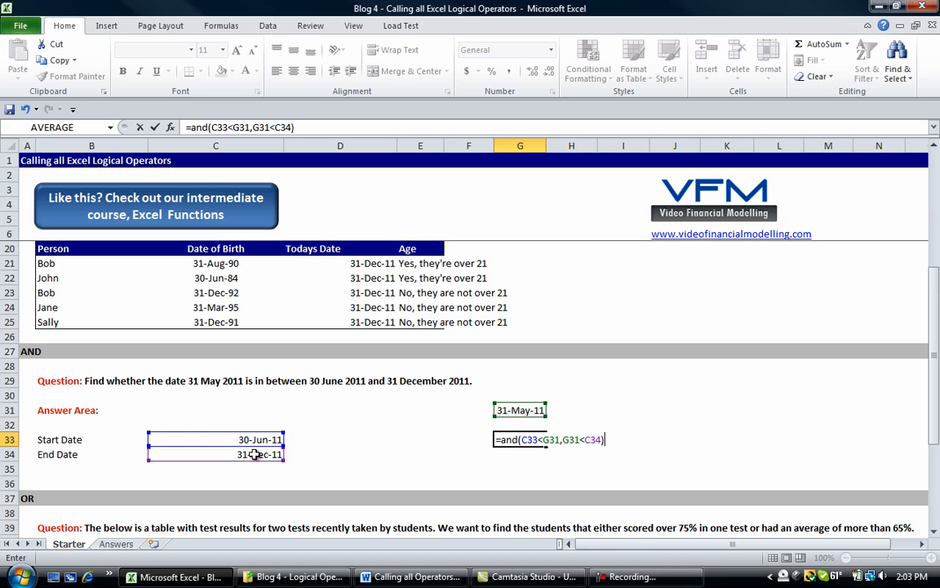
key("Return")
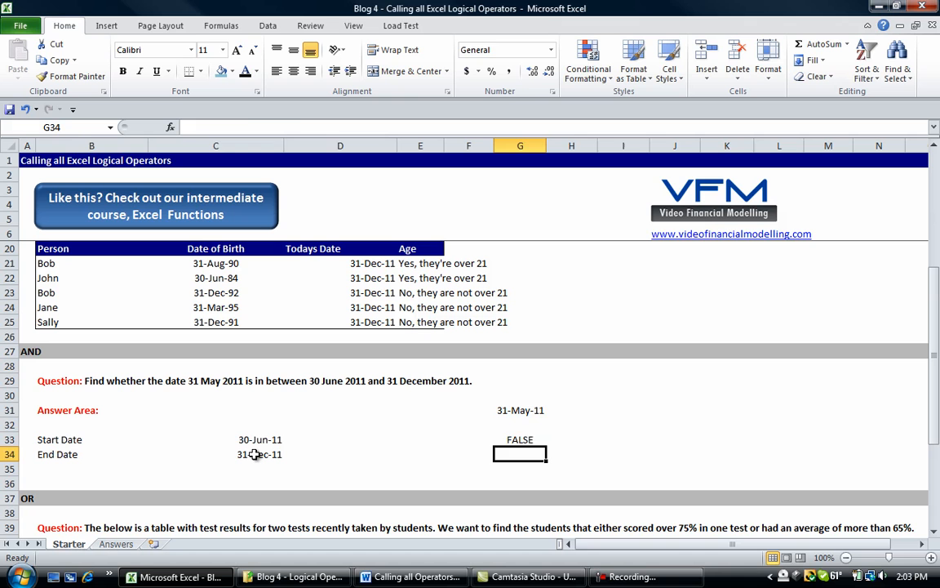
Inspect the 31-May-11 date in G31 and the start date in C33.
left_click(520, 409)
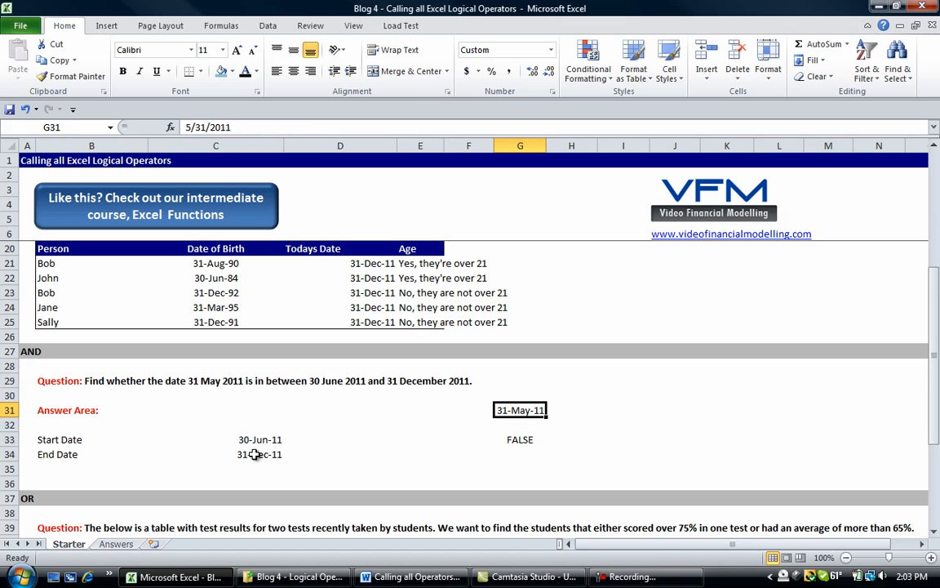
left_click(259, 439)
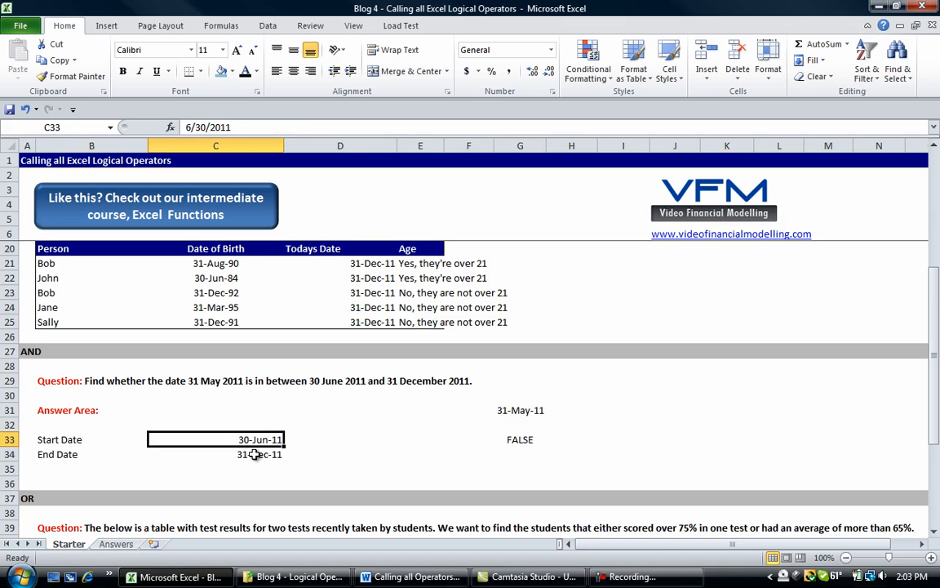
left_click(469, 439)
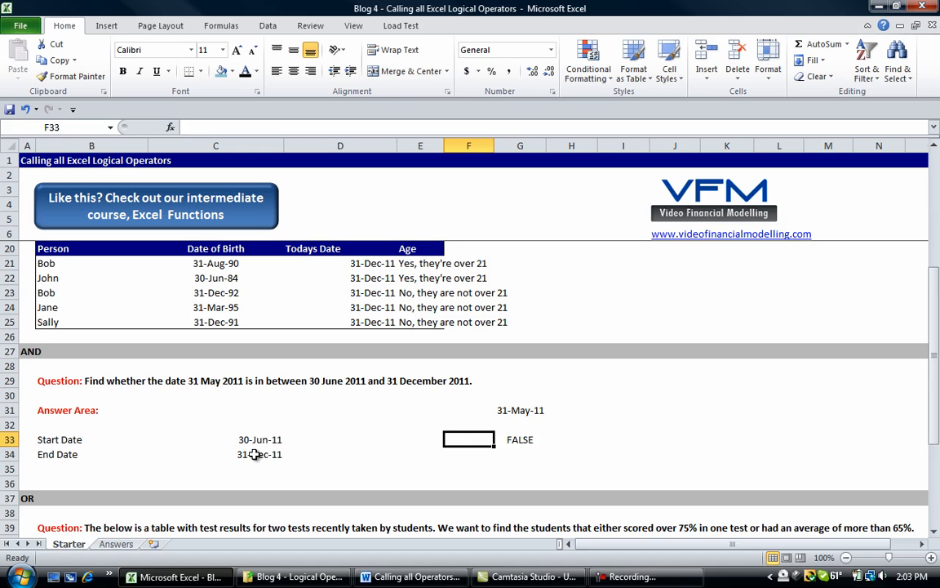
Enter =EOMONTH(G31,1) in H31, then type =AND(C33<G31,G31<C34).
left_click(520, 410)
type("=eo")
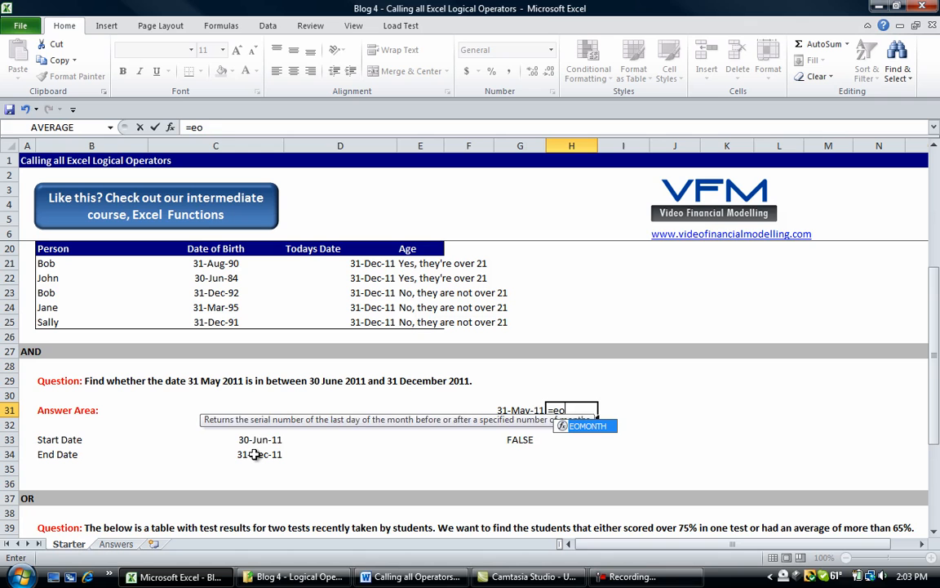
type("month(")
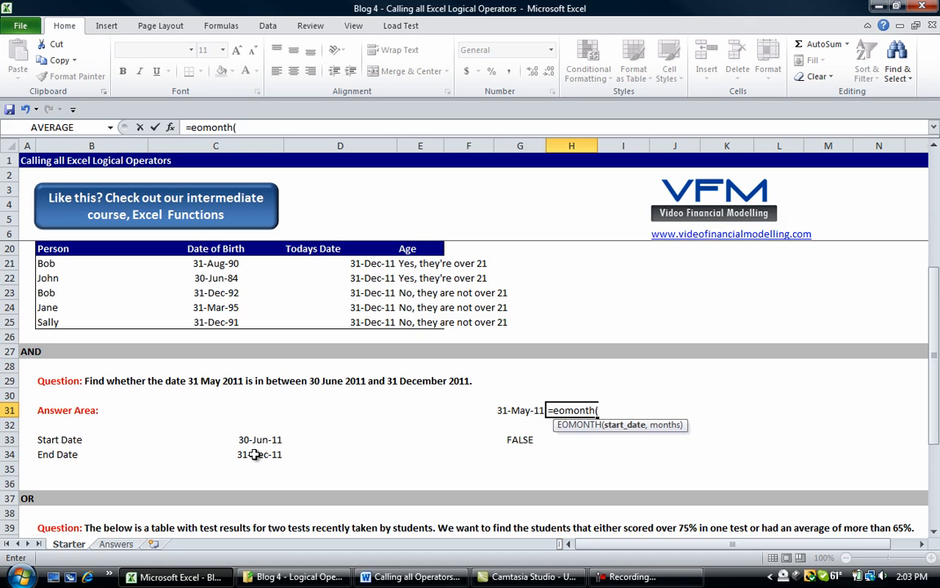
type("G31,1")
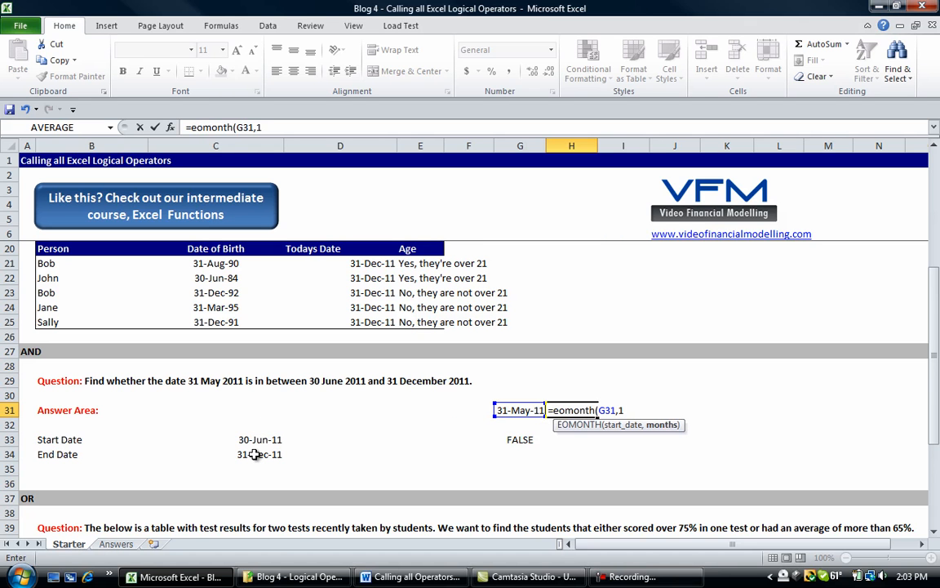
type(")")
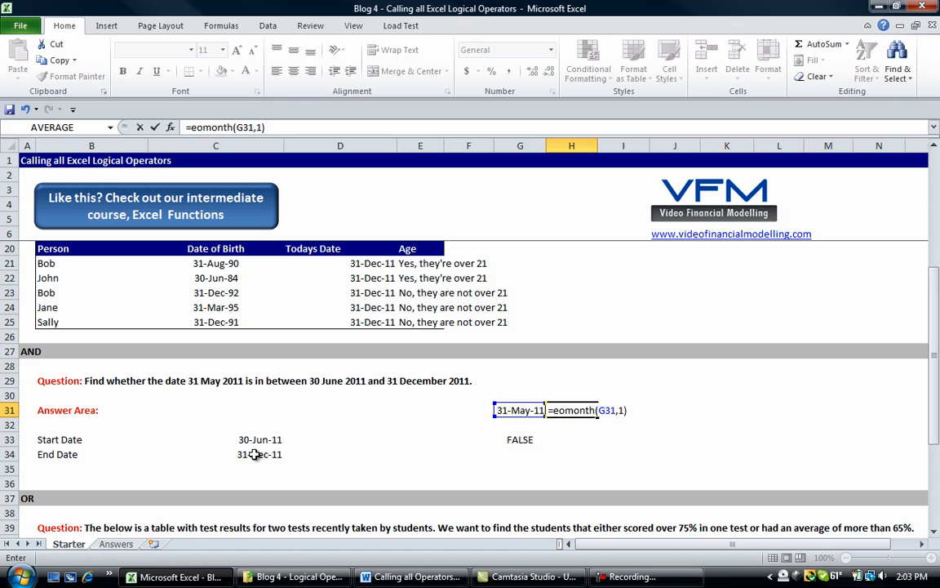
key("Return")
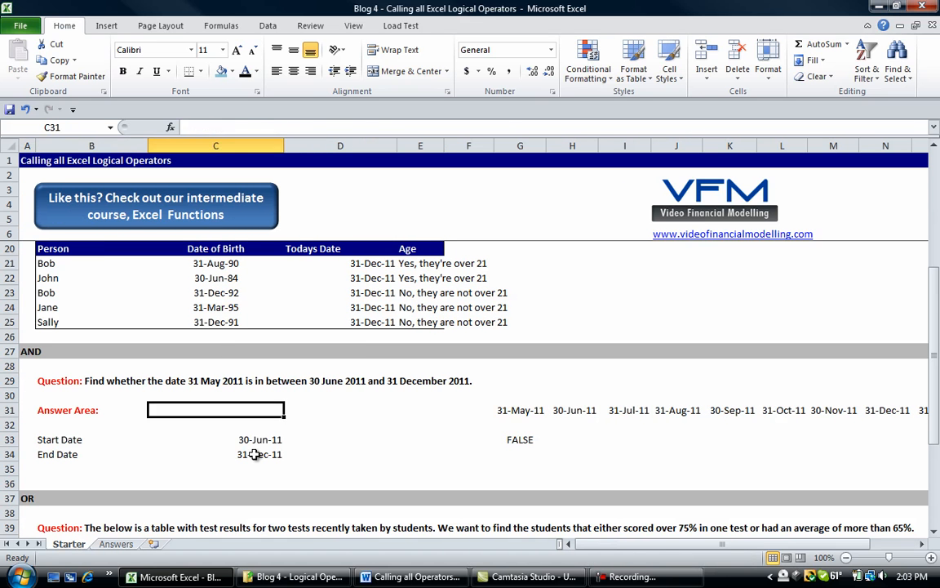
type("=AND(C33<G31,G31<C34)")
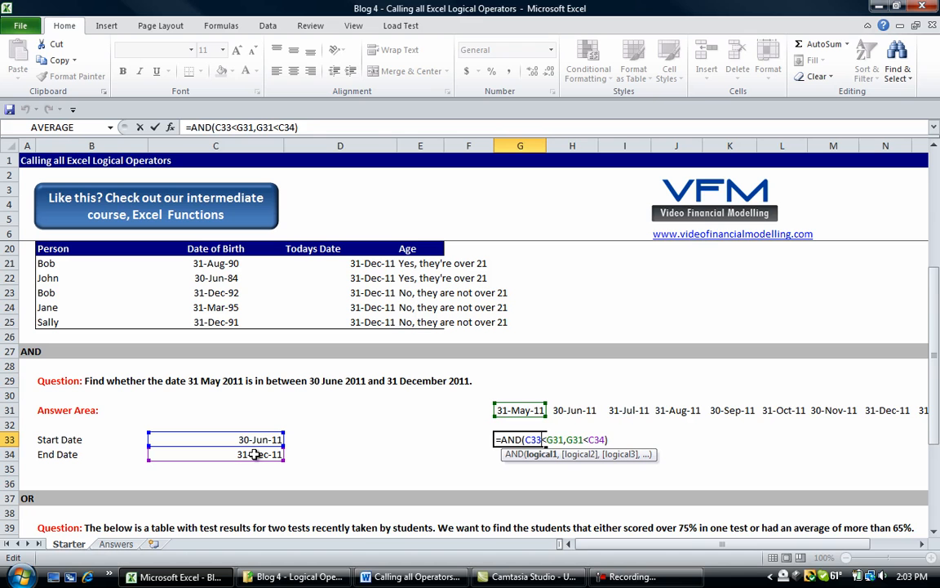
Make the AND formula's date references absolute and copy it across row 33.
key("f4")
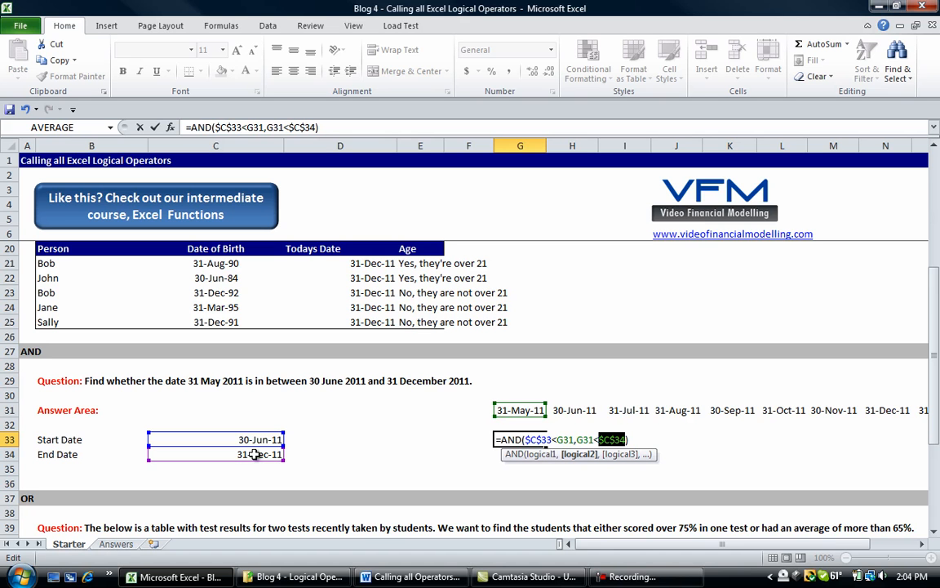
key("Return")
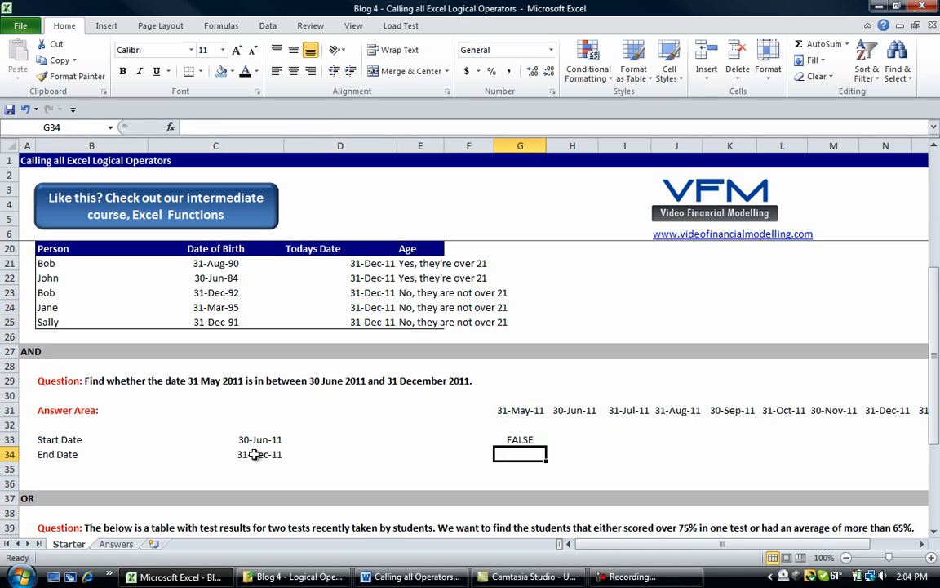
left_click(520, 439)
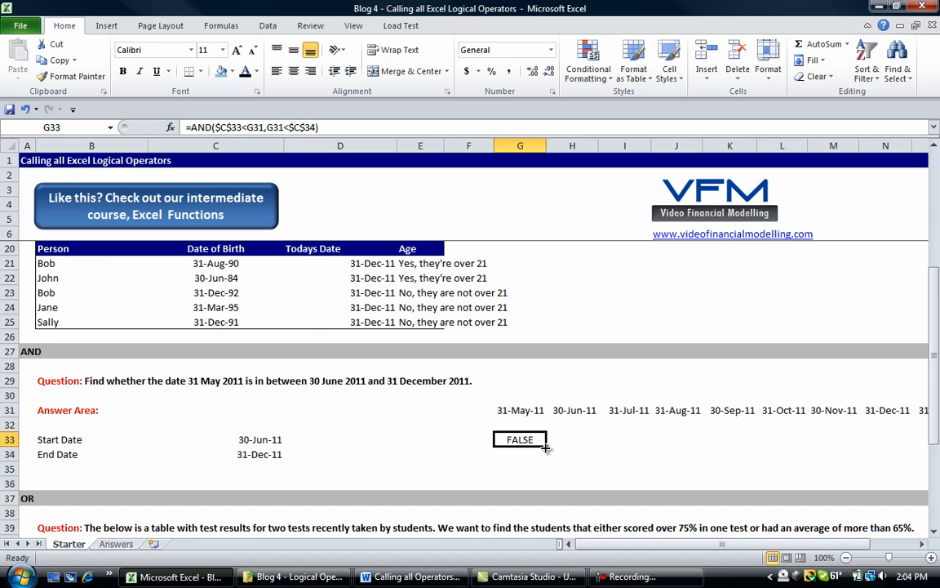
left_click_drag(543, 439, 910, 440)
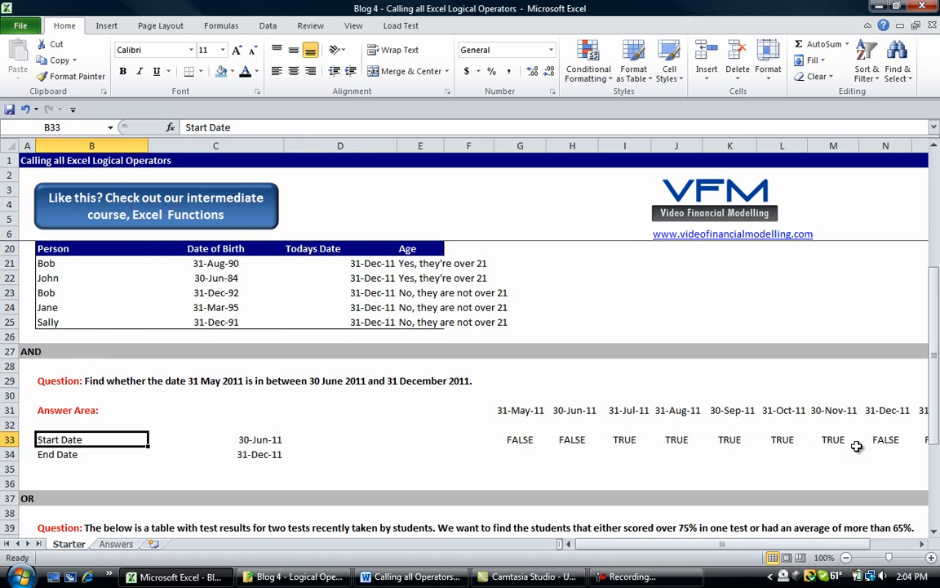
Change < to <= in the AND formulas so 30-Jun-11 and 31-Dec-11 count.
left_click(625, 439)
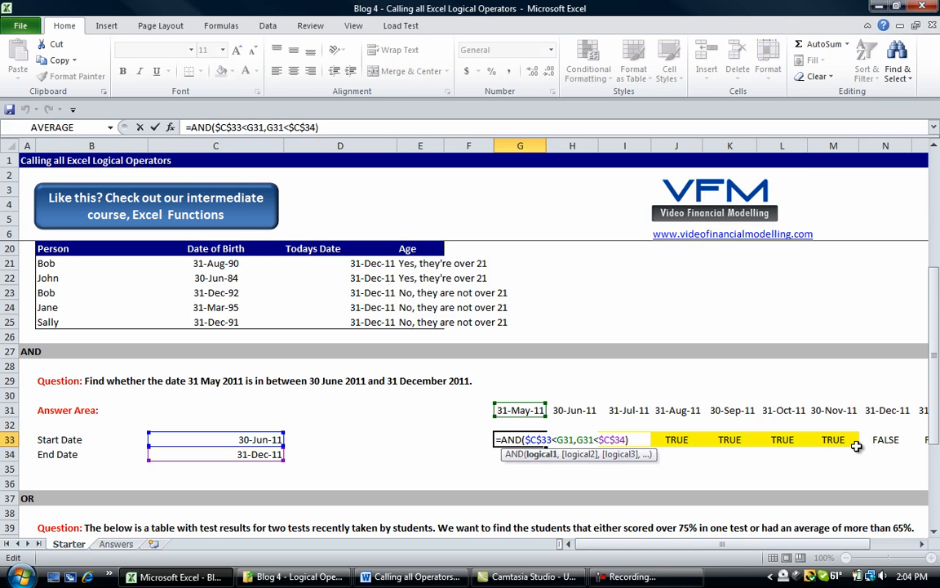
type("=")
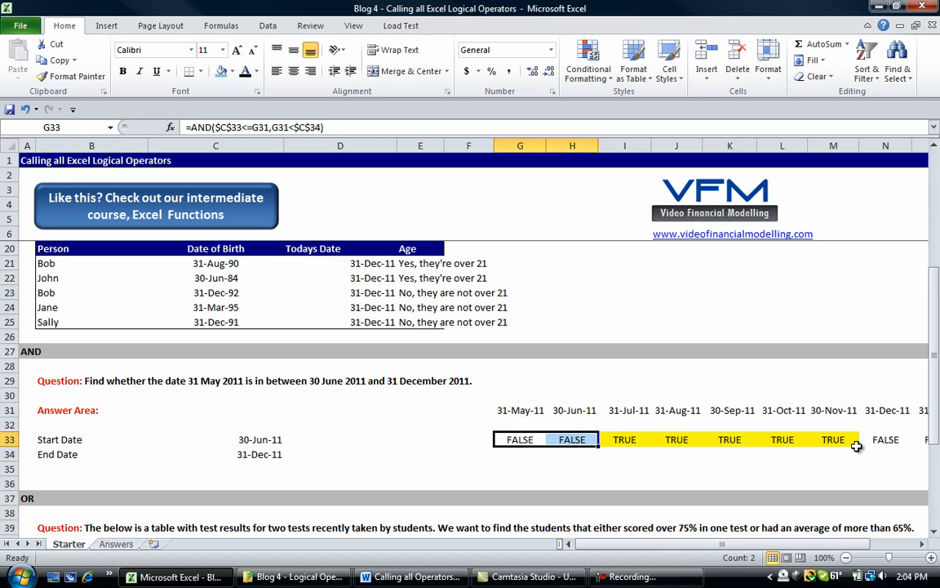
left_click(572, 439)
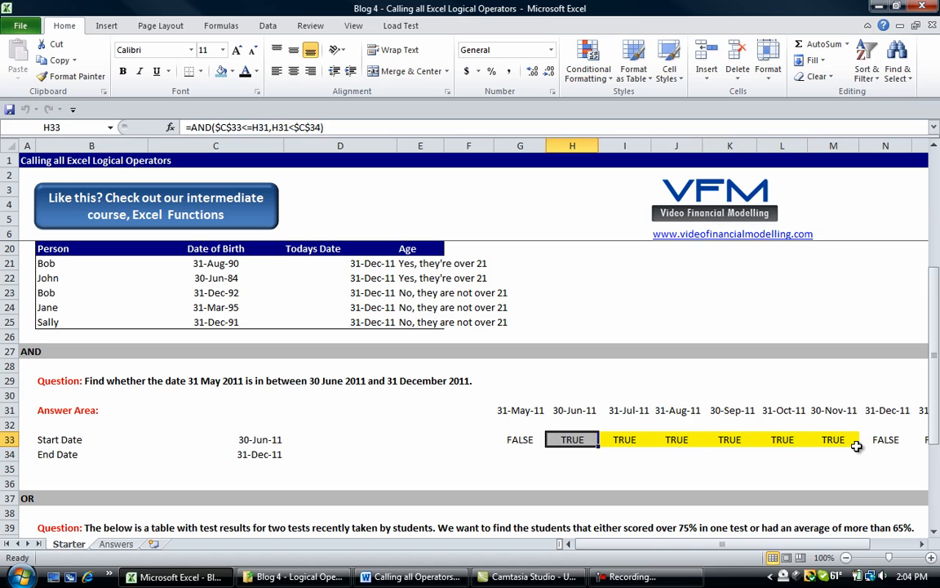
left_click(885, 439)
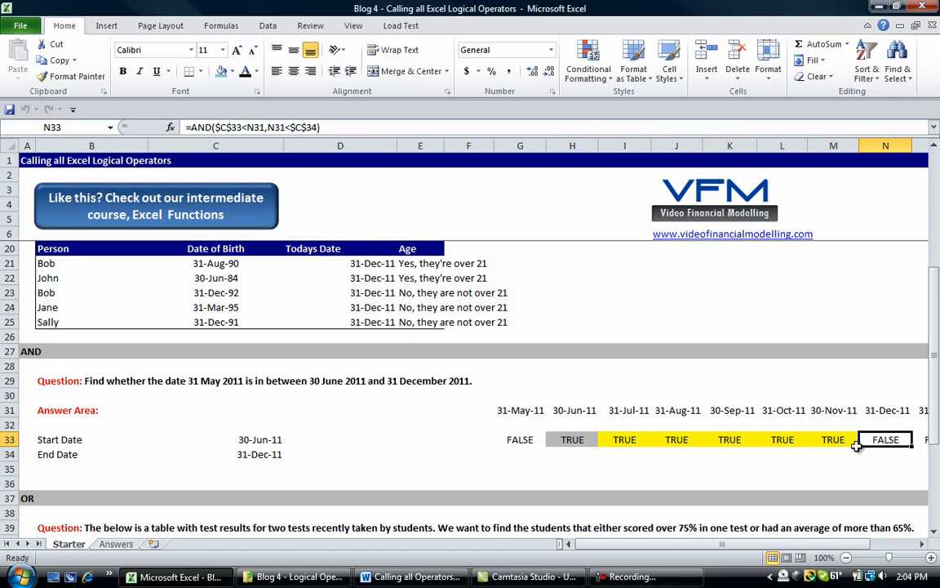
double_click(885, 439)
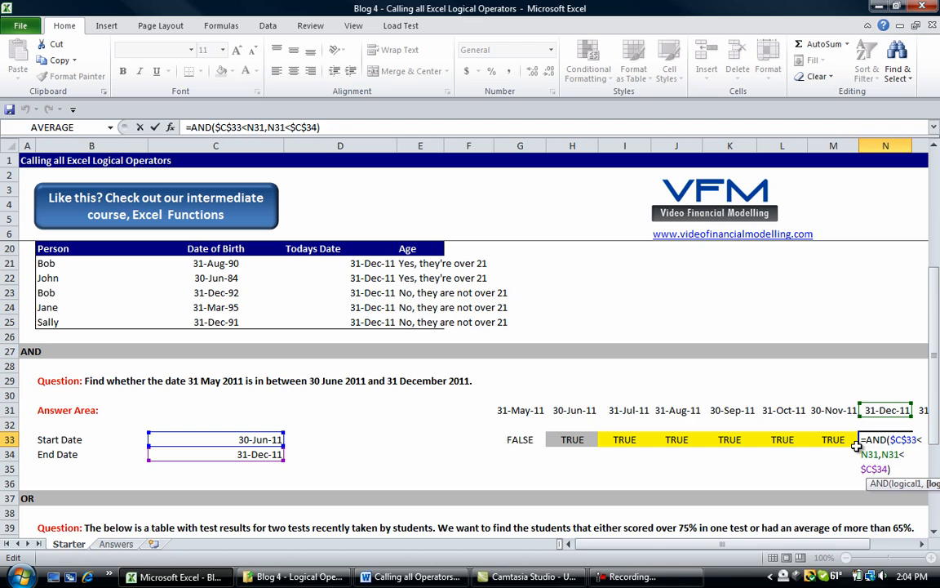
type("=")
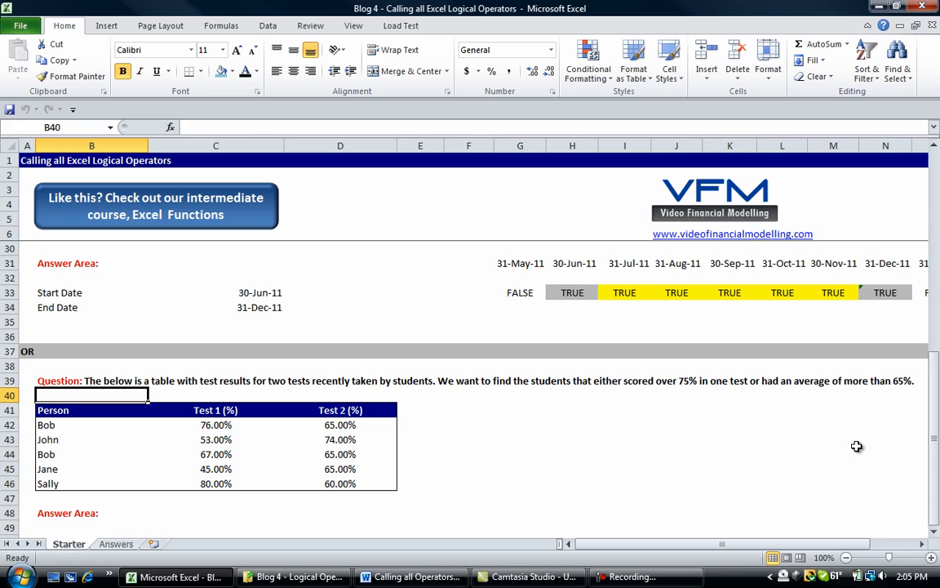
Select and copy the Person, Test 1 (%) and Test 2 (%) table.
left_click(340, 380)
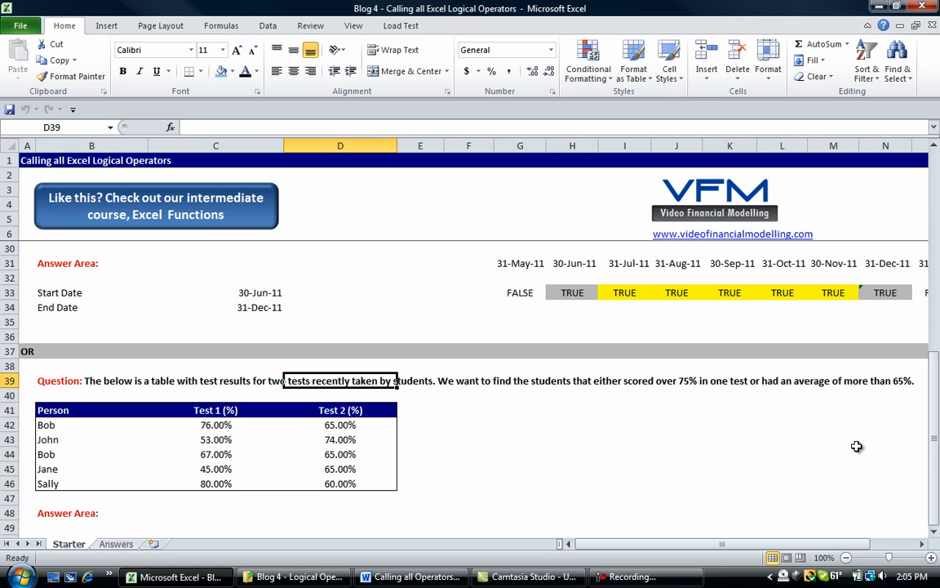
left_click(468, 381)
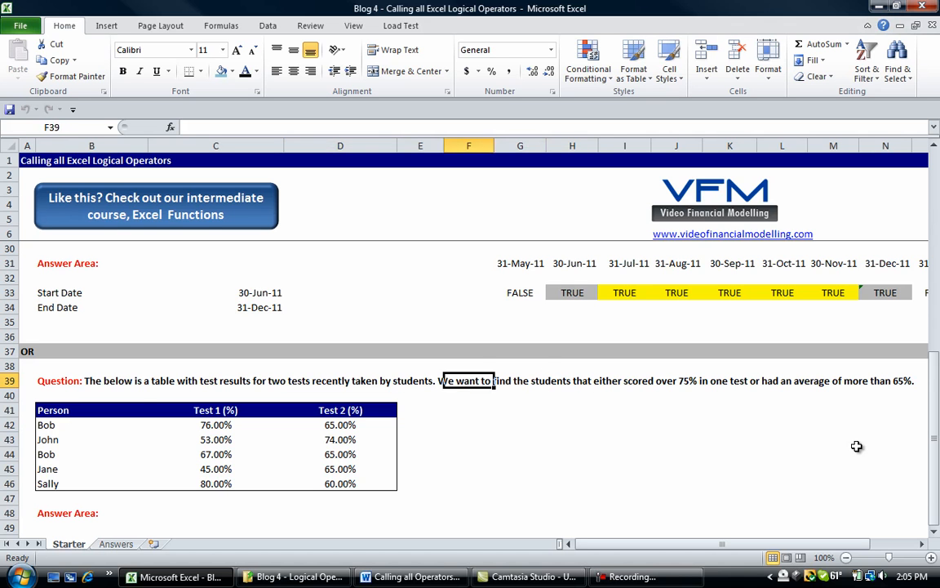
left_click_drag(90, 410, 91, 424)
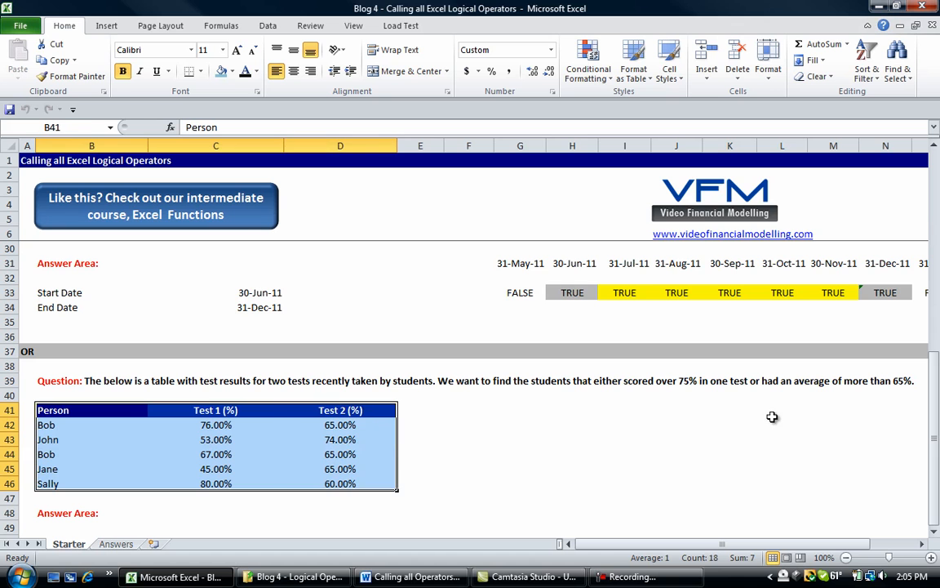
left_click_drag(91, 410, 108, 454)
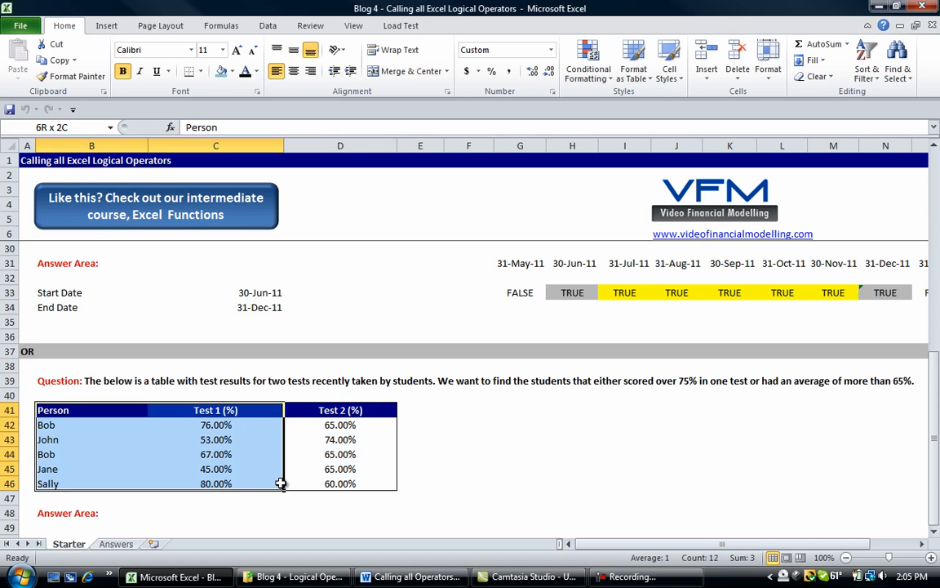
key("ctrl+c")
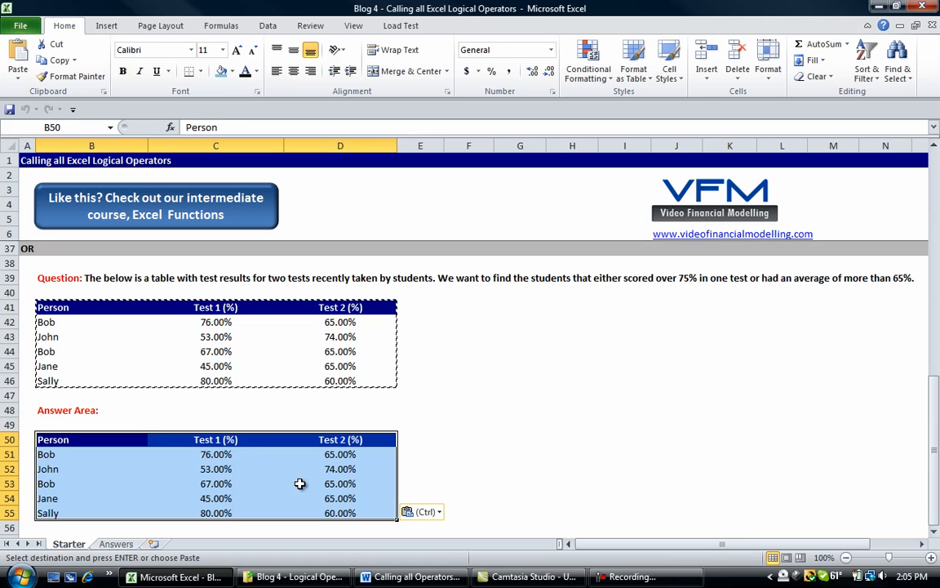
Select E50, beside the copied table's Test 2 (%) header.
left_click(421, 439)
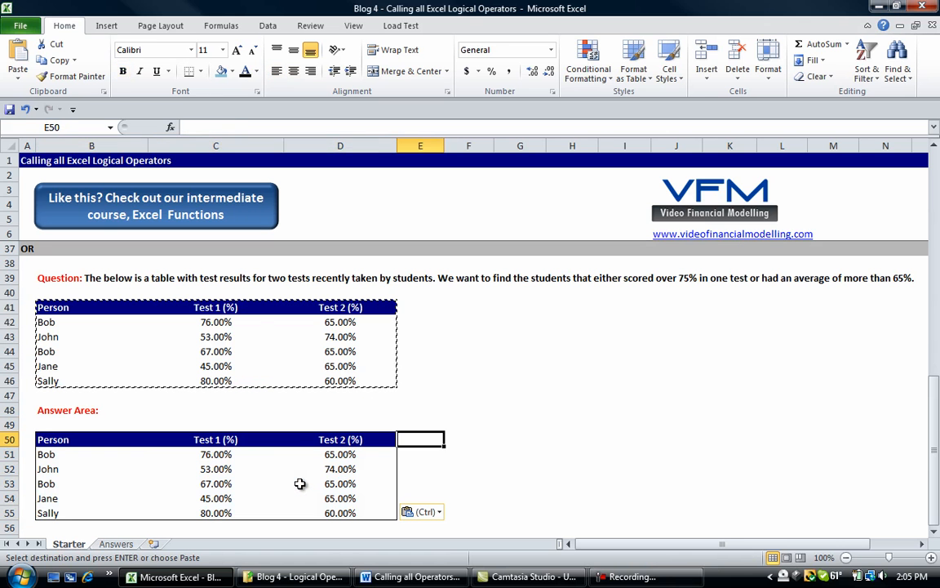
left_click(341, 439)
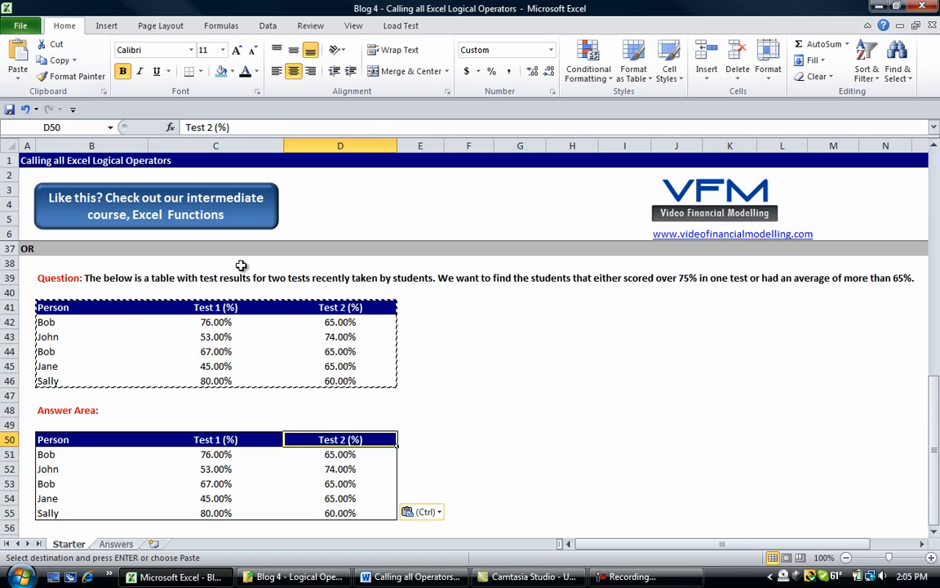
left_click(420, 439)
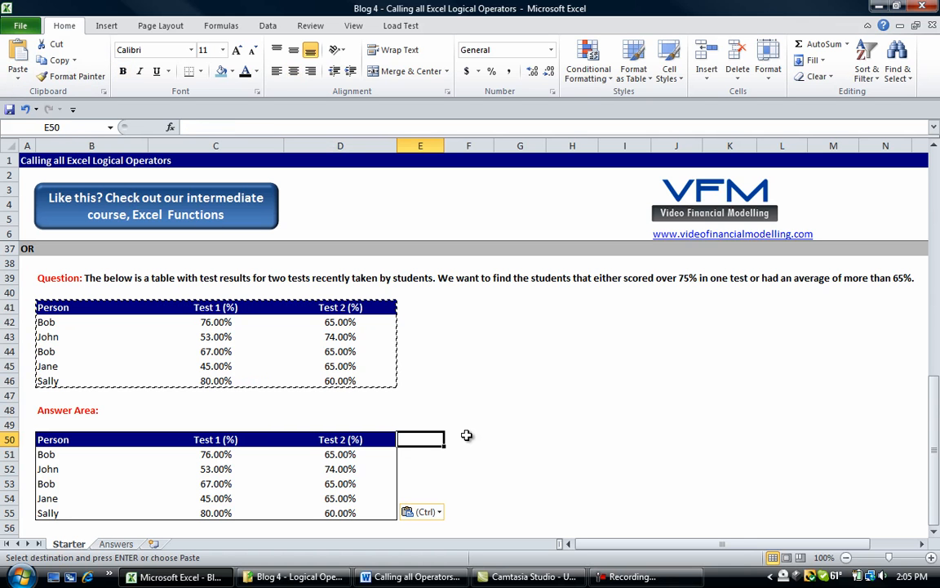
Add an Average heading in E50 and =AVERAGE(C51:D51) in E51, showing 70.50%.
type("Average")
left_click(420, 453)
type("=")
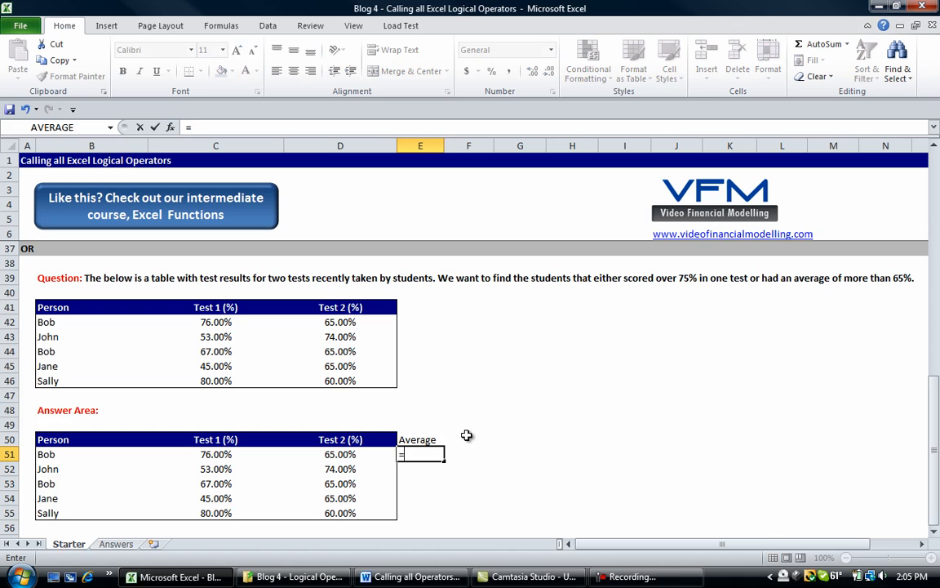
type("average(C51:D51")
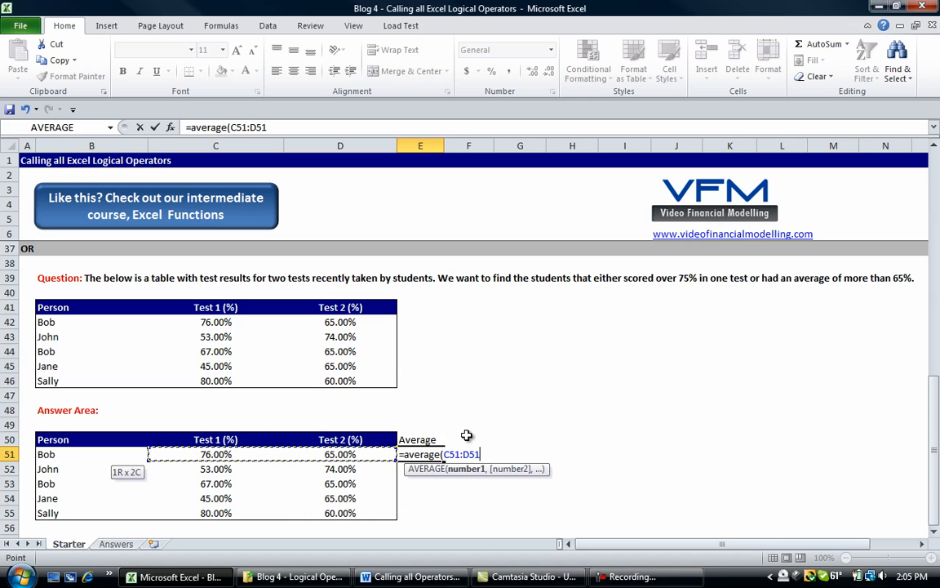
type(")")
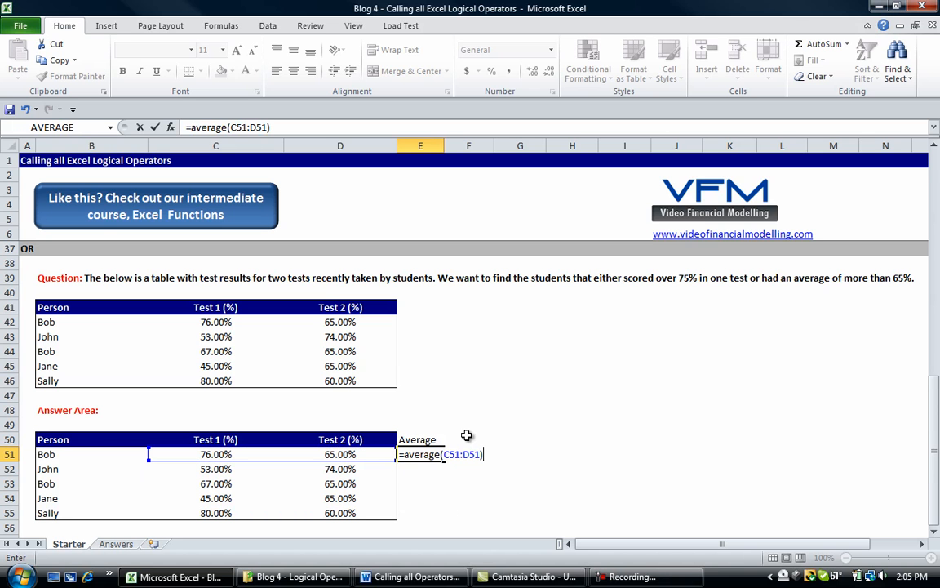
key("Return")
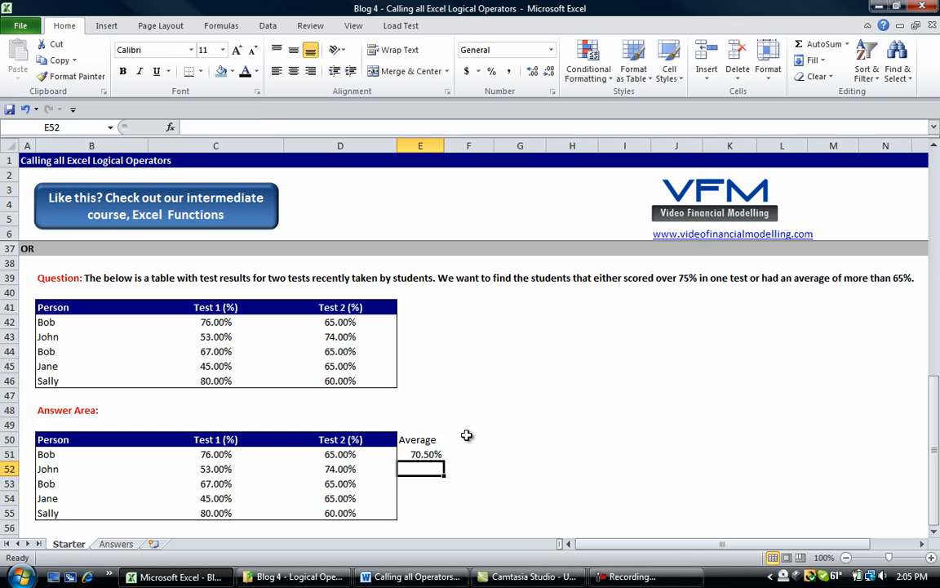
left_click(420, 454)
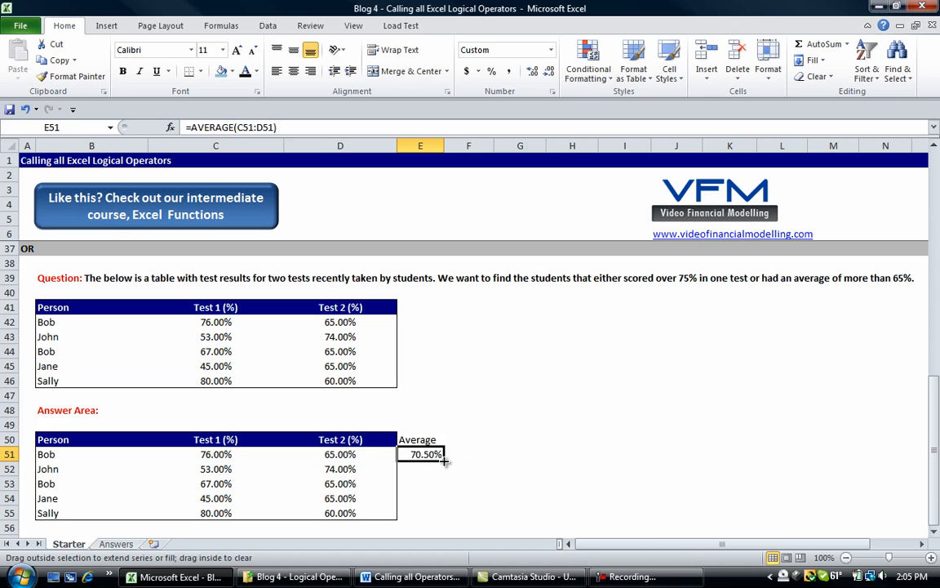
left_click_drag(445, 461, 445, 518)
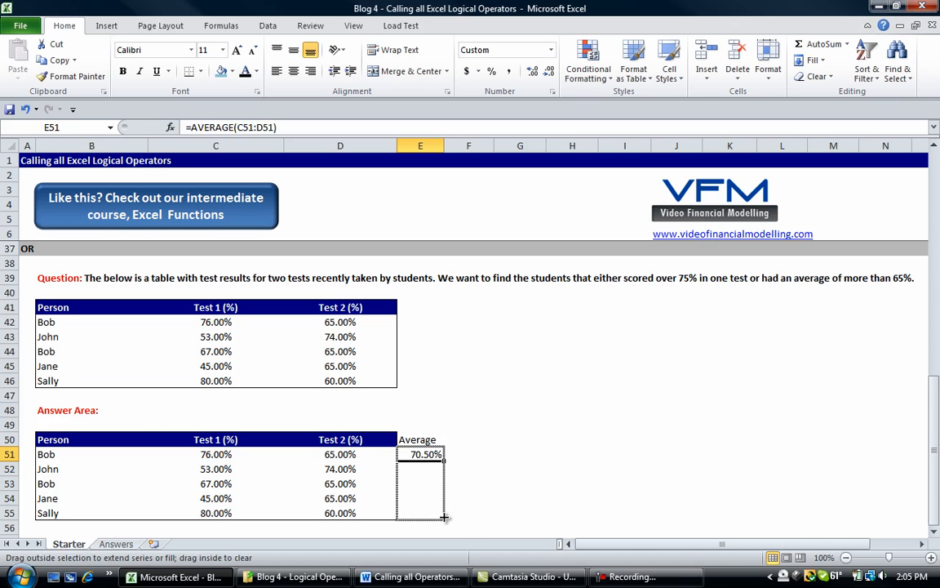
Fill the averages down to E55 and add a Criteria Met (Yes, No) heading.
left_click_drag(420, 454, 421, 513)
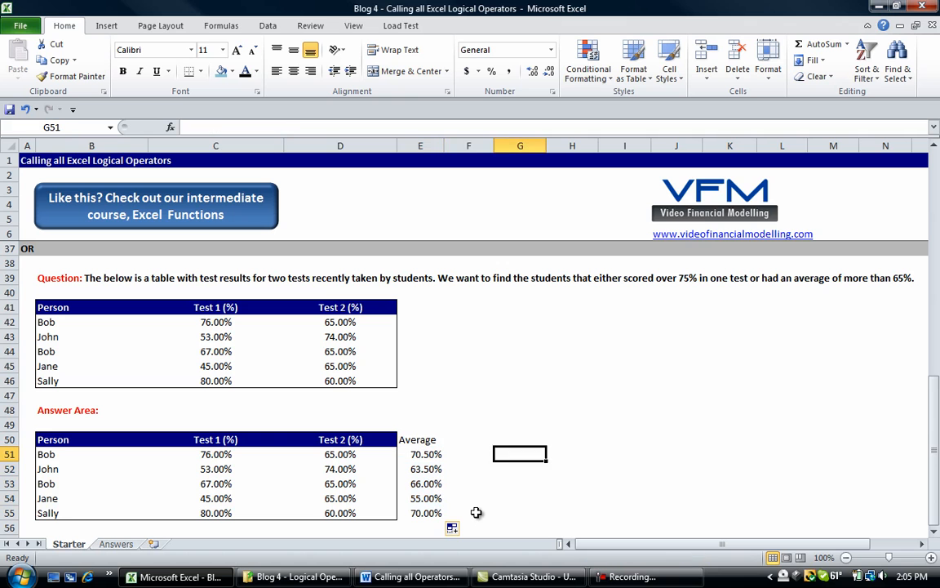
left_click(469, 439)
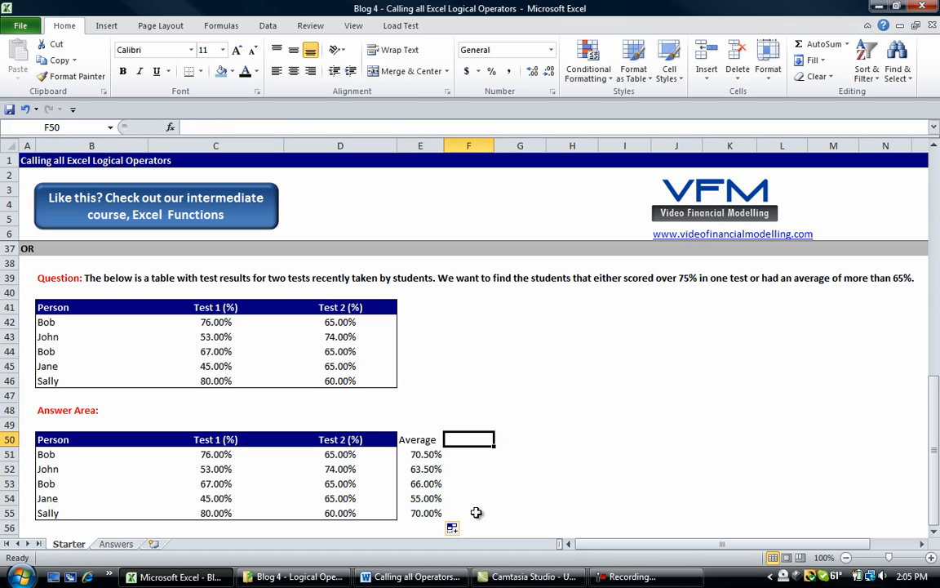
type("Ctrie")
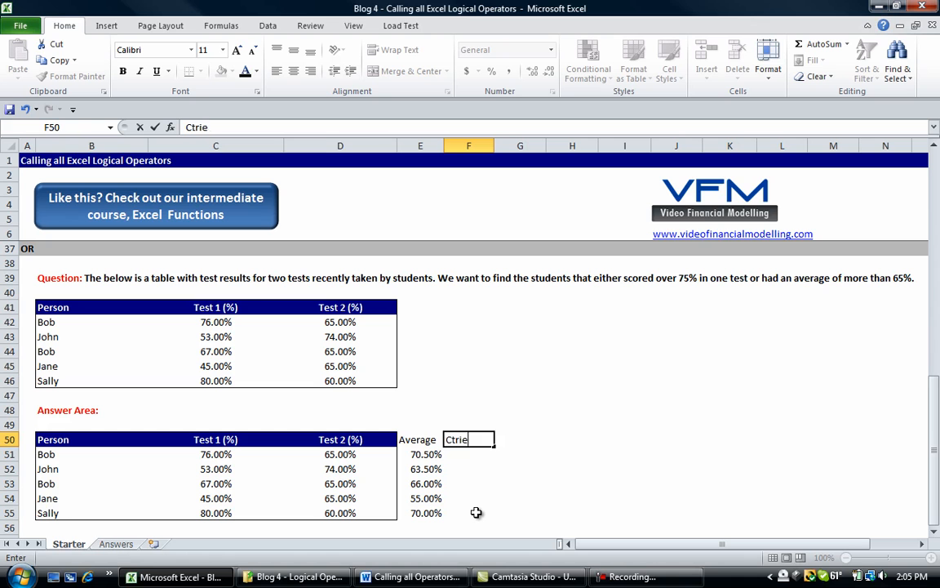
type("t")
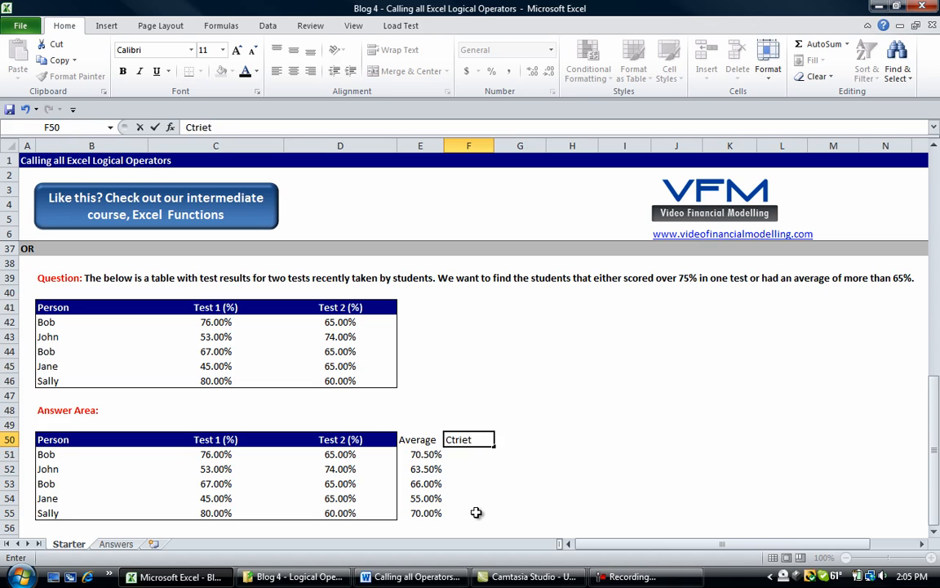
key("BackSpace")
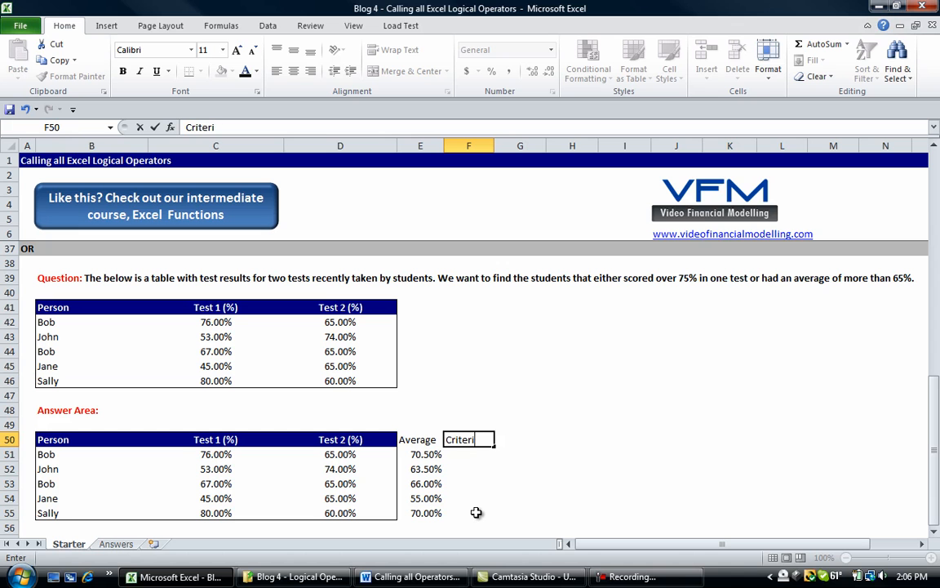
key("Return")
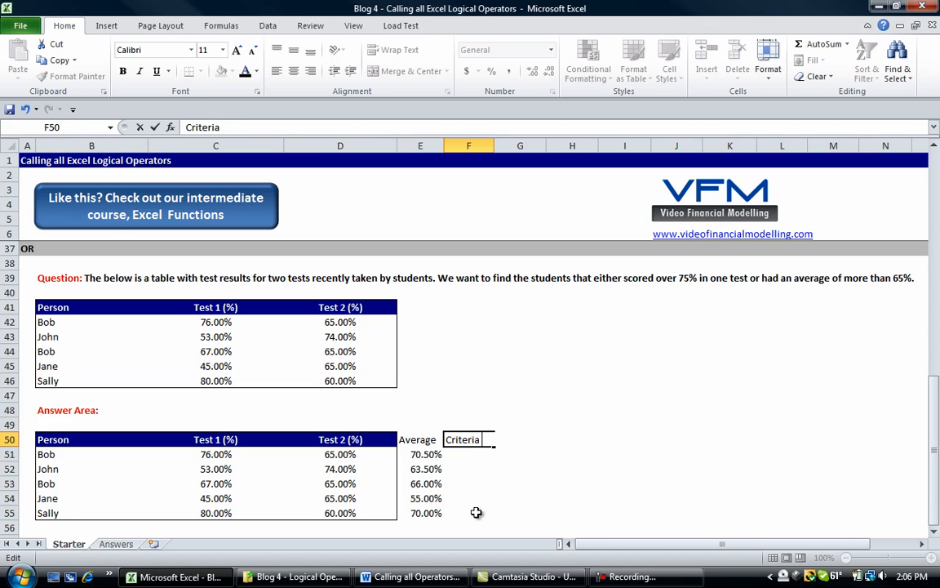
type("(Met")
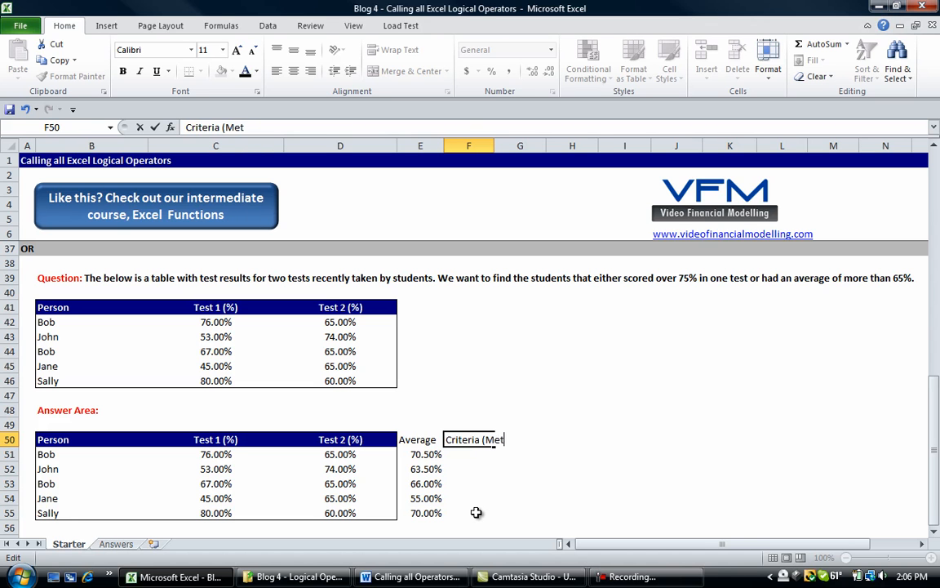
key("Backspace")
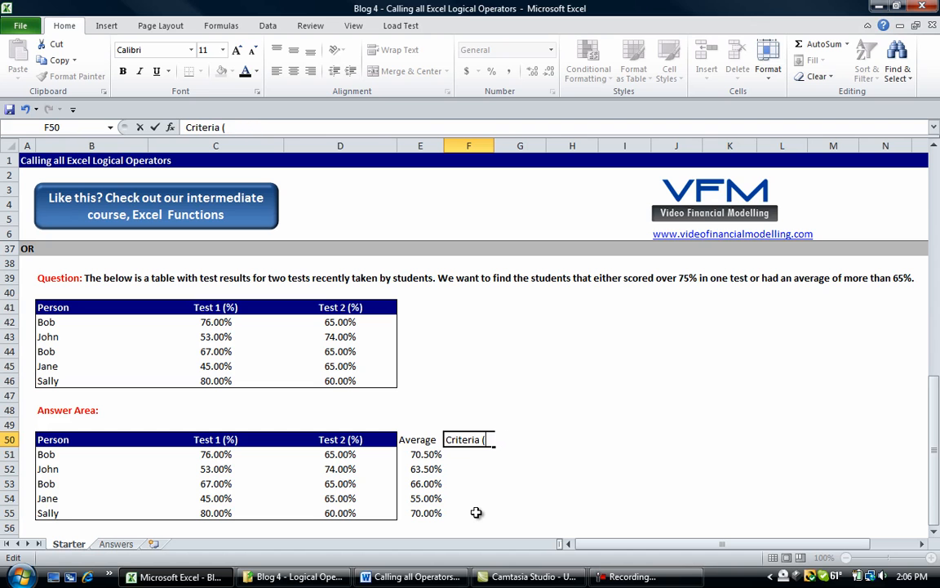
key("backspace")
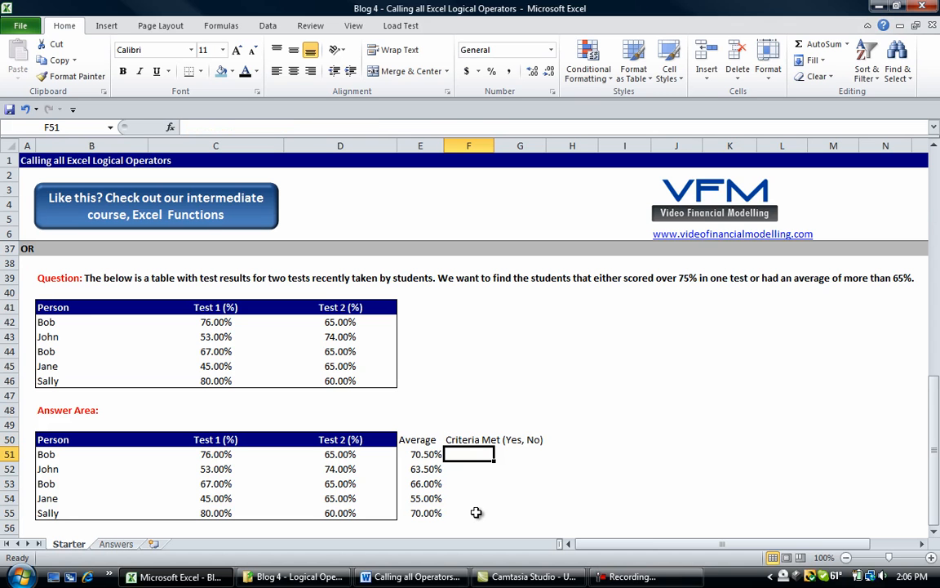
type("=")
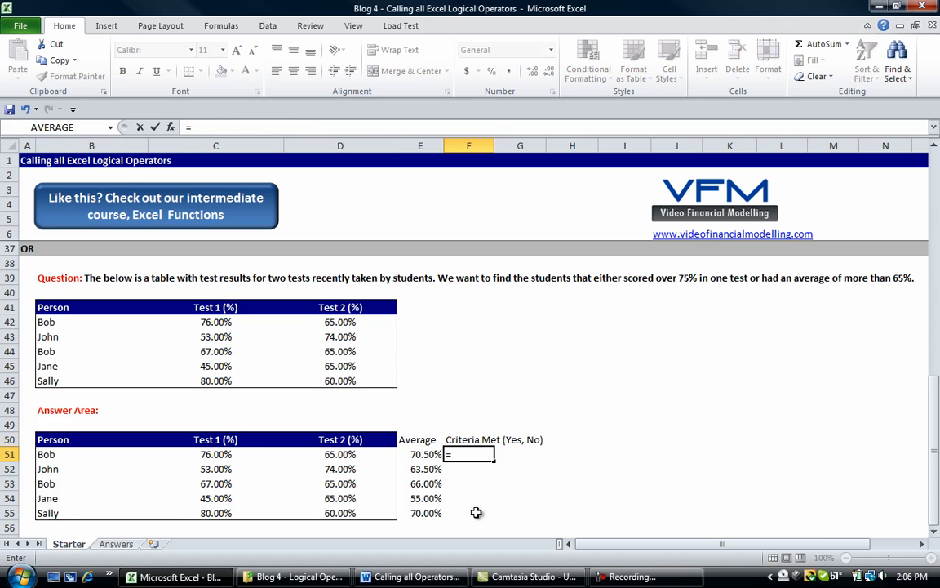
key("Escape")
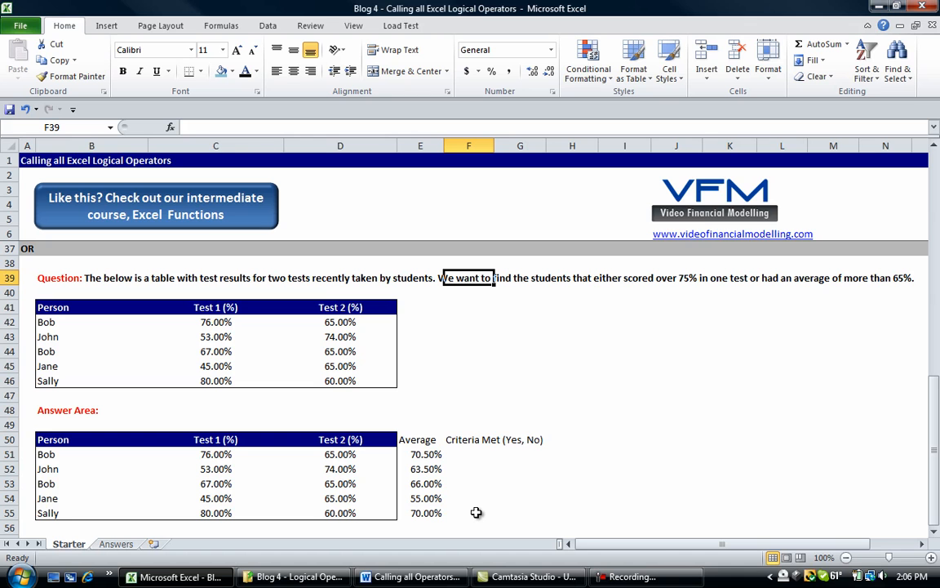
left_click(468, 439)
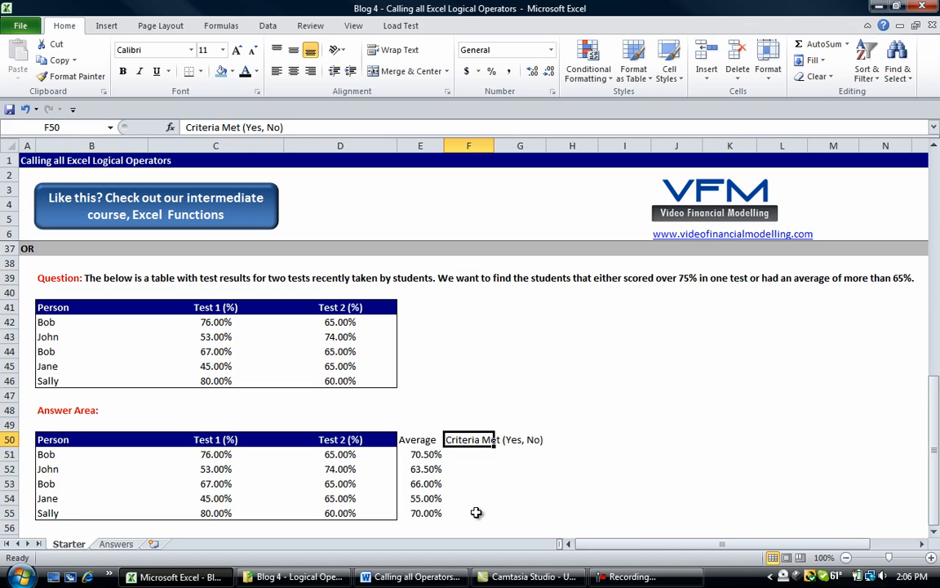
left_click(468, 454)
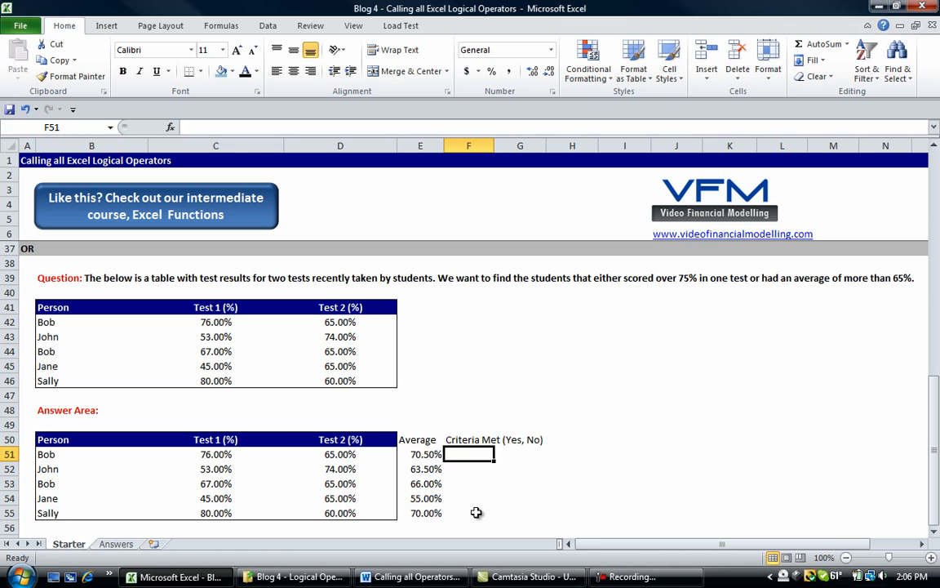
Enter =OR(E51>65%,C51>75%,D51>75%) in F51, returning TRUE for Bob.
type("=")
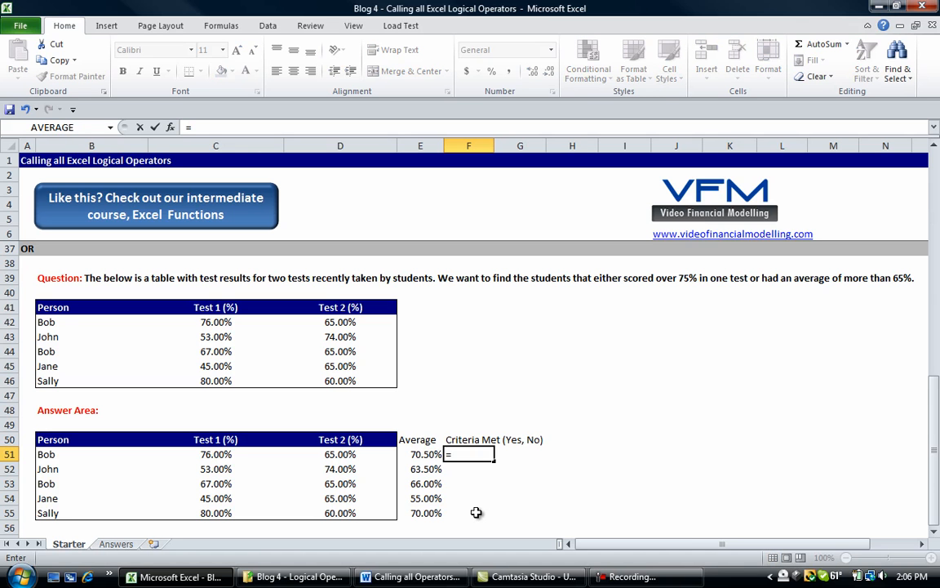
type("or")
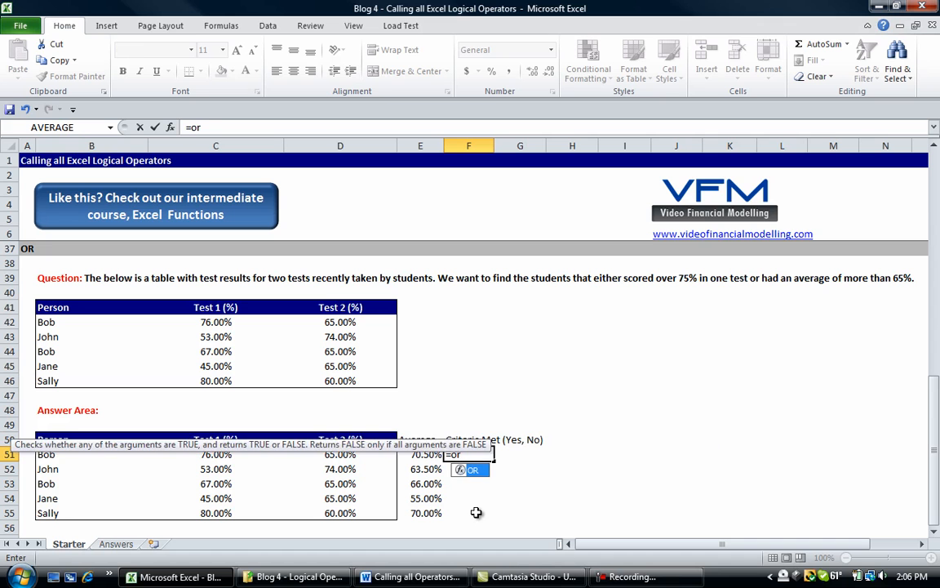
type("(")
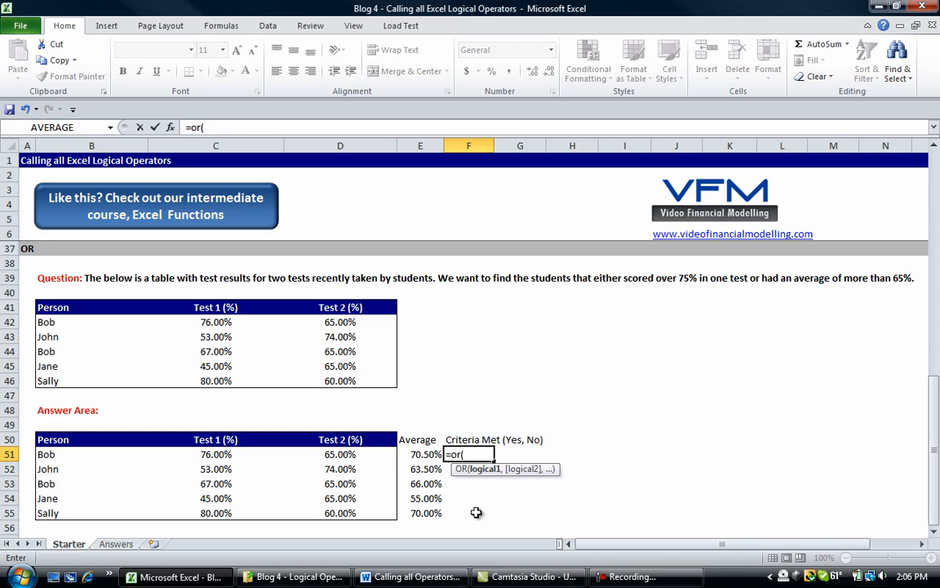
type("E51>")
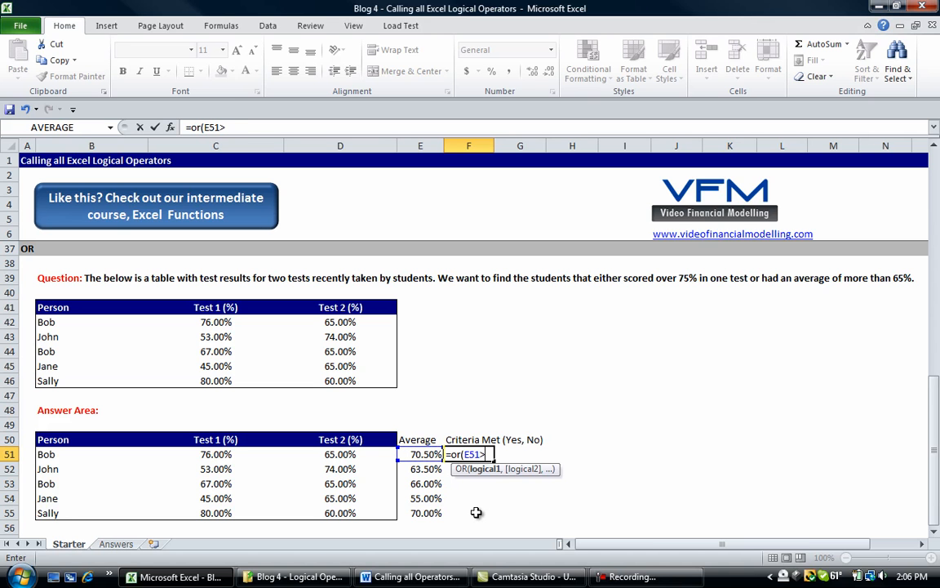
type(">65%")
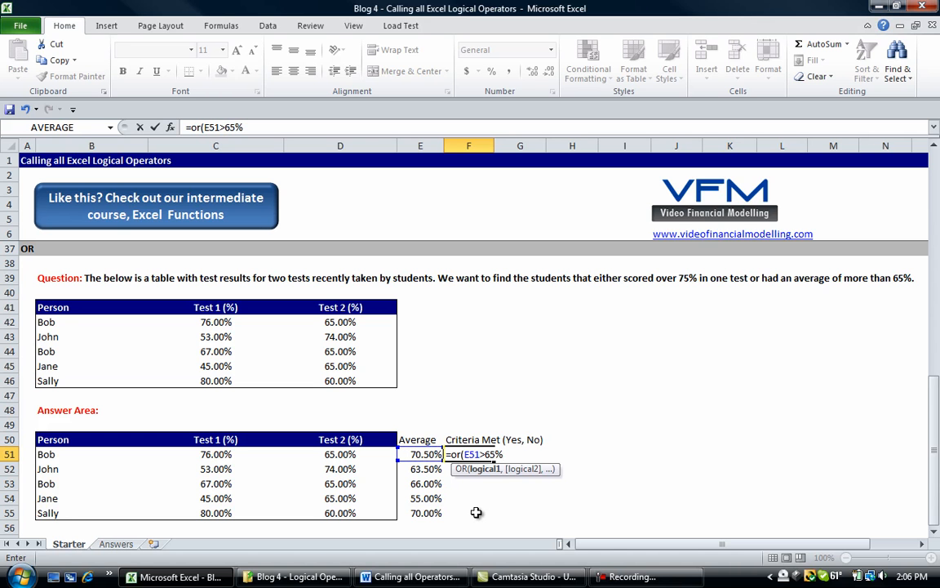
type(",C51")
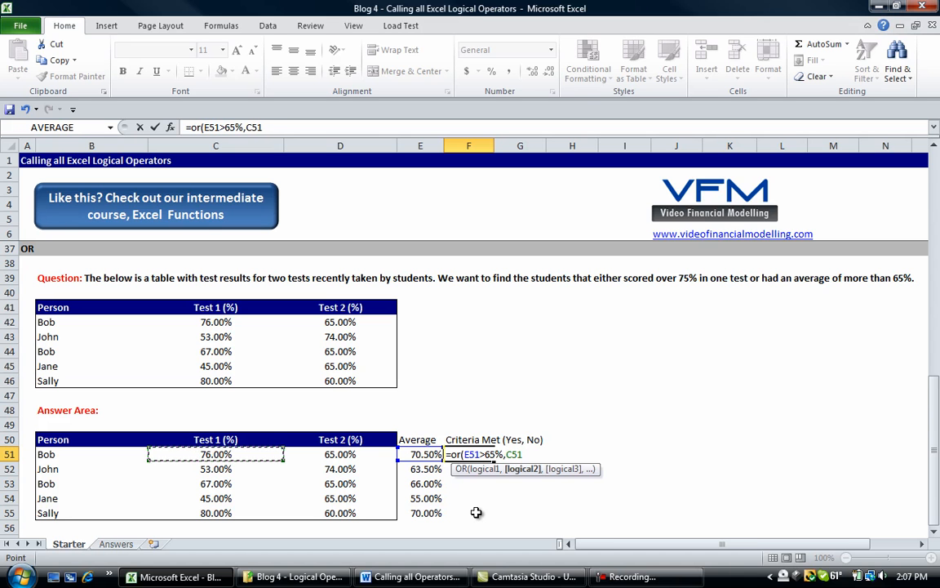
type(">75")
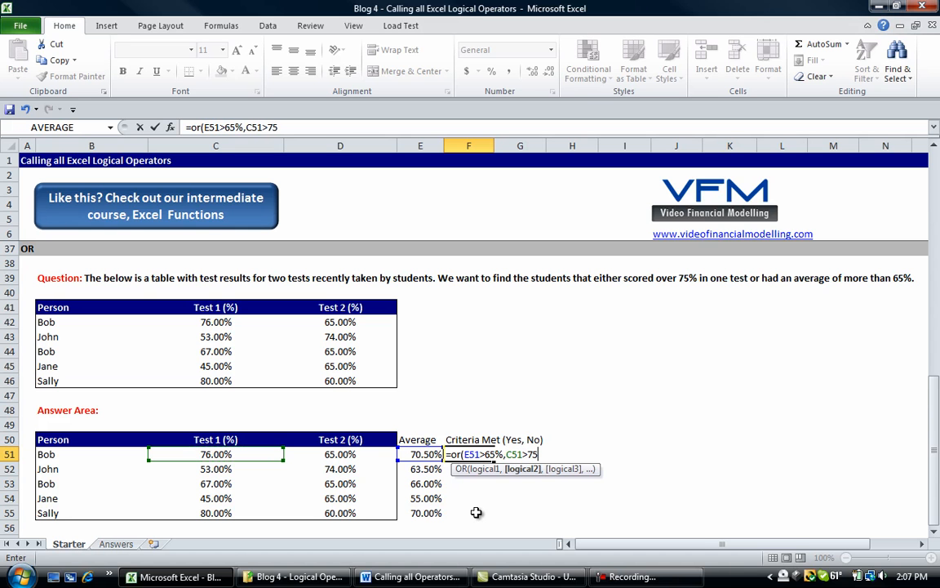
type("%)")
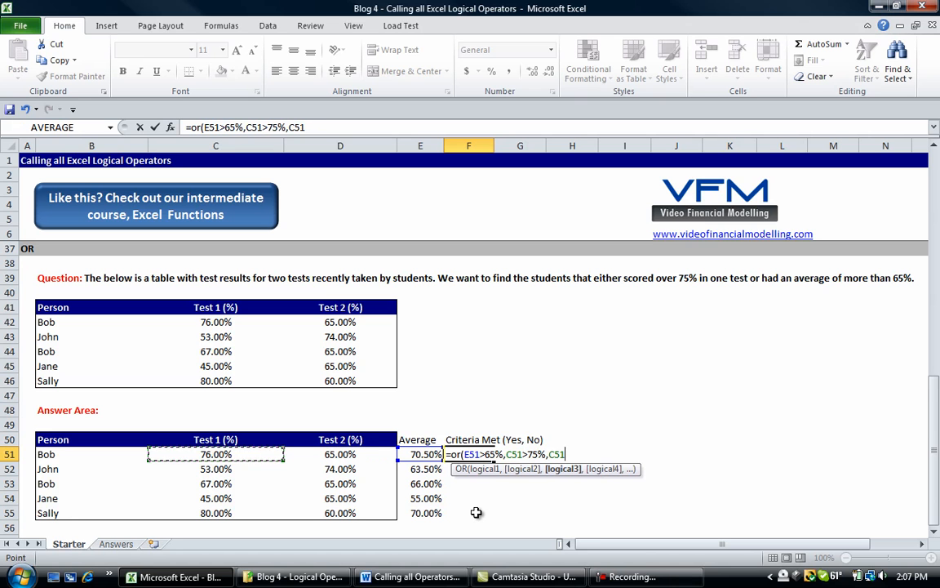
left_click(340, 454)
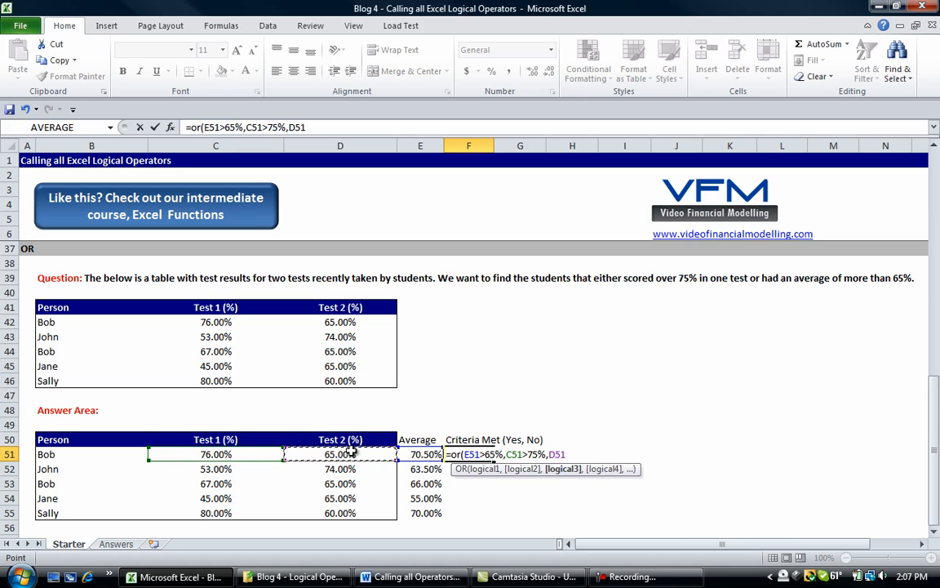
type(">")
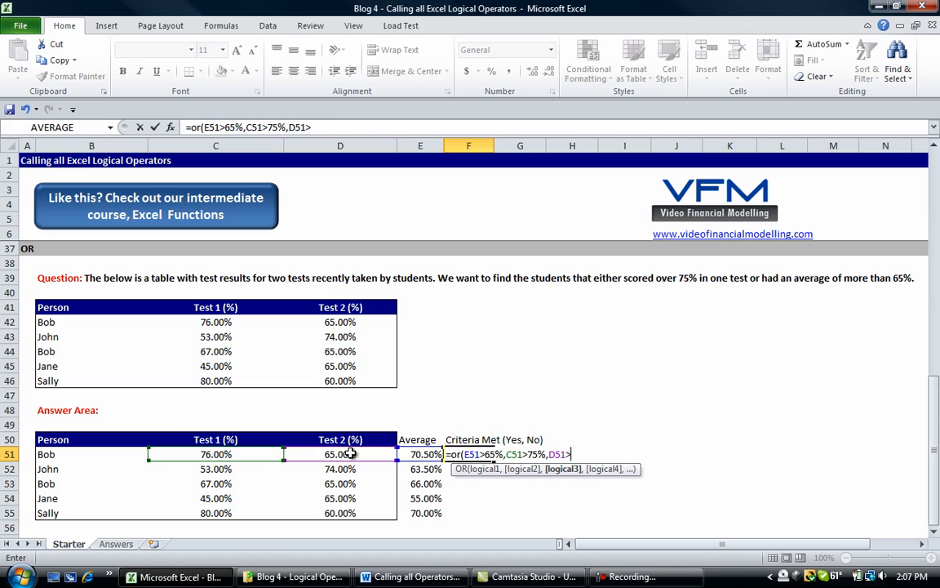
type(">75%")
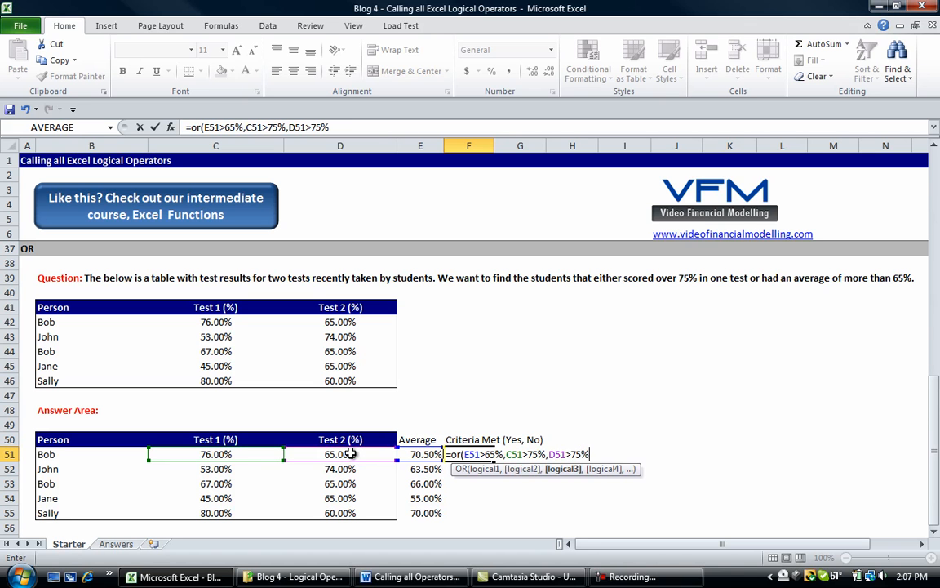
type(")")
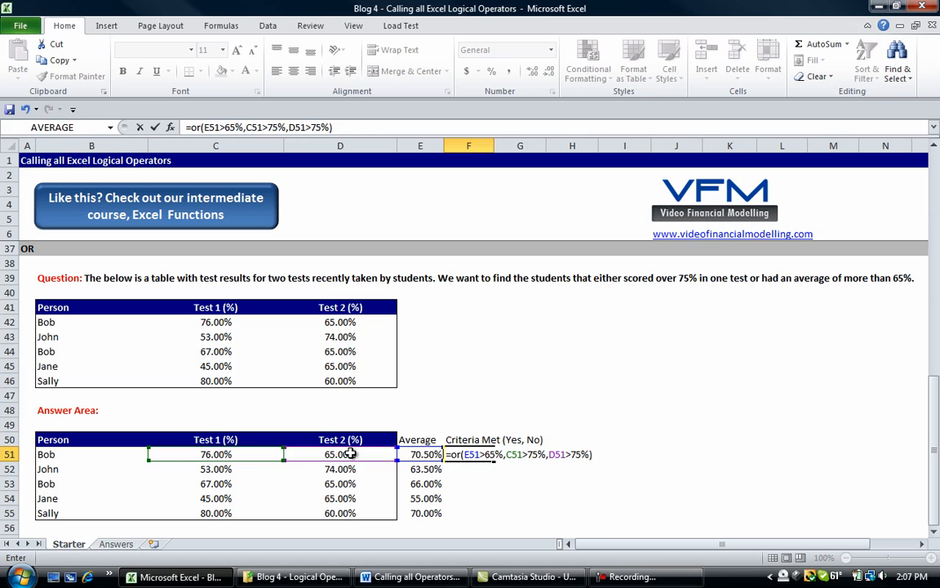
key("Return")
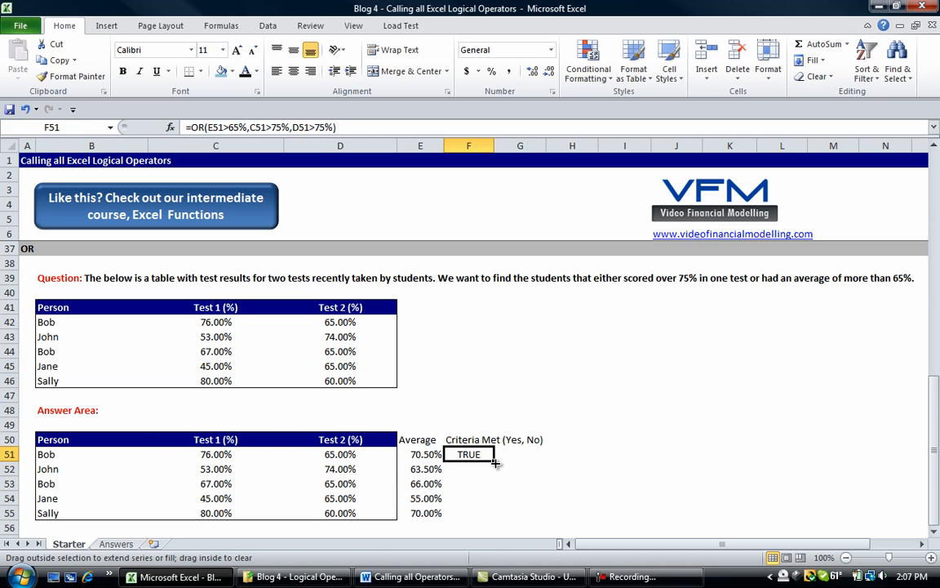
Fill the OR formula down to F55, giving TRUE, FALSE, TRUE, FALSE, TRUE.
left_click_drag(496, 460, 469, 512)
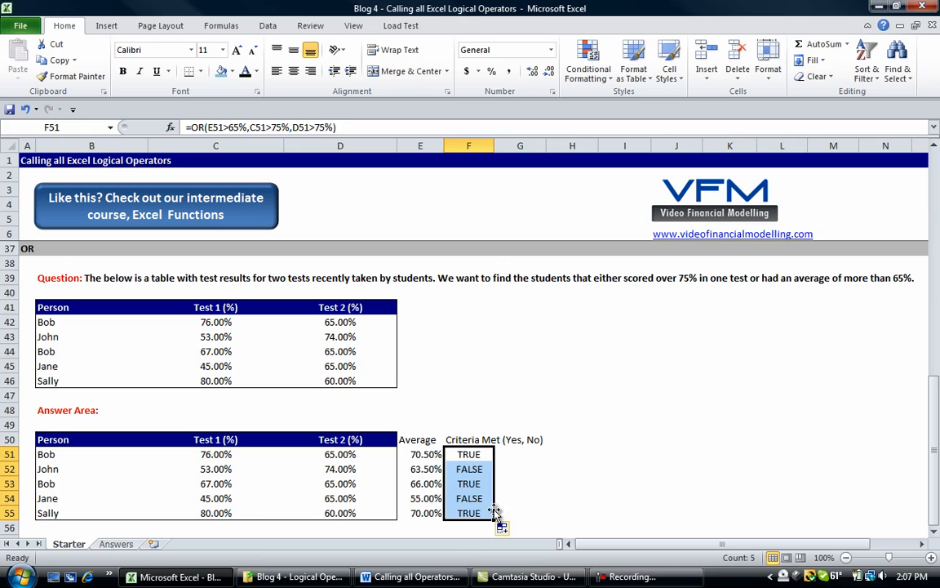
left_click(468, 469)
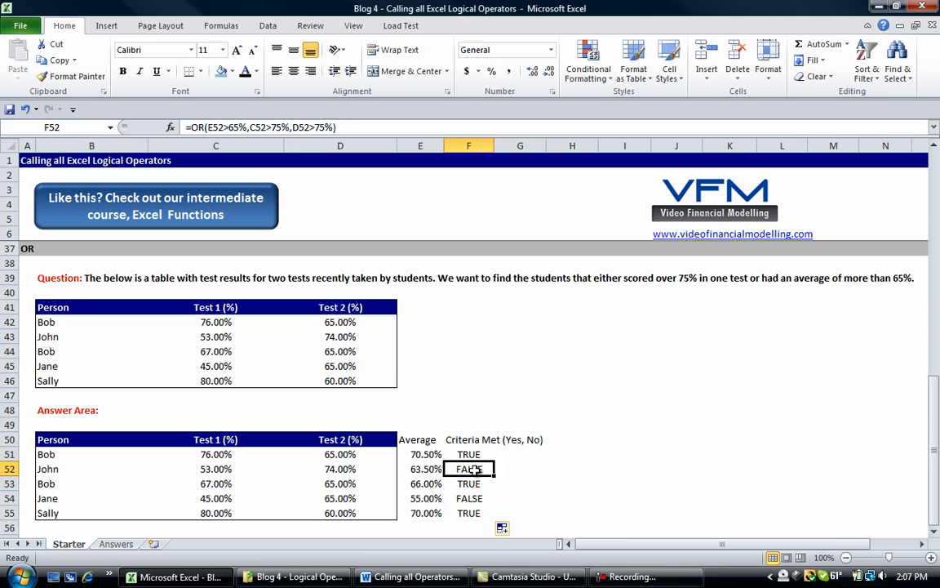
mouse_move(521, 502)
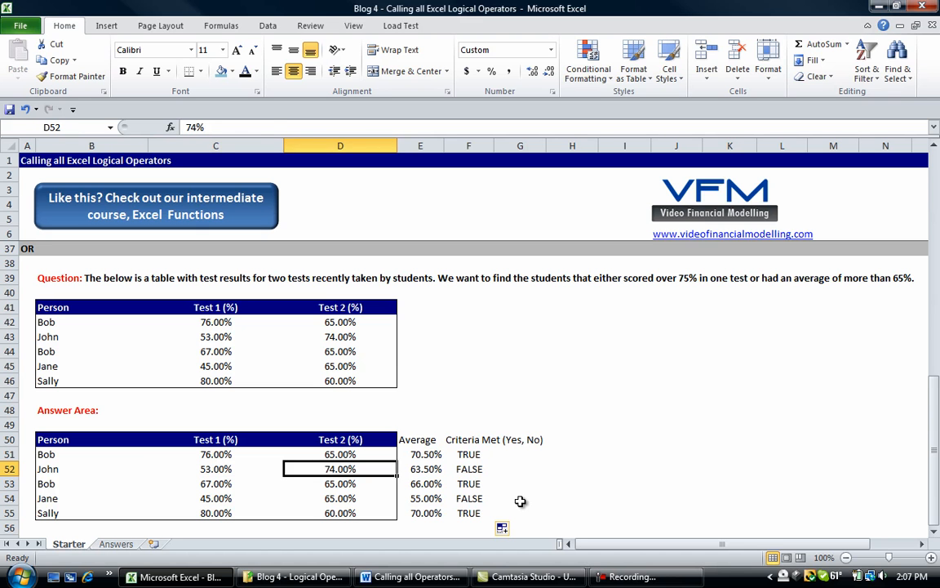
left_click(421, 469)
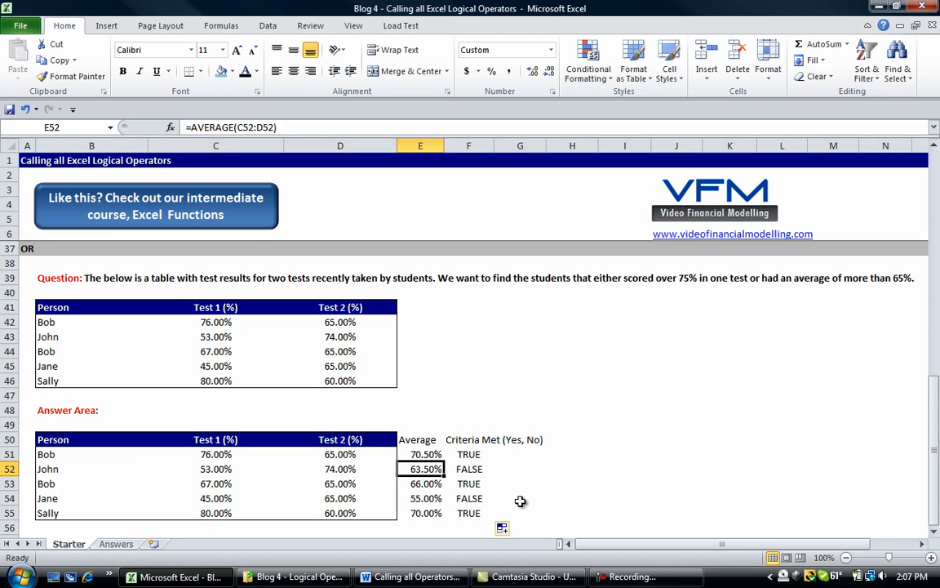
left_click(468, 469)
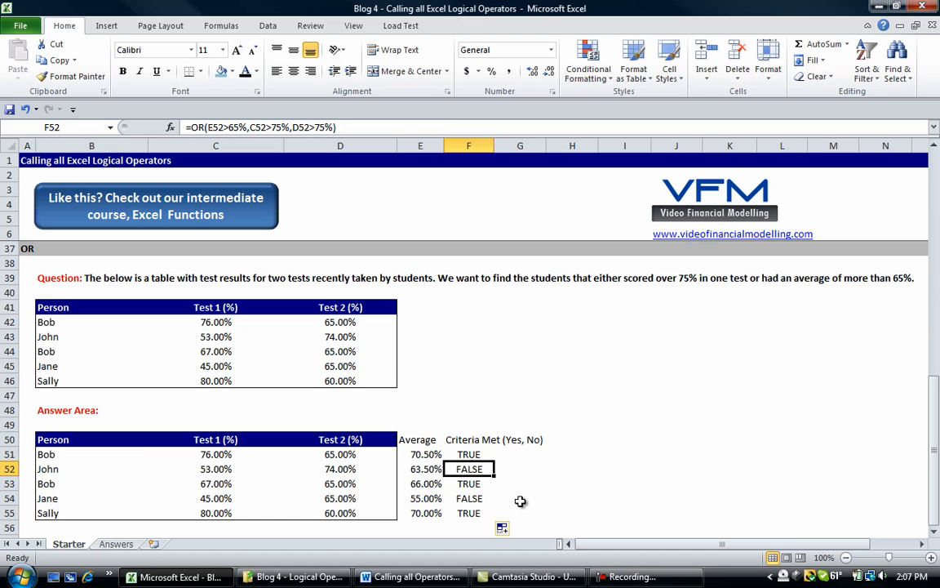
left_click(469, 483)
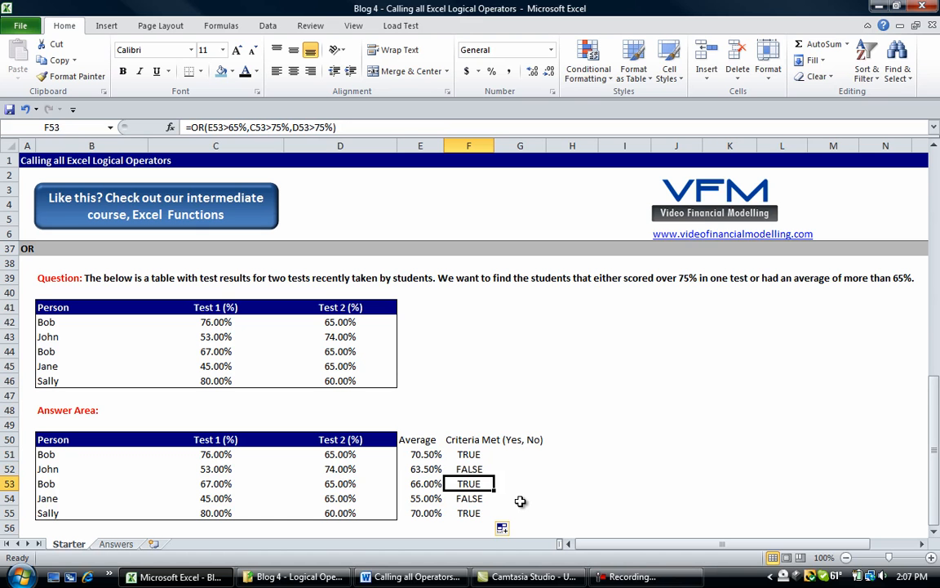
left_click(421, 483)
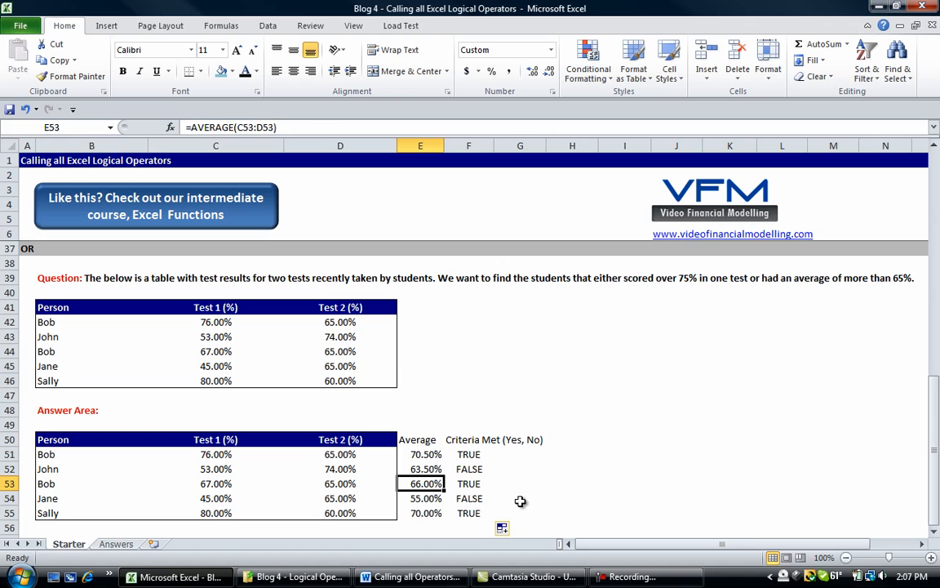
left_click(468, 484)
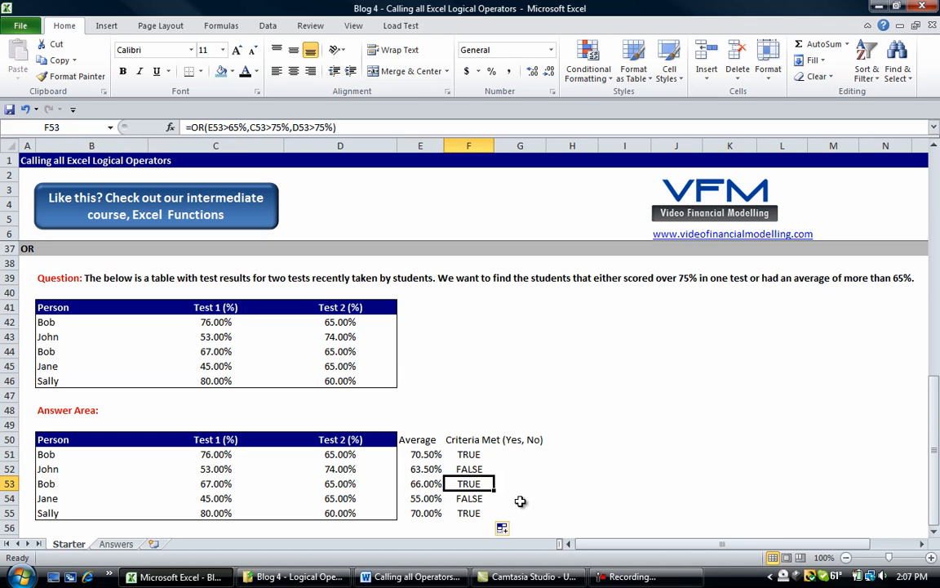
left_click(420, 498)
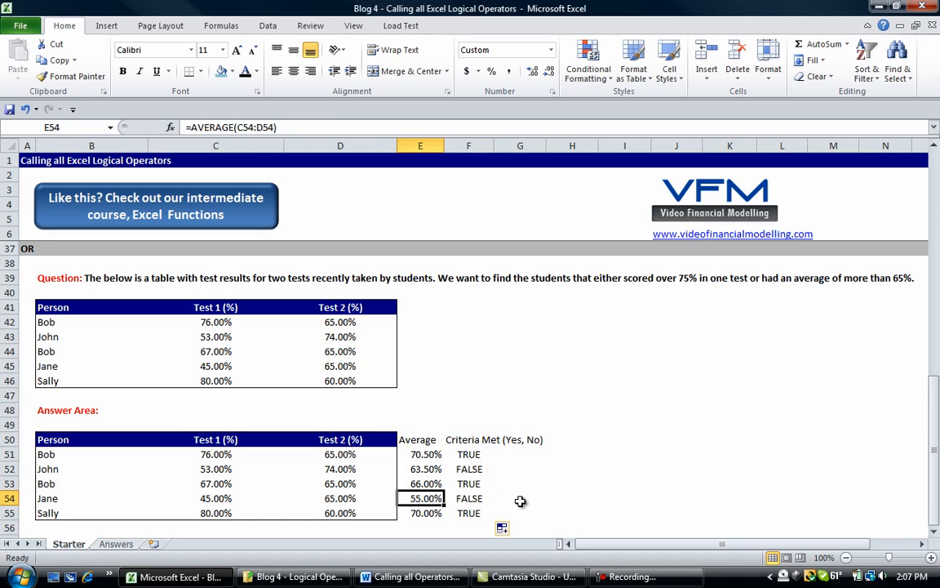
left_click(340, 498)
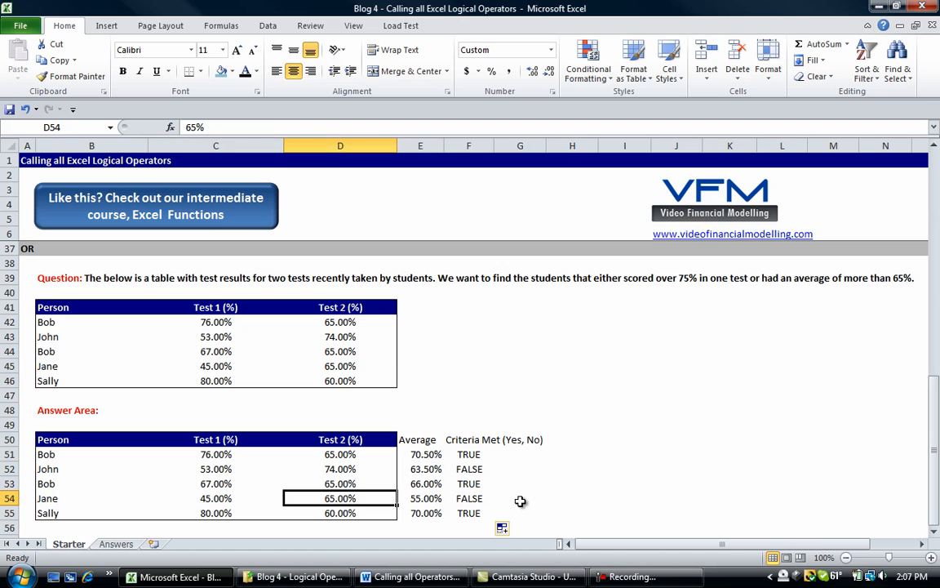
left_click(468, 498)
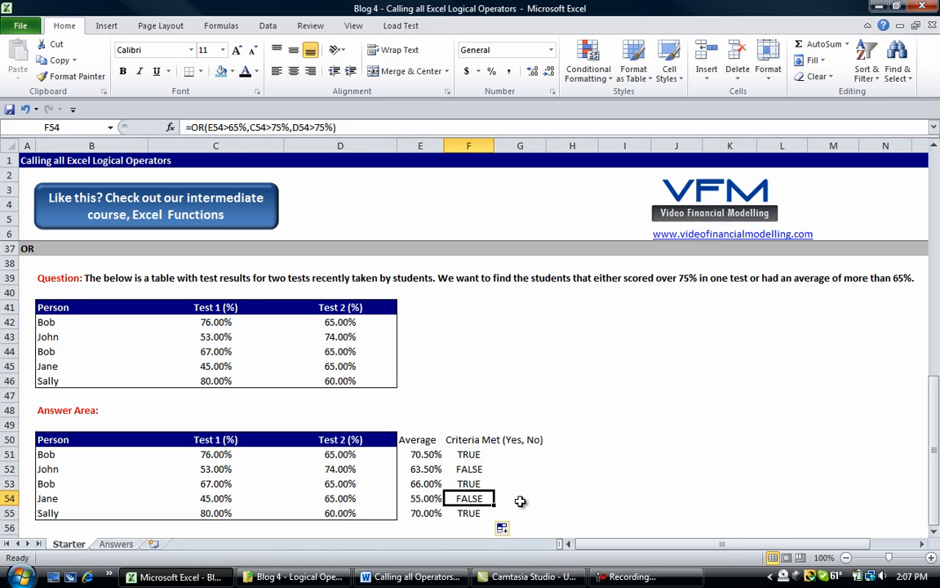